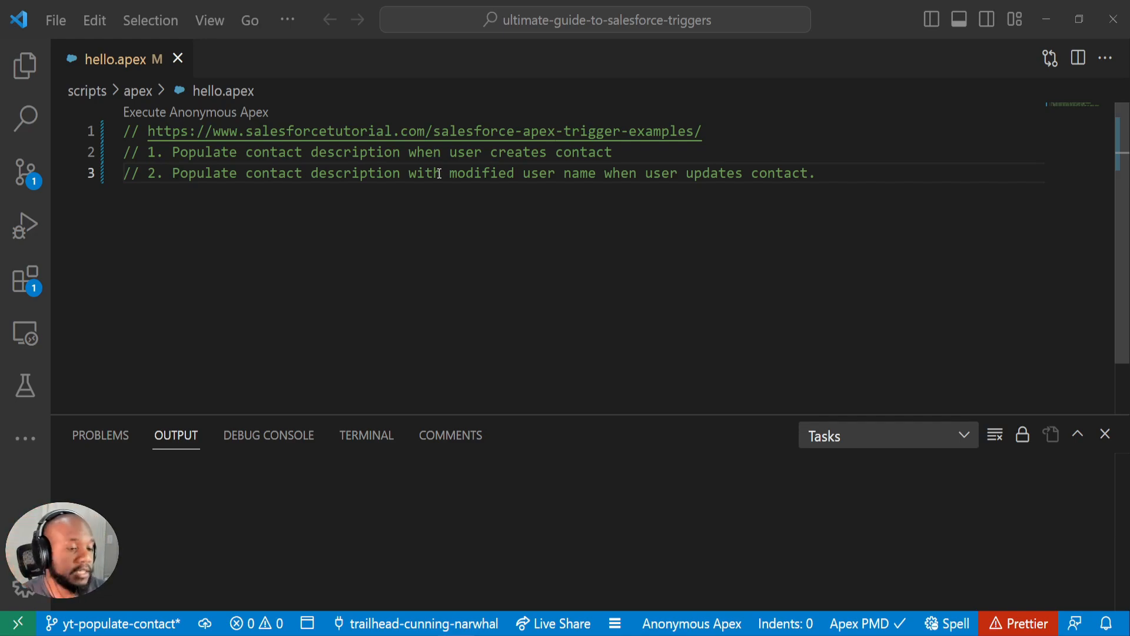
mouse_move(502, 182)
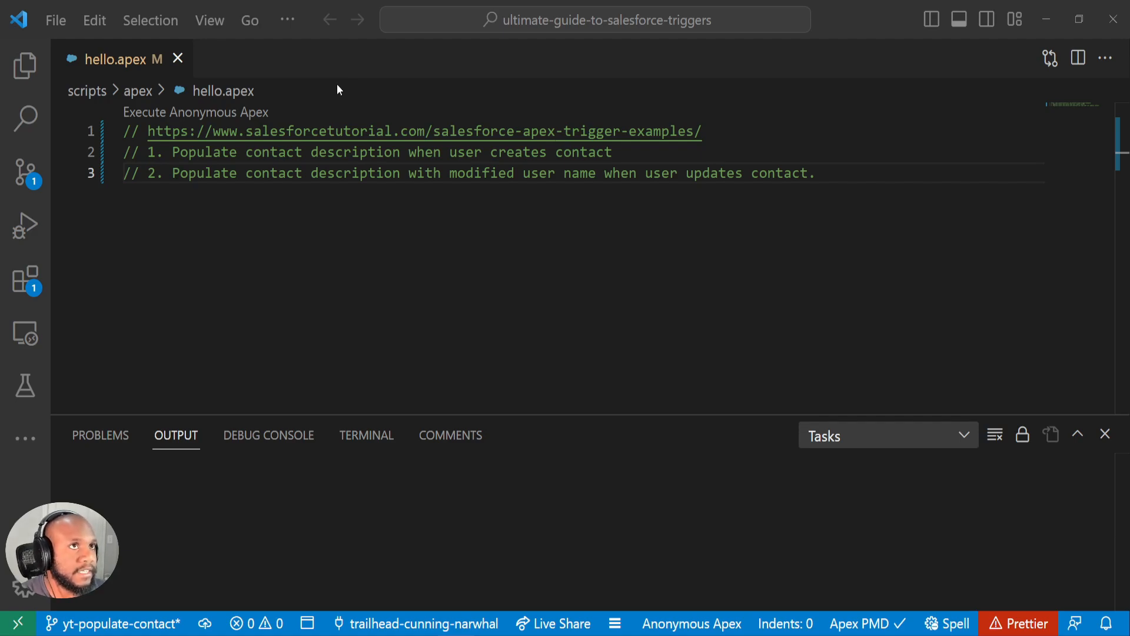
mouse_move(412, 115)
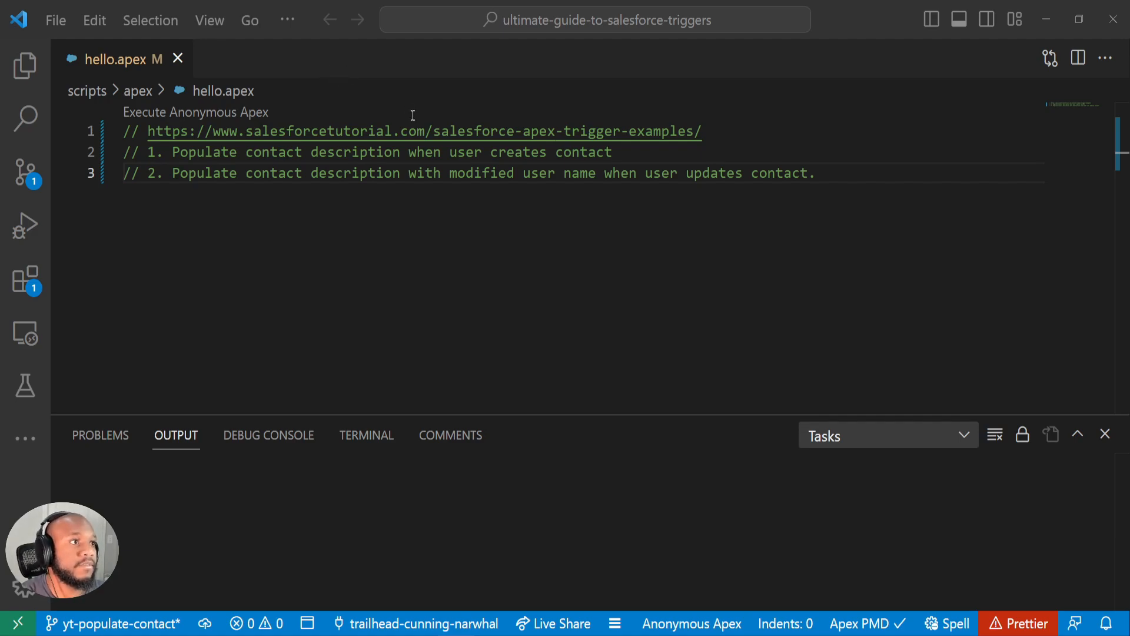
mouse_move(652, 211)
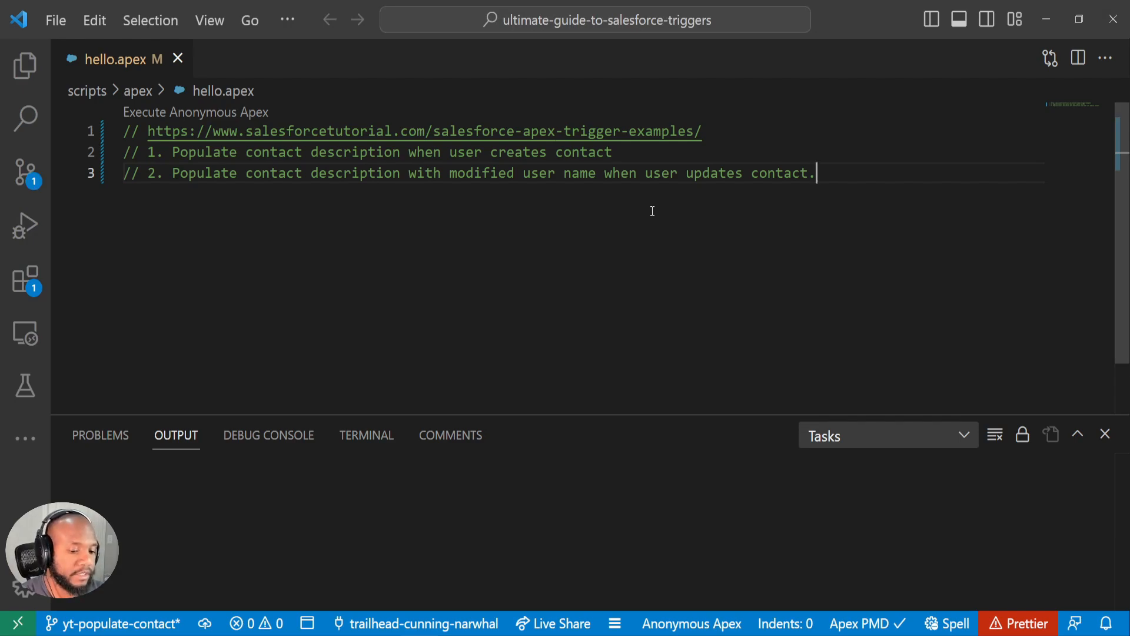
Step: Run the SFDX: Create Apex Trigger command from the Command Palette
key(Ctrl+Shift+P)
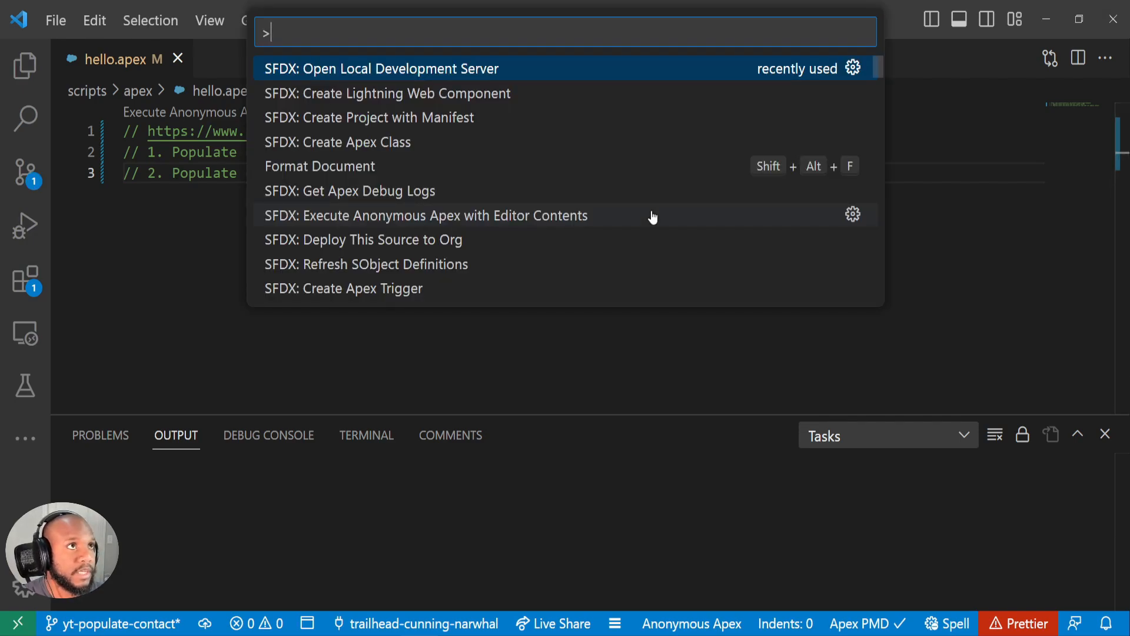
text(apex trigg)
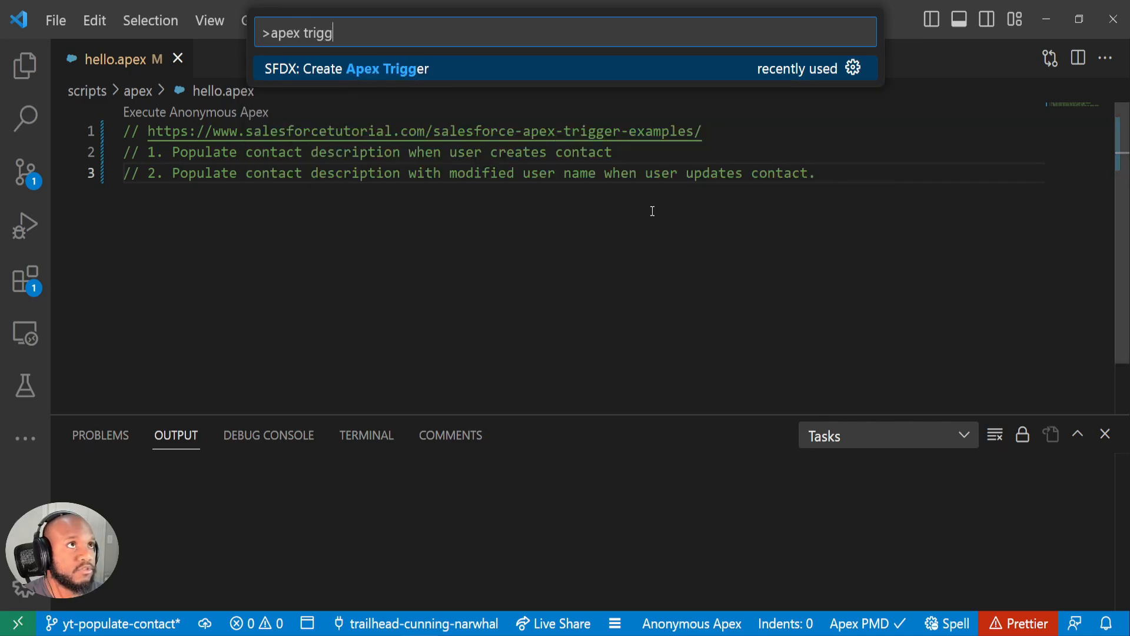
click(357, 68)
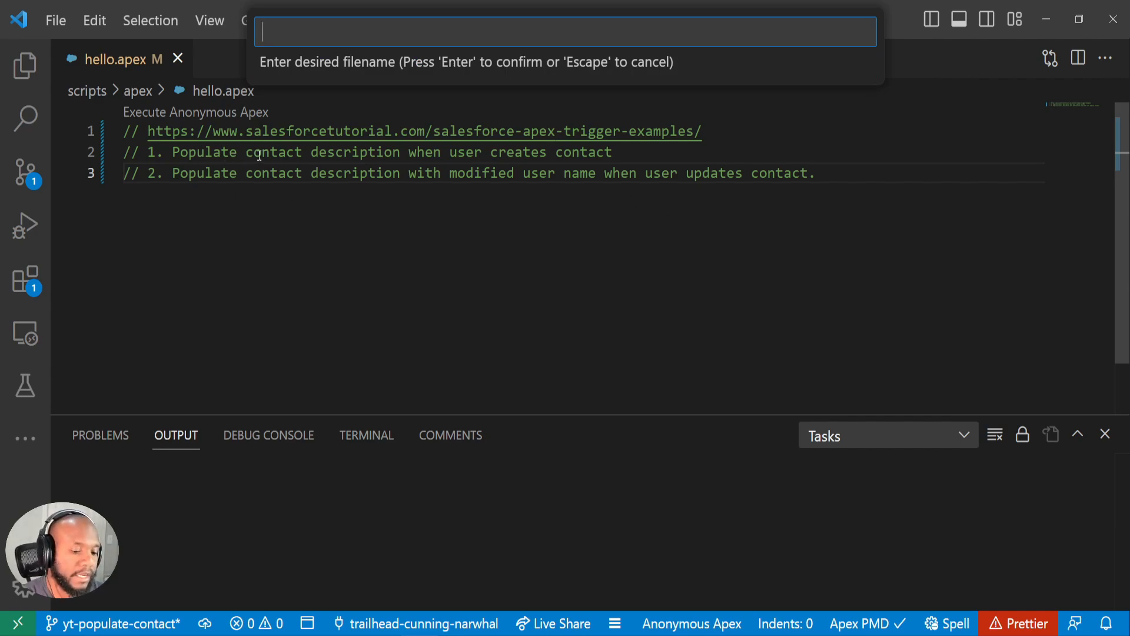
Step: Name the new trigger ContactTriggerSalesforceTutorial and create the file
text(Contact)
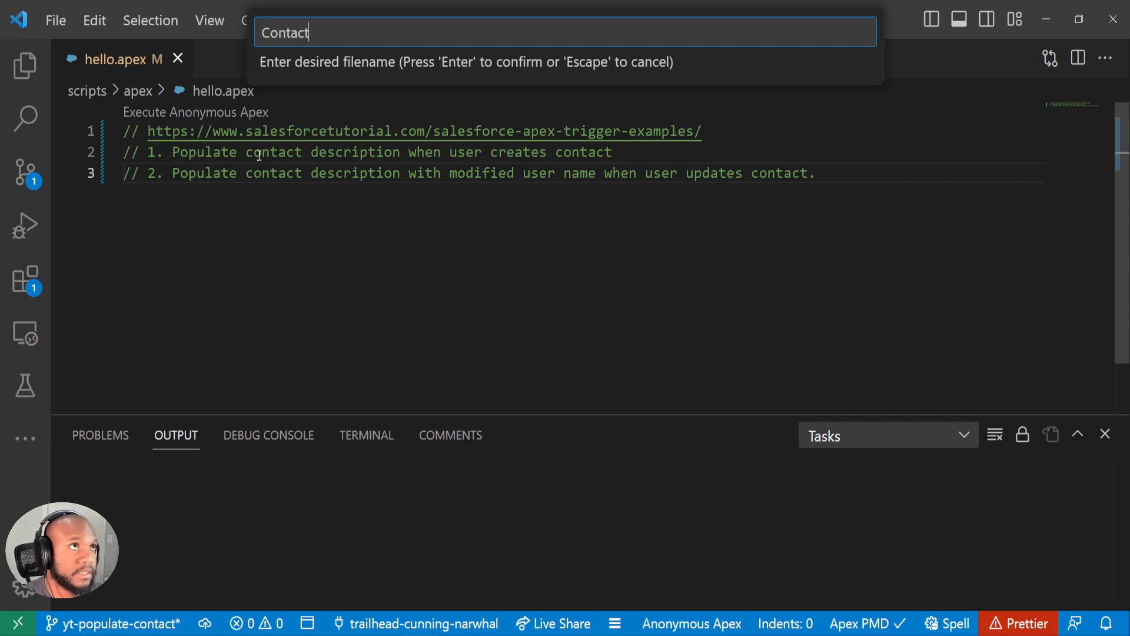
text(Trigger)
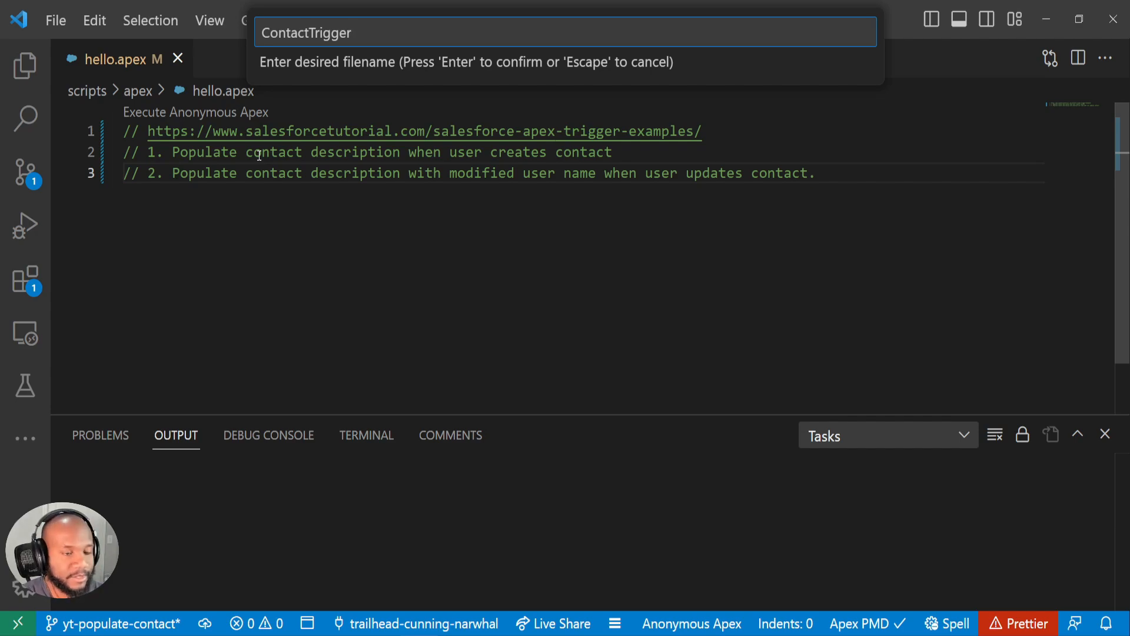
text(Salesforcew)
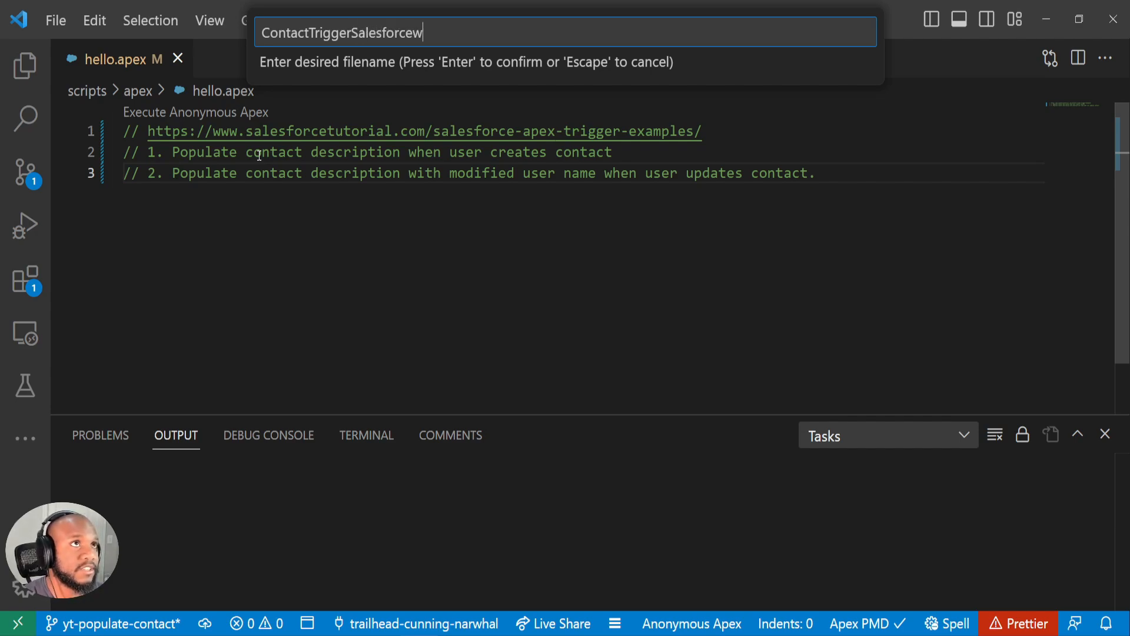
key(Backspace)
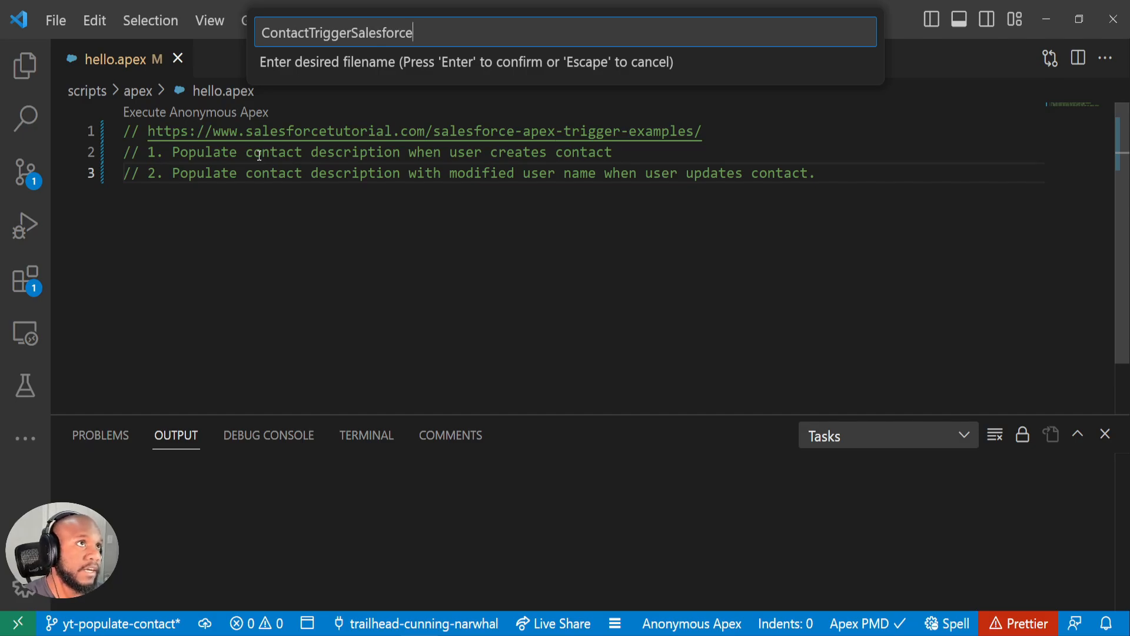
text(Tutorial)
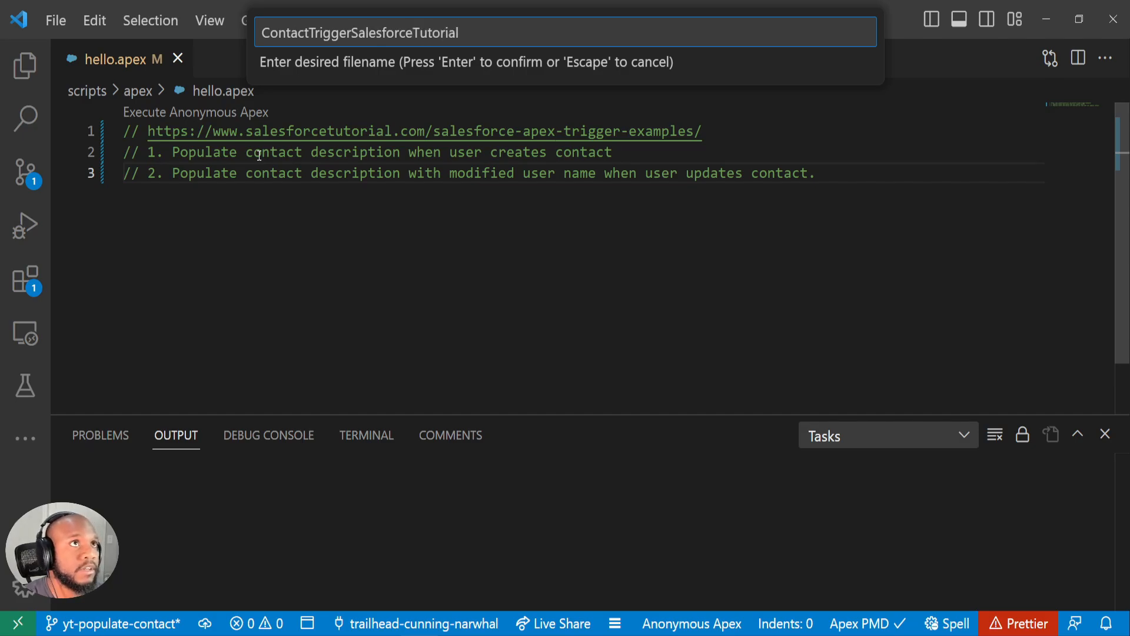
key(Enter)
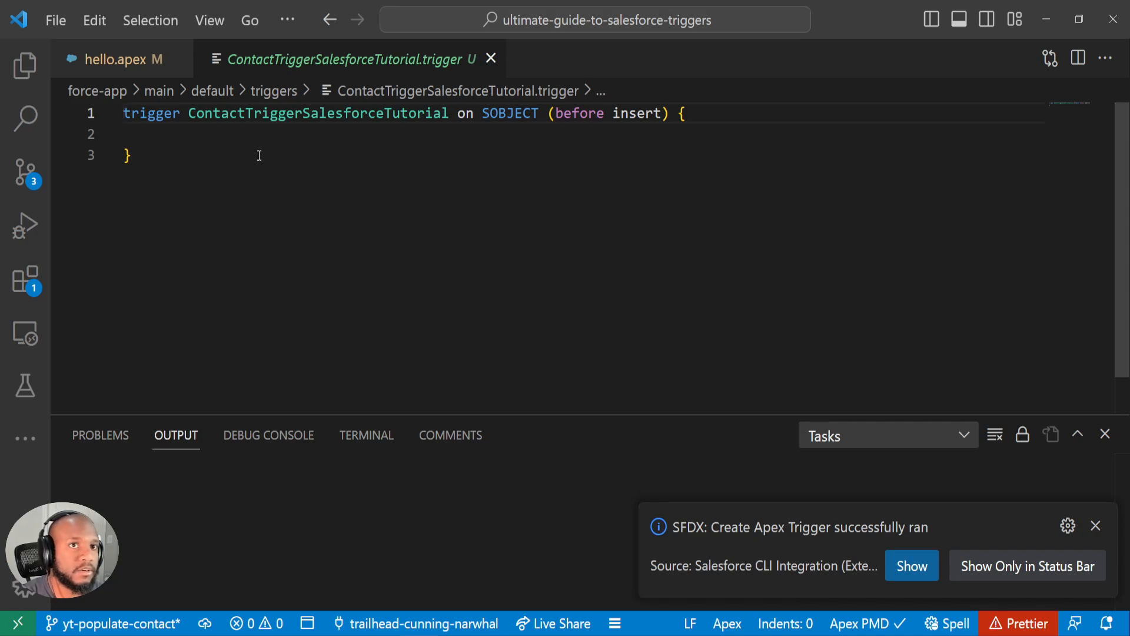
Step: Deploy the skeleton trigger to the org, which fails with an invalid SOBJECT type error
click(1095, 526)
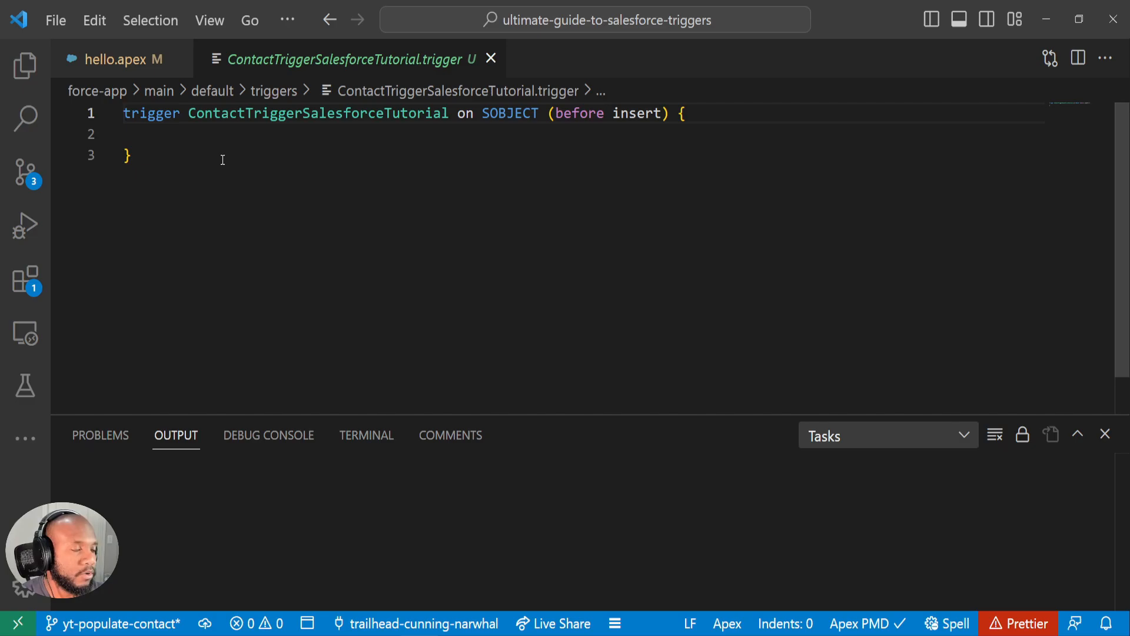
right_click(222, 158)
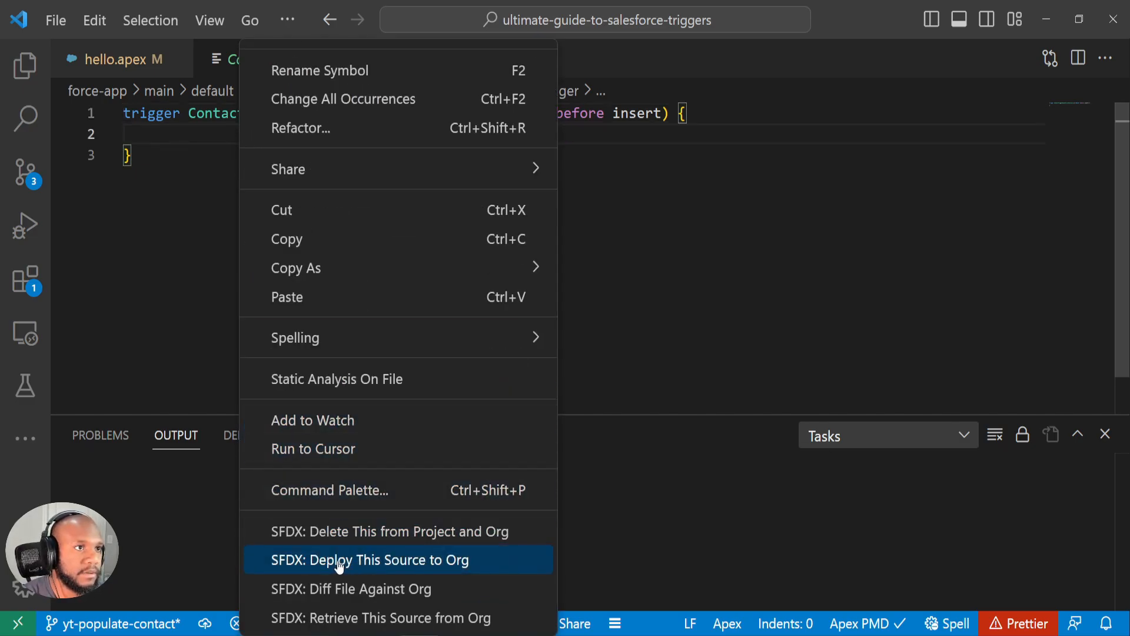
click(369, 560)
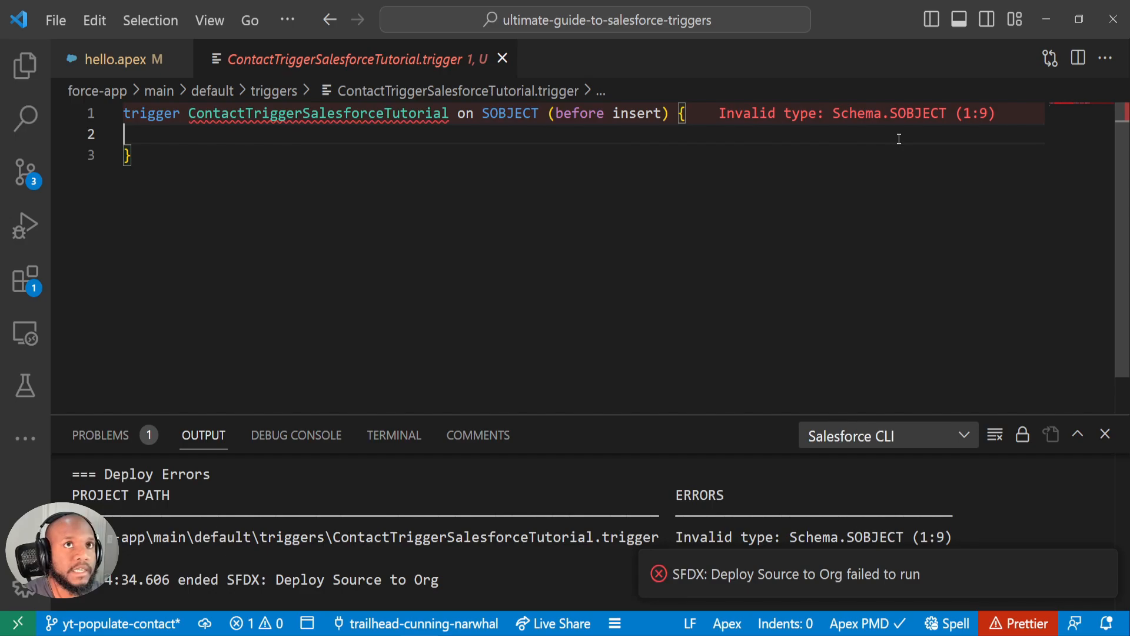
Step: Replace the SOBJECT placeholder with Contact in the trigger declaration
double_click(510, 113)
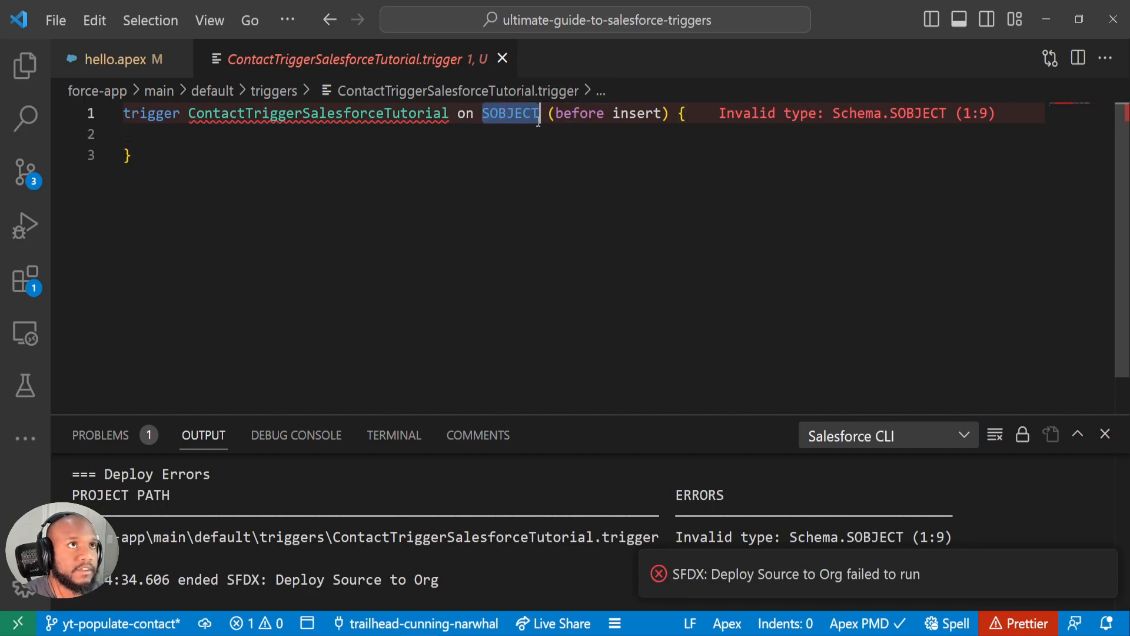
text(Contact)
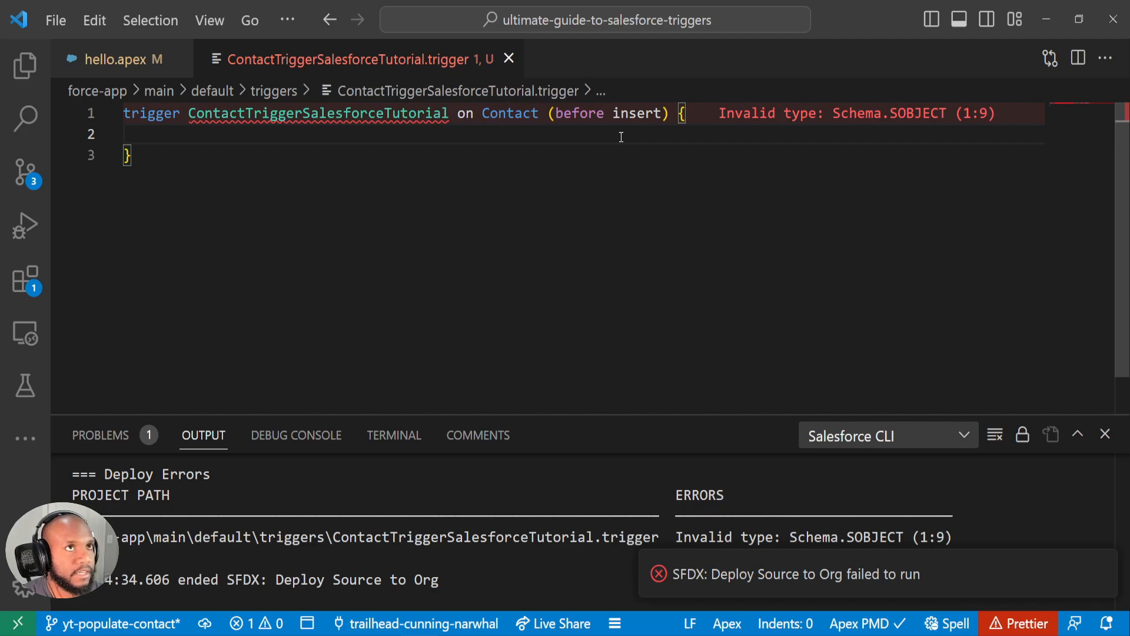
double_click(641, 113)
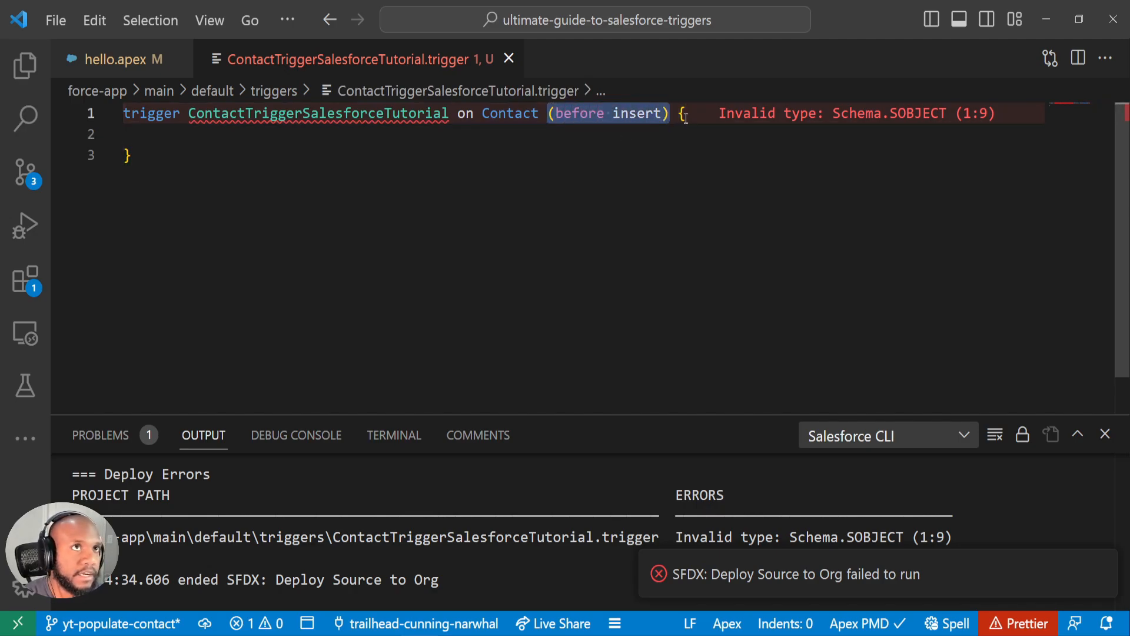
Step: Copy the requirement comments from hello.apex above the Contact before insert trigger declaration
click(100, 59)
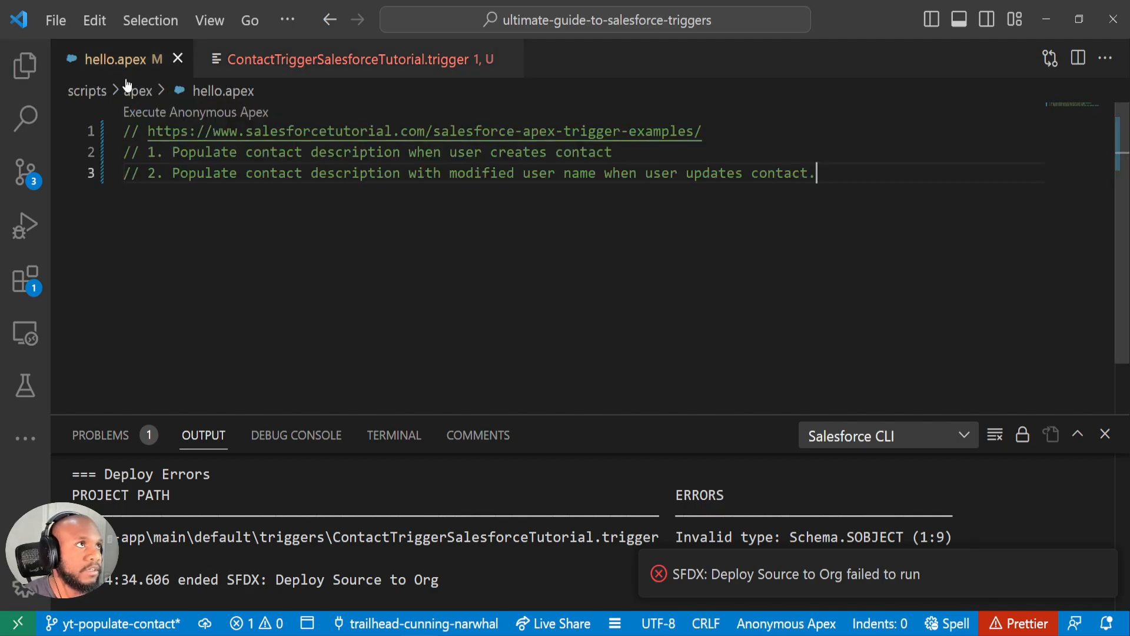
key(ctrl+a)
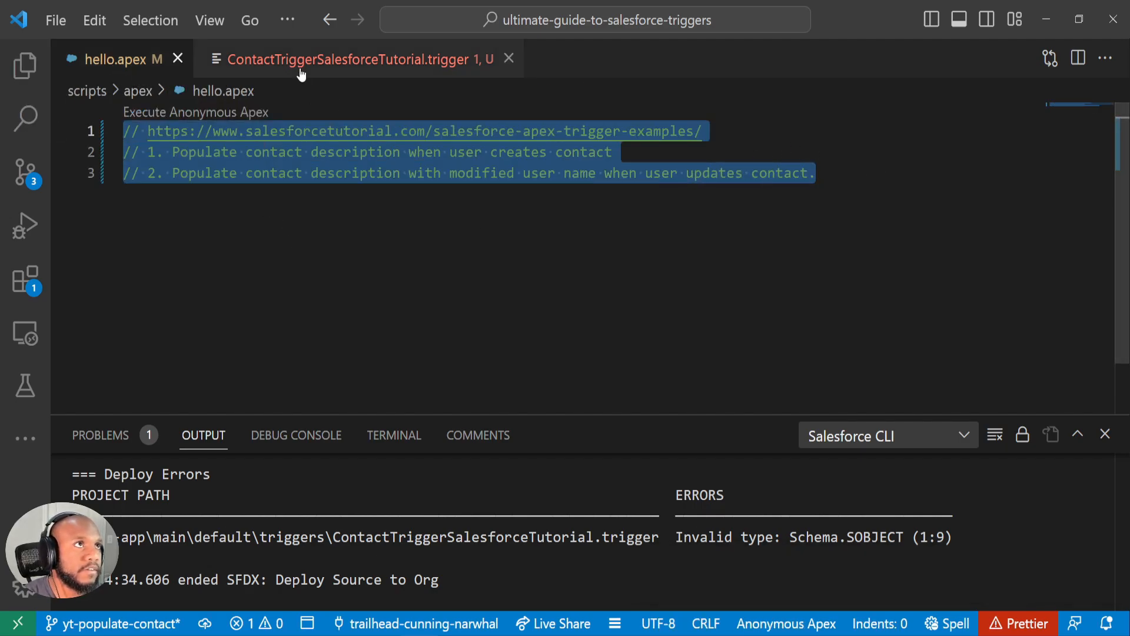
click(349, 59)
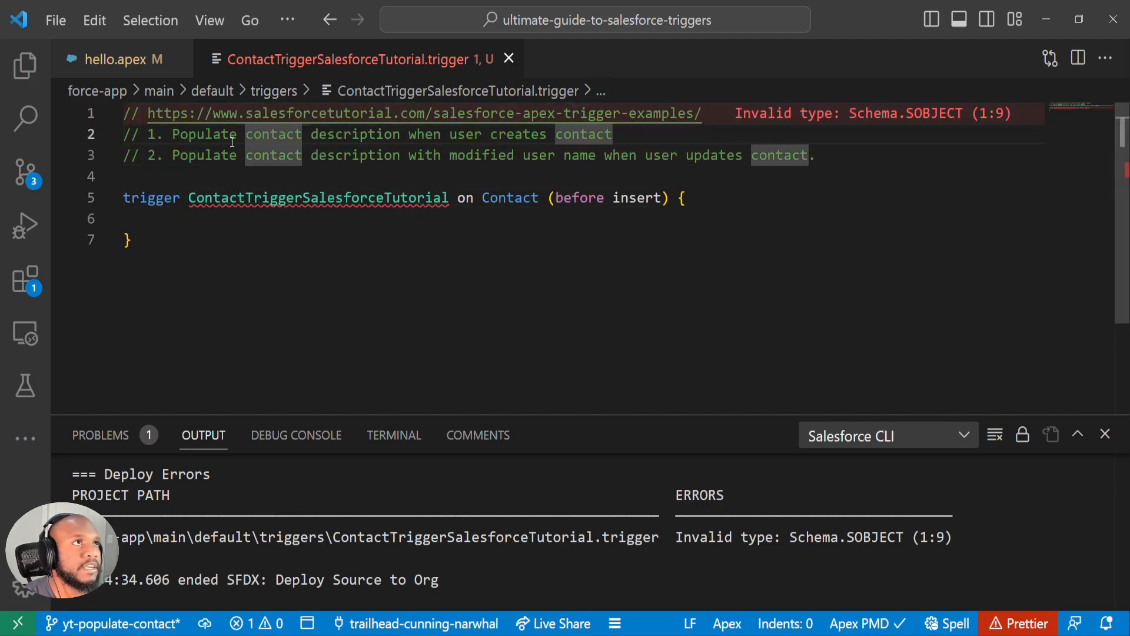
mouse_move(354, 134)
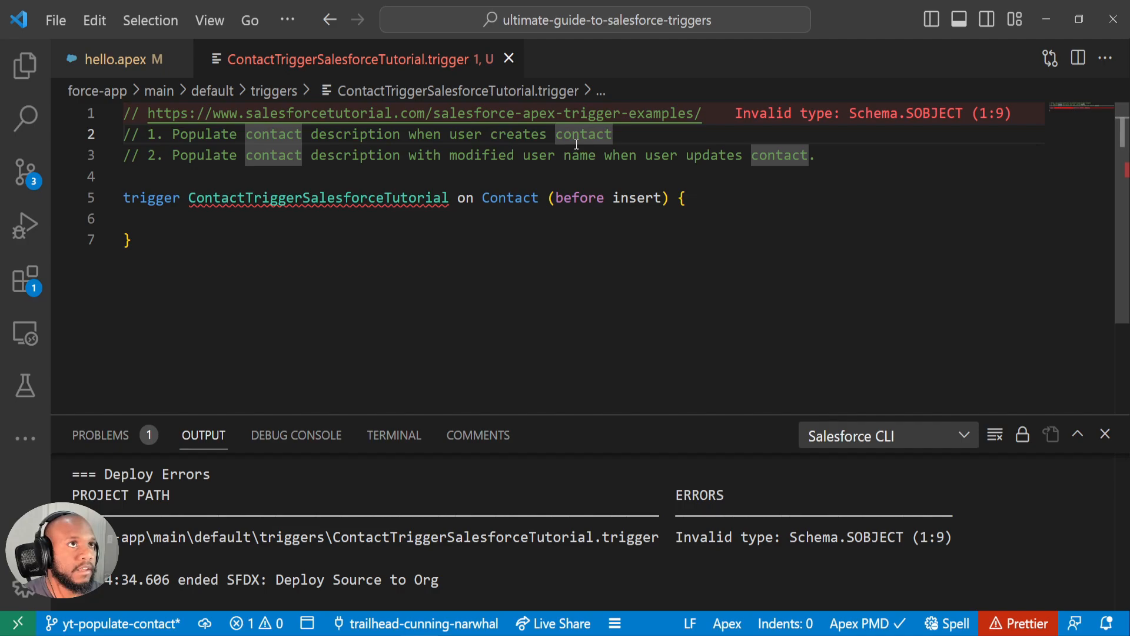
mouse_move(424, 141)
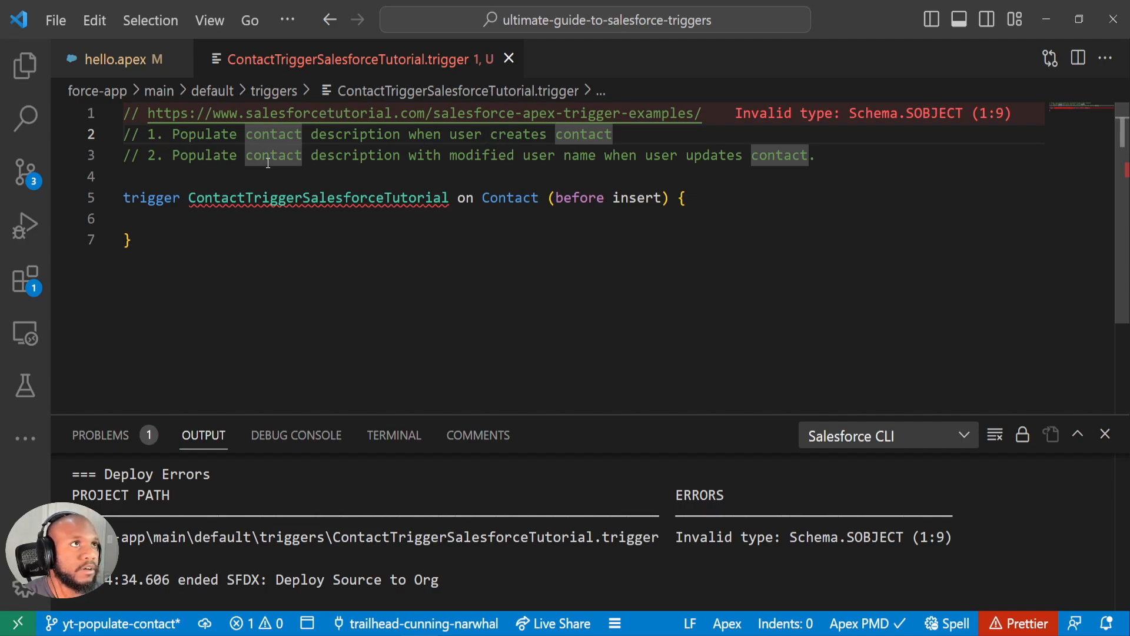
drag(475, 156, 662, 155)
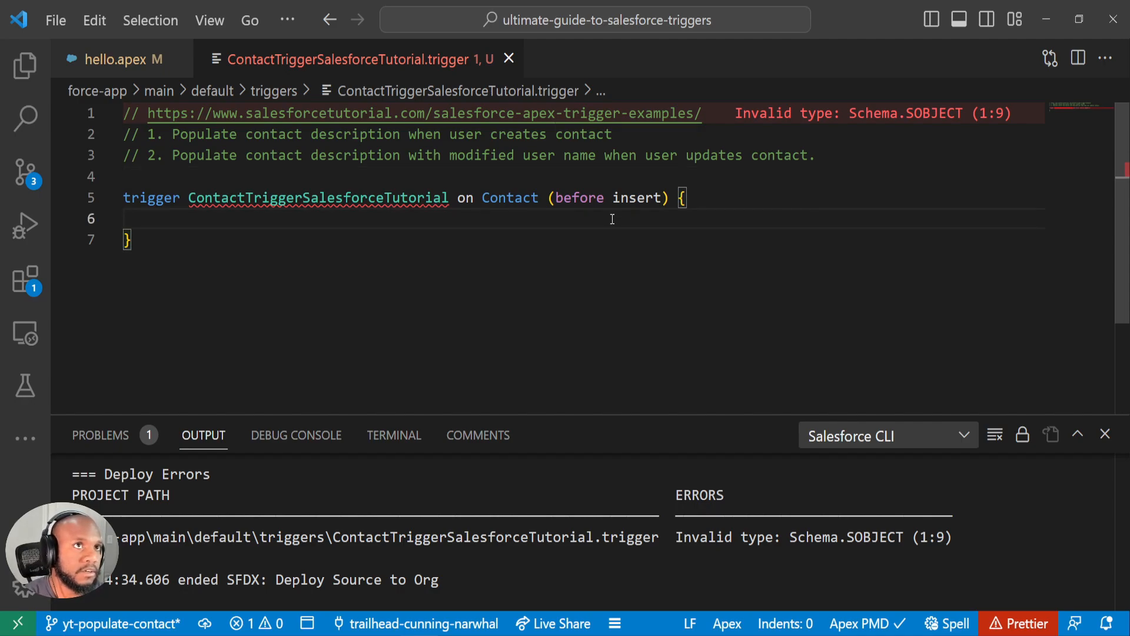
mouse_move(559, 198)
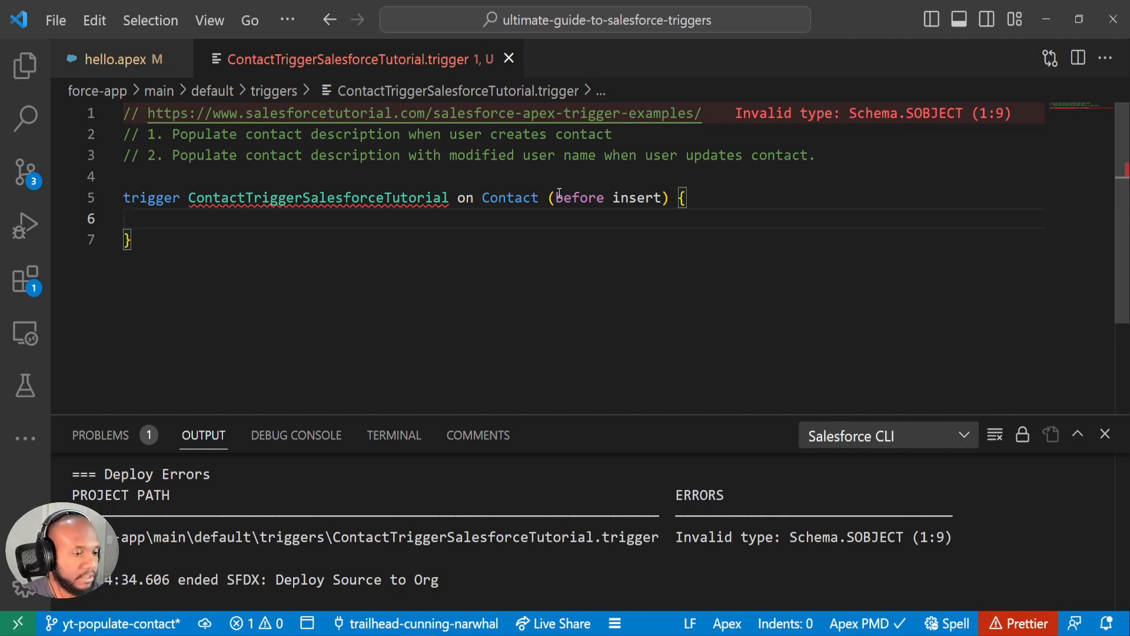
mouse_move(342, 190)
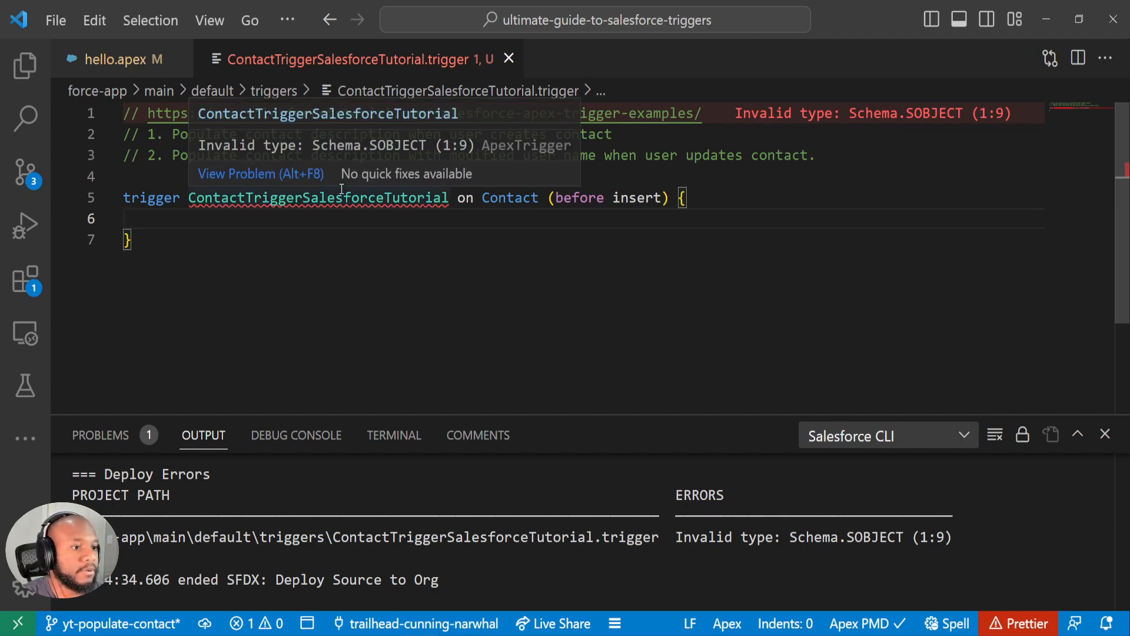
mouse_move(631, 179)
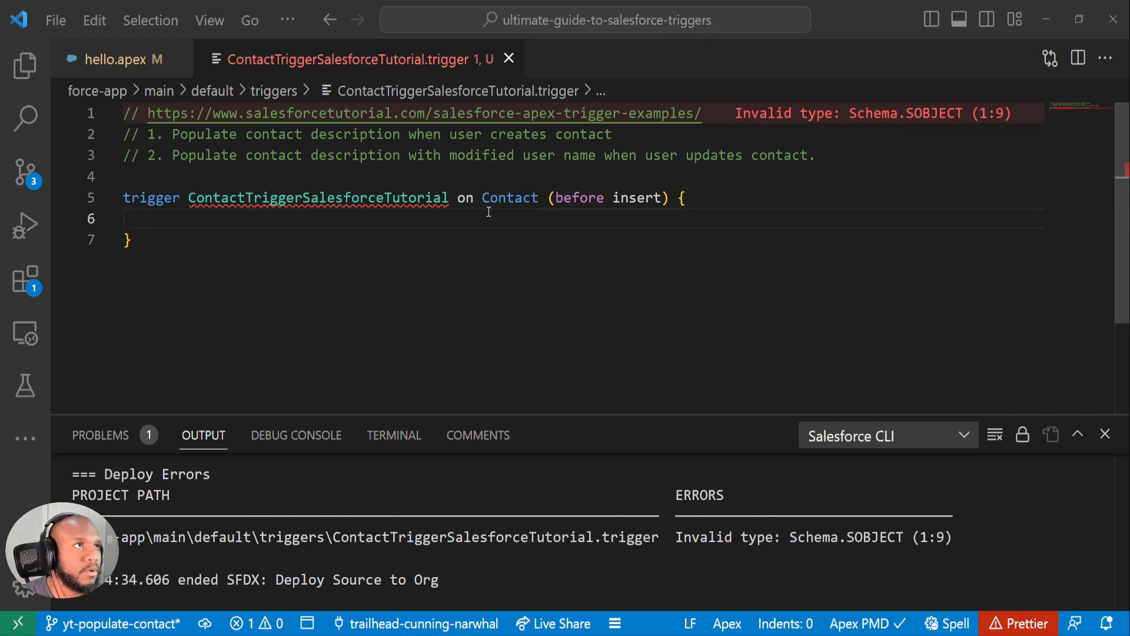
mouse_move(557, 198)
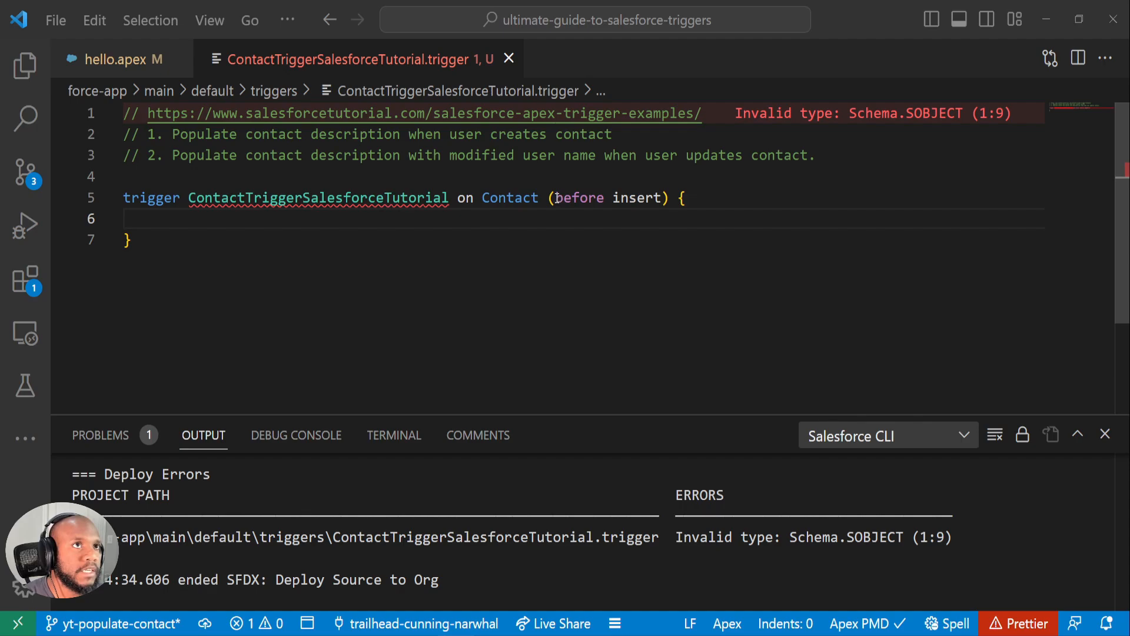
drag(557, 198, 663, 198)
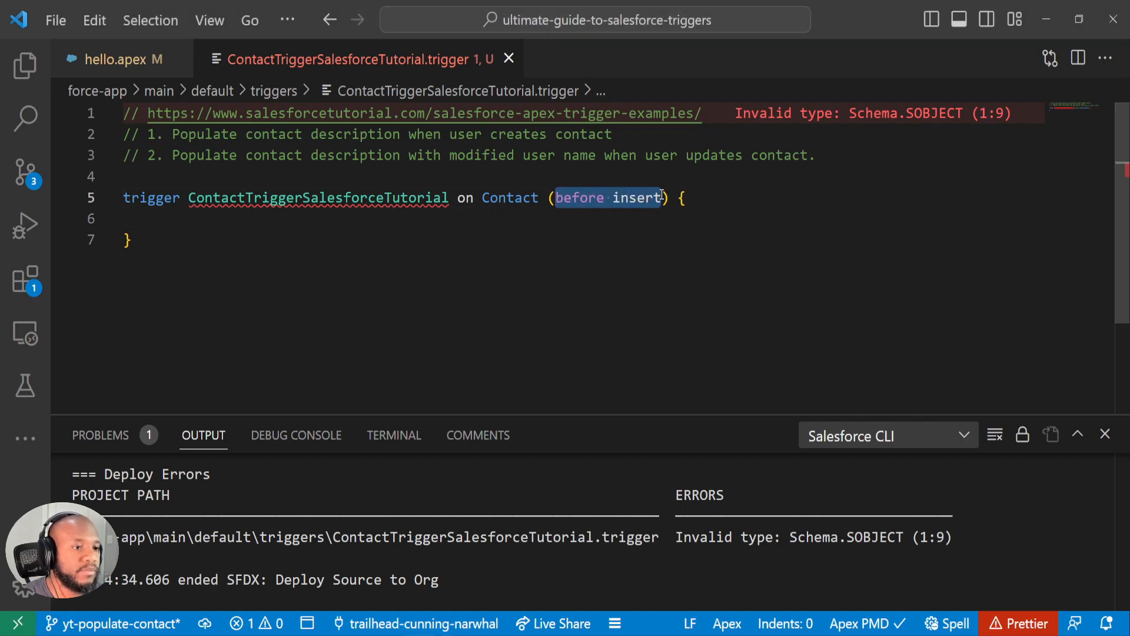
mouse_move(454, 222)
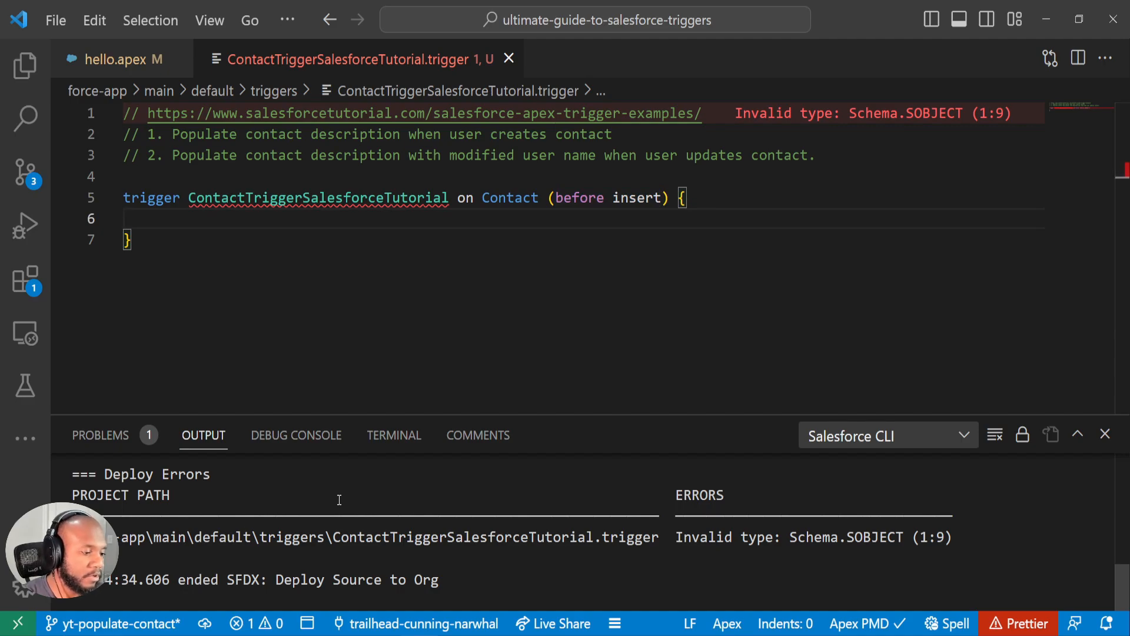
Step: Add a for loop over Trigger.new with a Contact cont variable inside the trigger body
key(Enter)
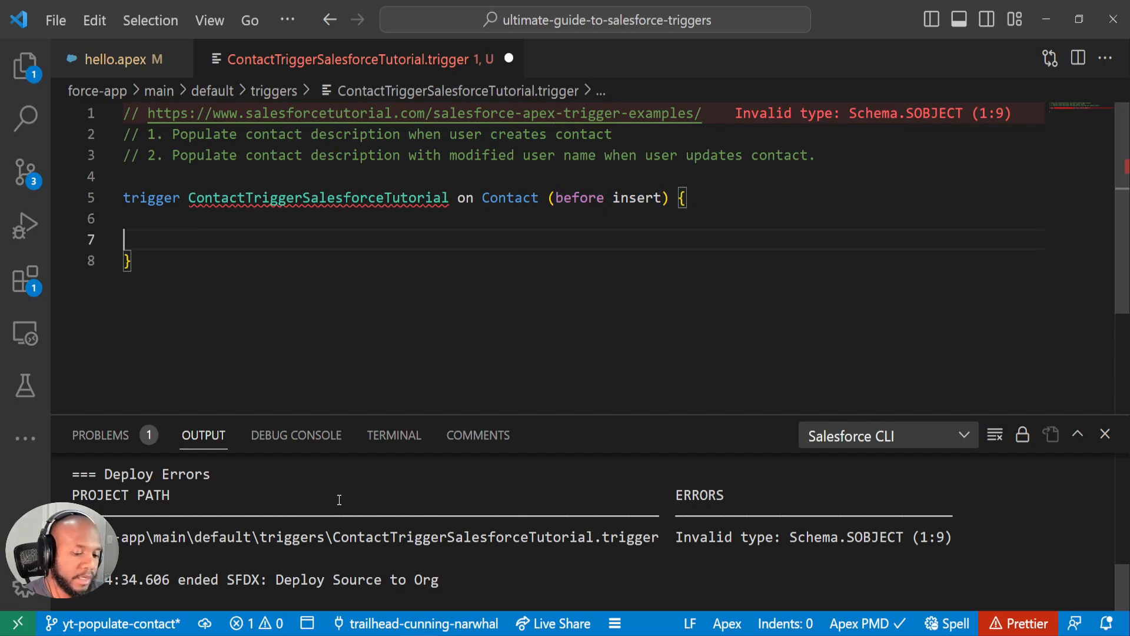
key(Tab)
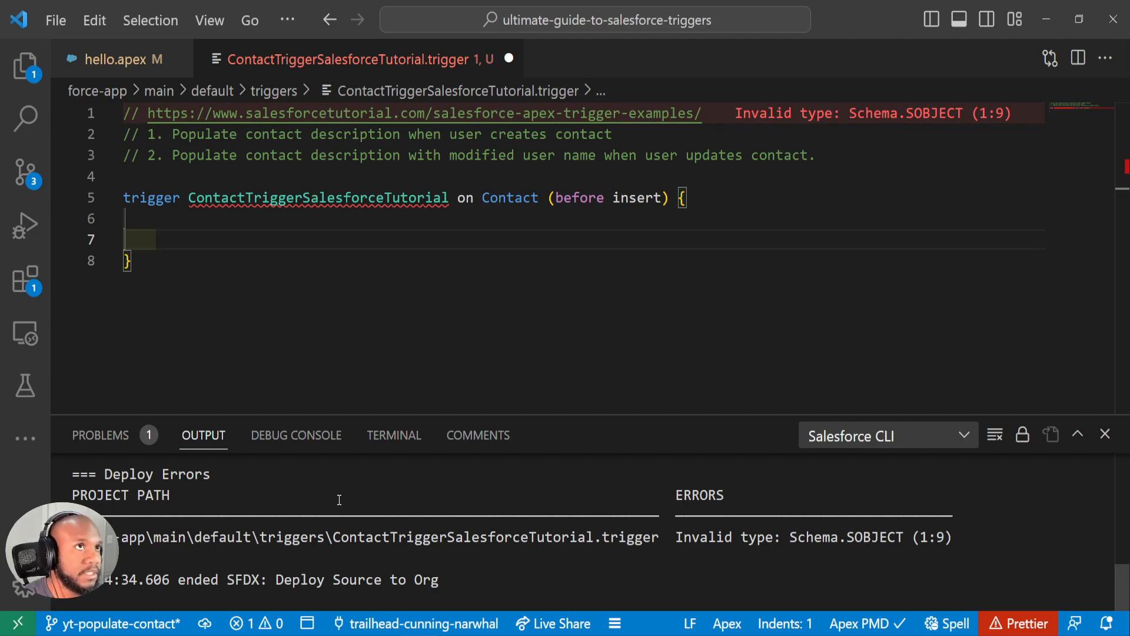
text(for)
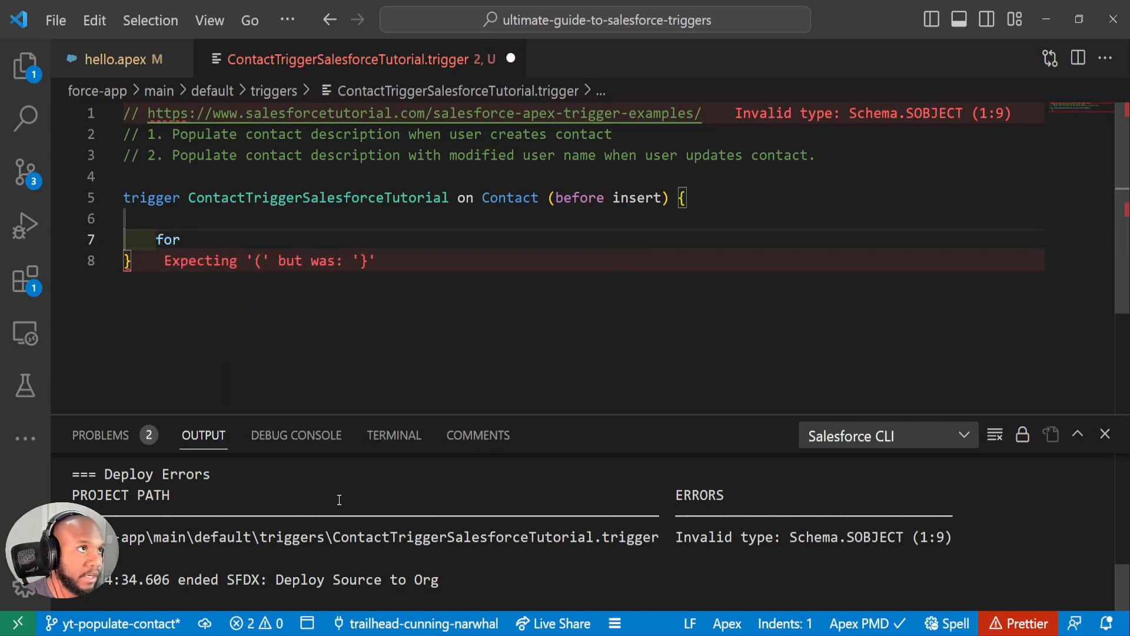
text(())
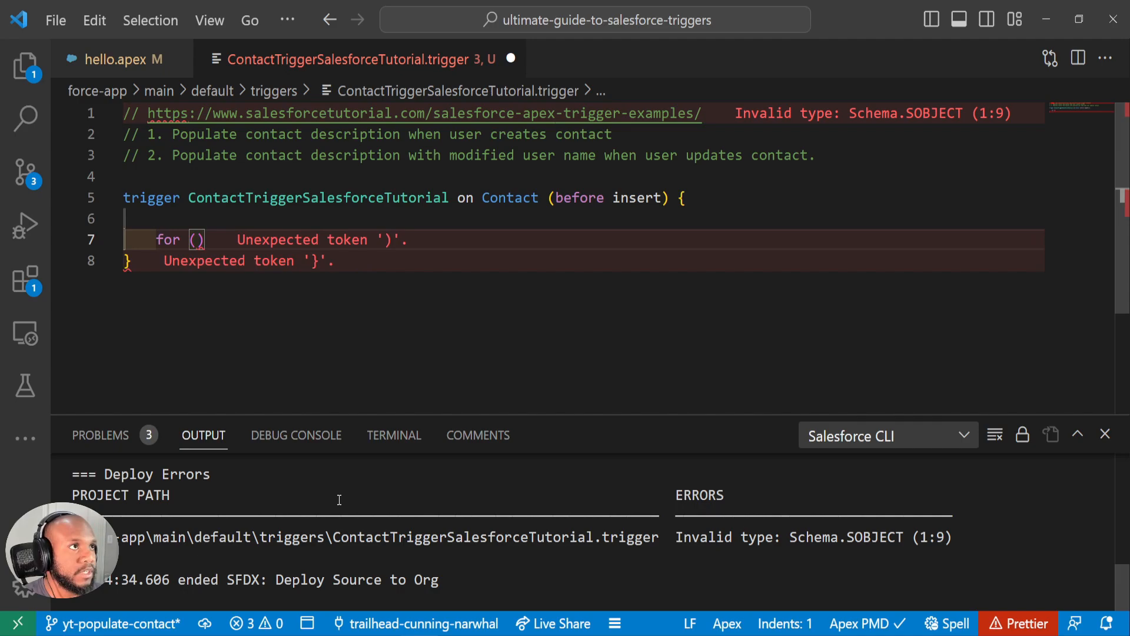
text(Contact)
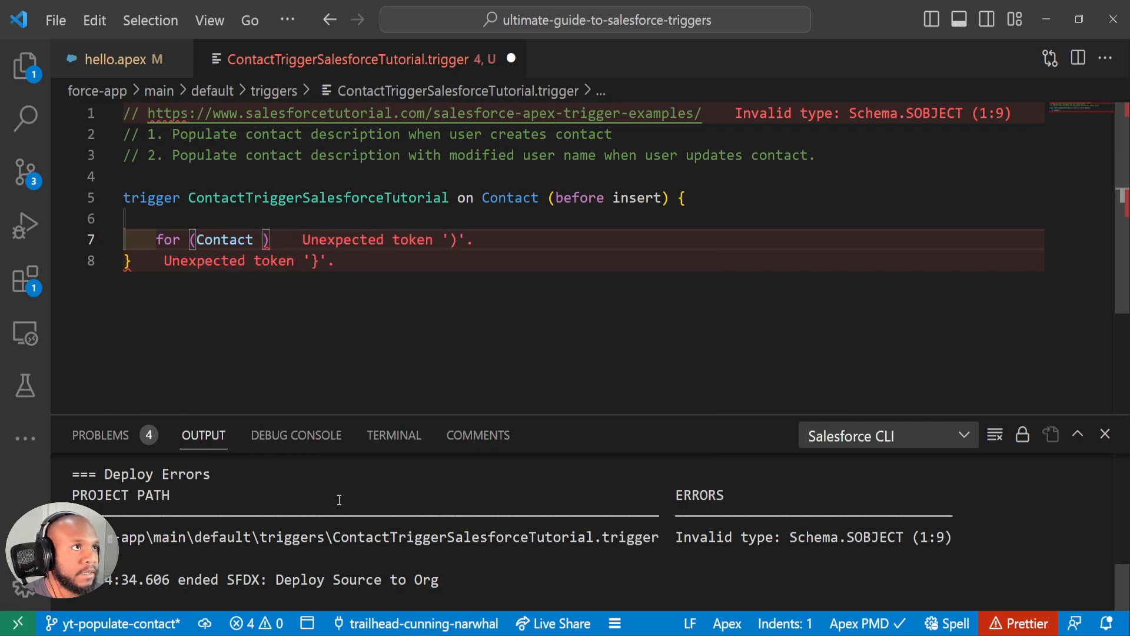
text(cont : Trig)
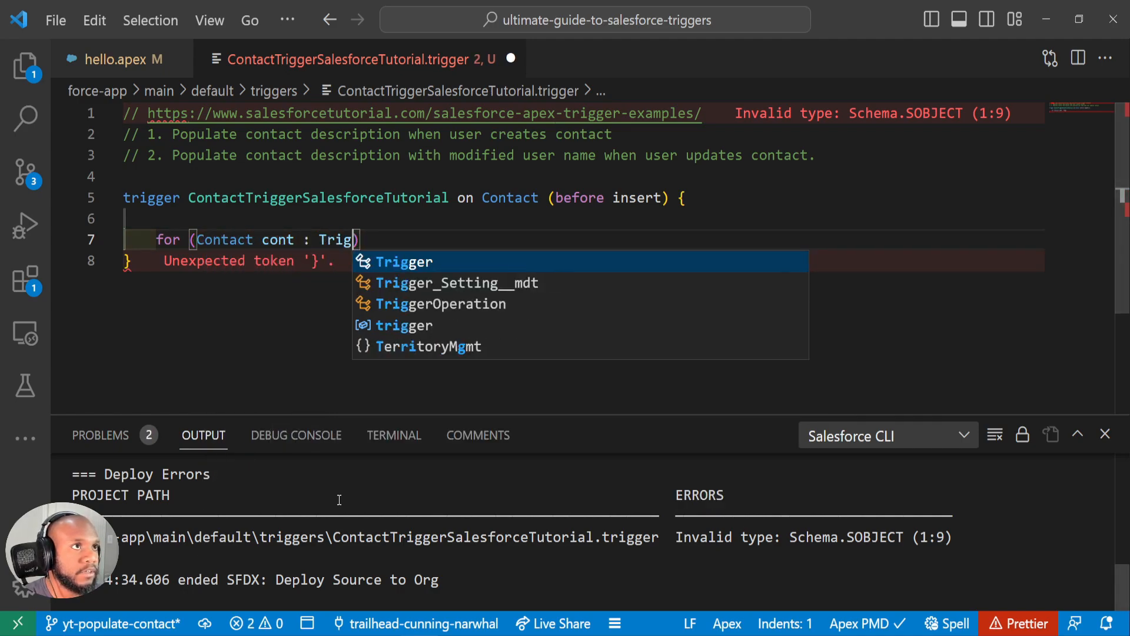
text(.new){)
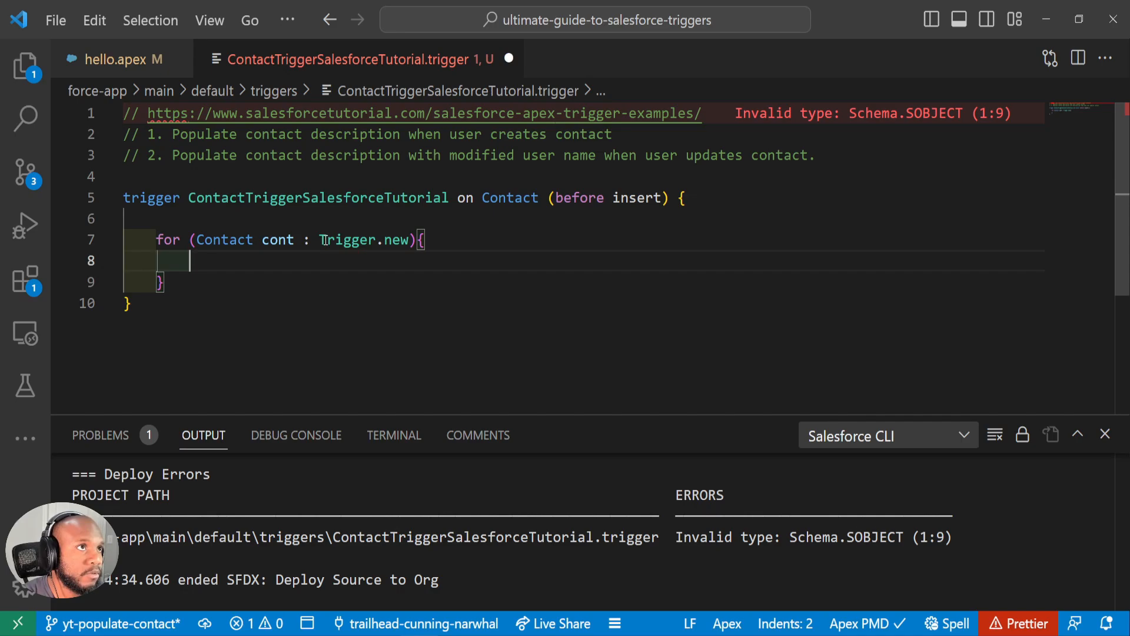
double_click(362, 240)
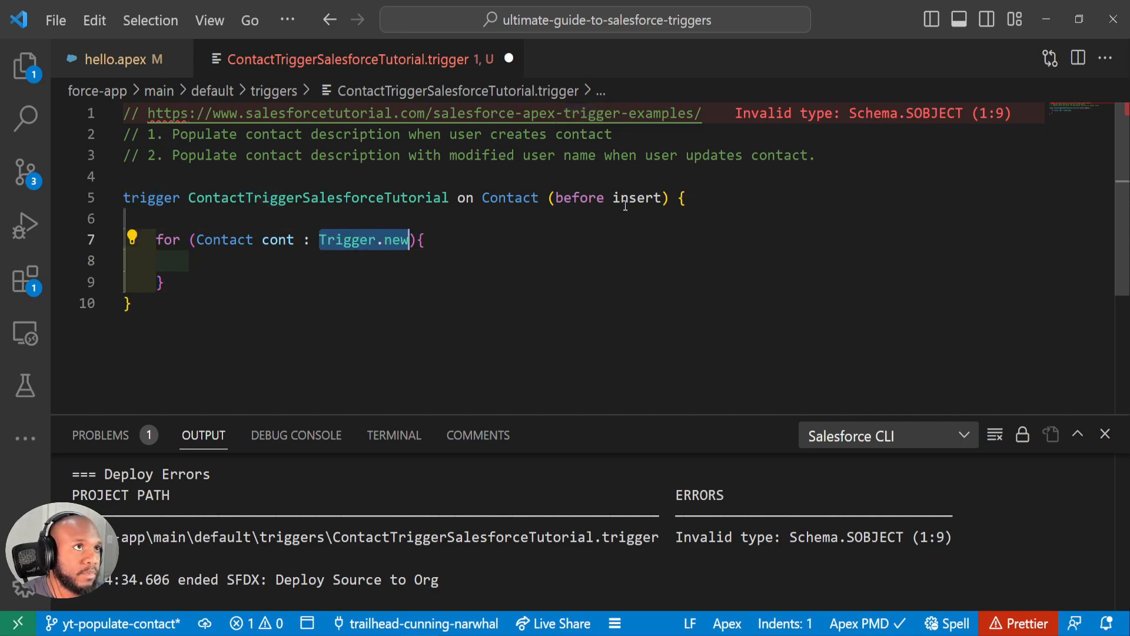
mouse_move(216, 292)
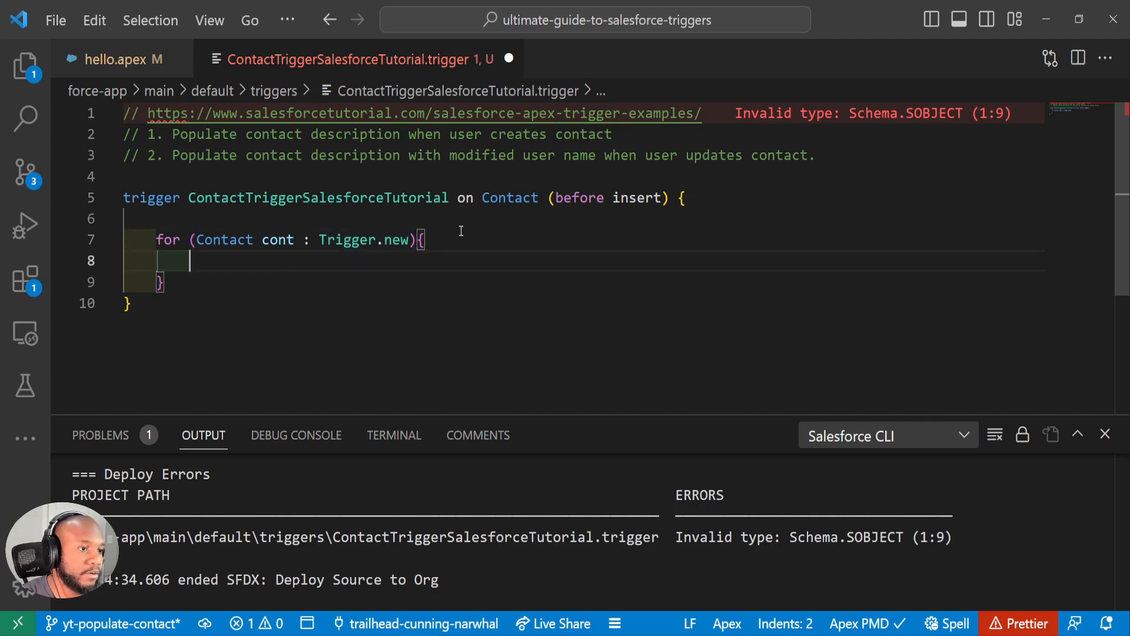
Step: Assign cont.Description = 'This is in the ContactTriggerSalesforceTutorial'; inside the loop
text(cont.Description =)
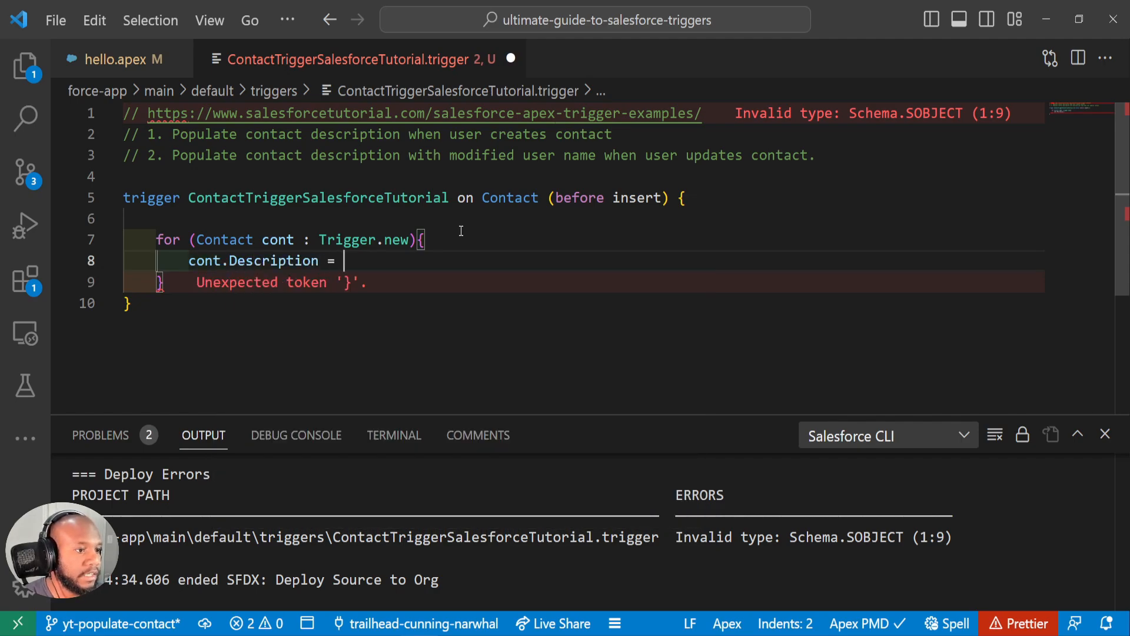
text('')
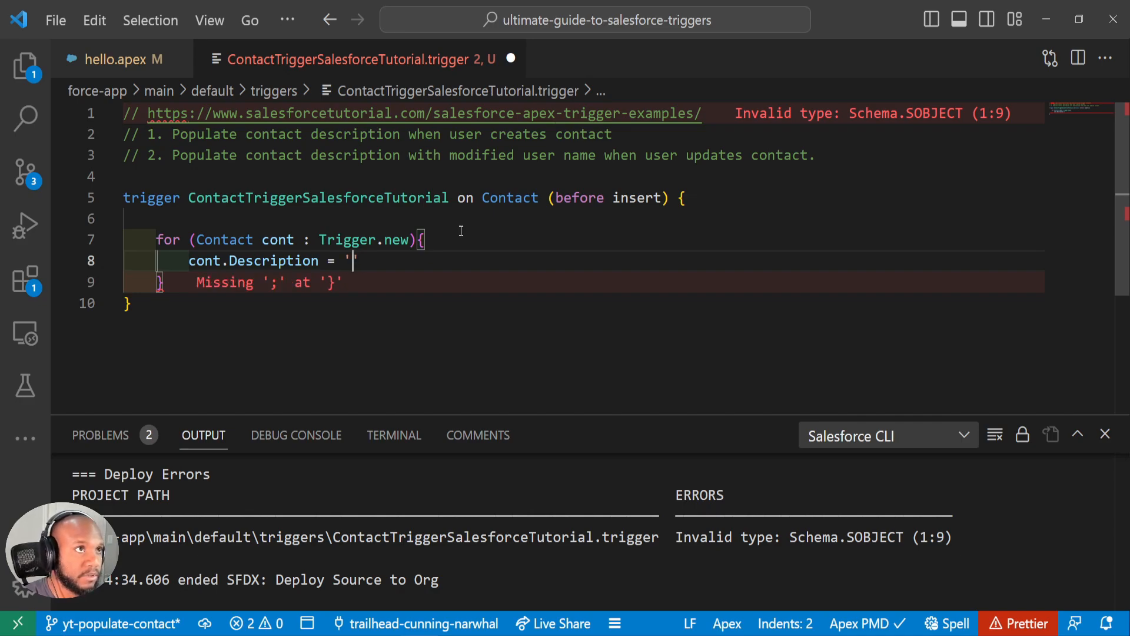
text(This is in the)
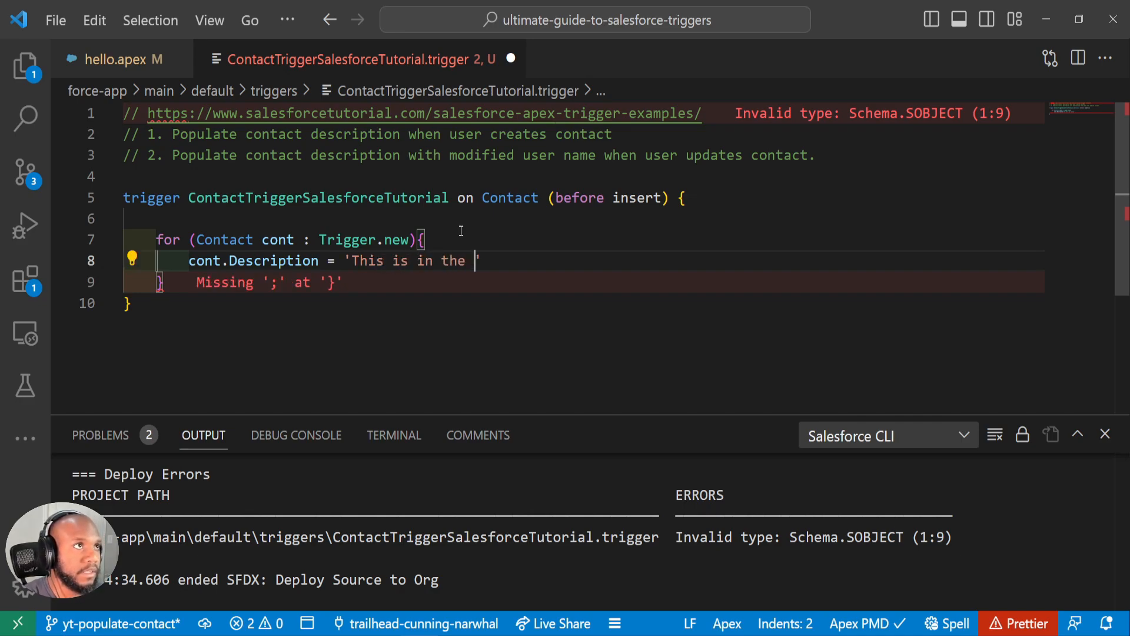
text(ContactTriggerSalesforceTutorial)
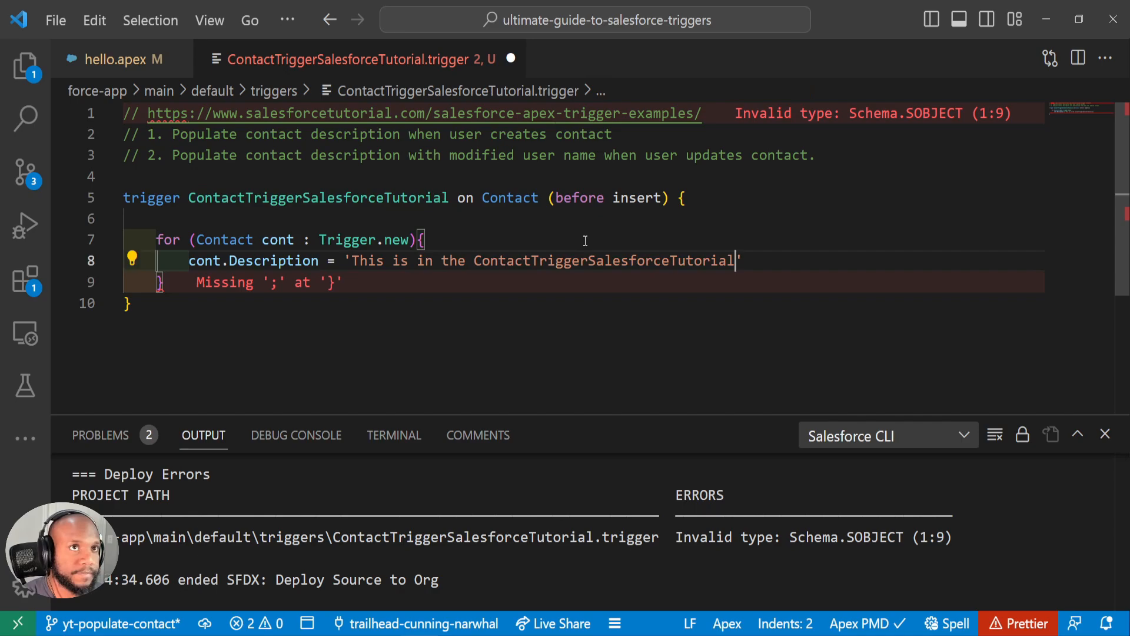
text(;)
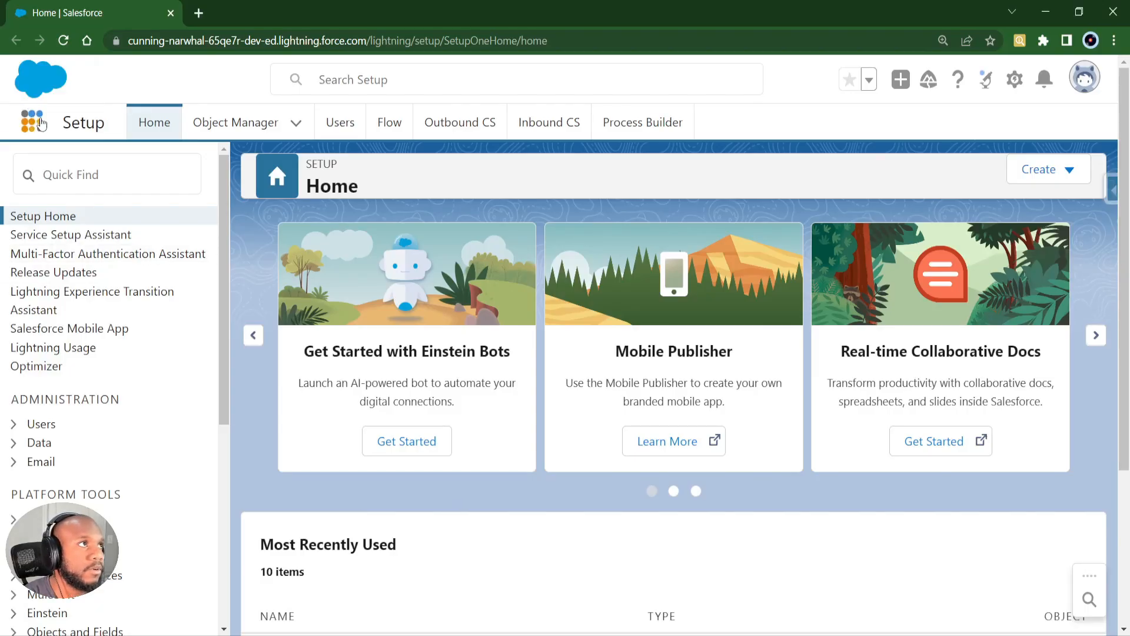
Step: Navigate to the Contacts list via the App Launcher and start a new contact
click(30, 121)
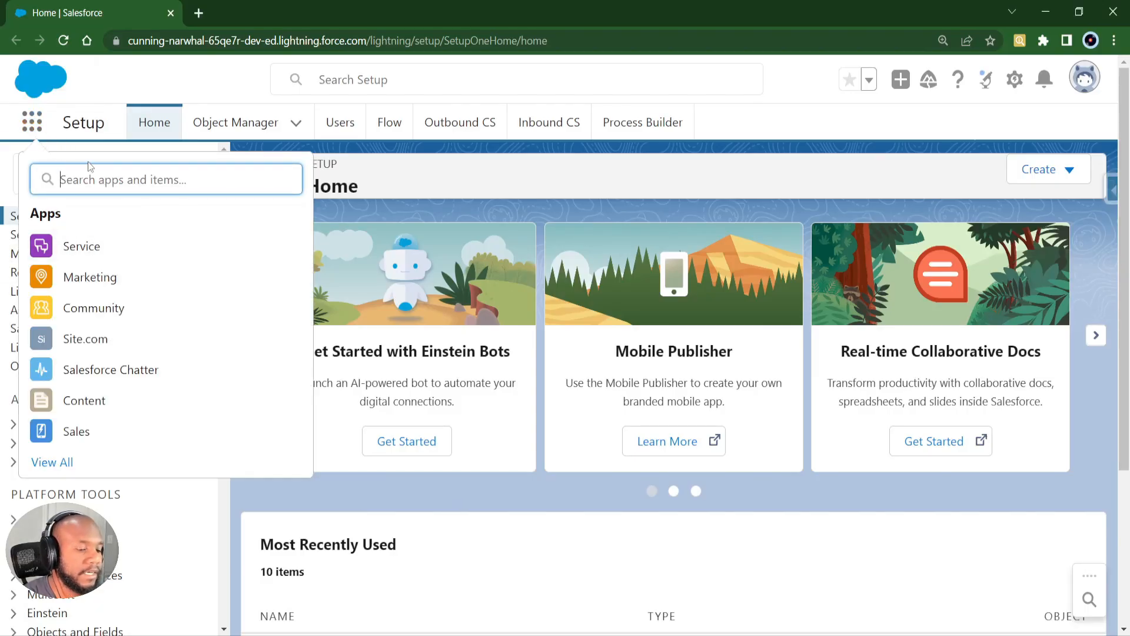
text(contact)
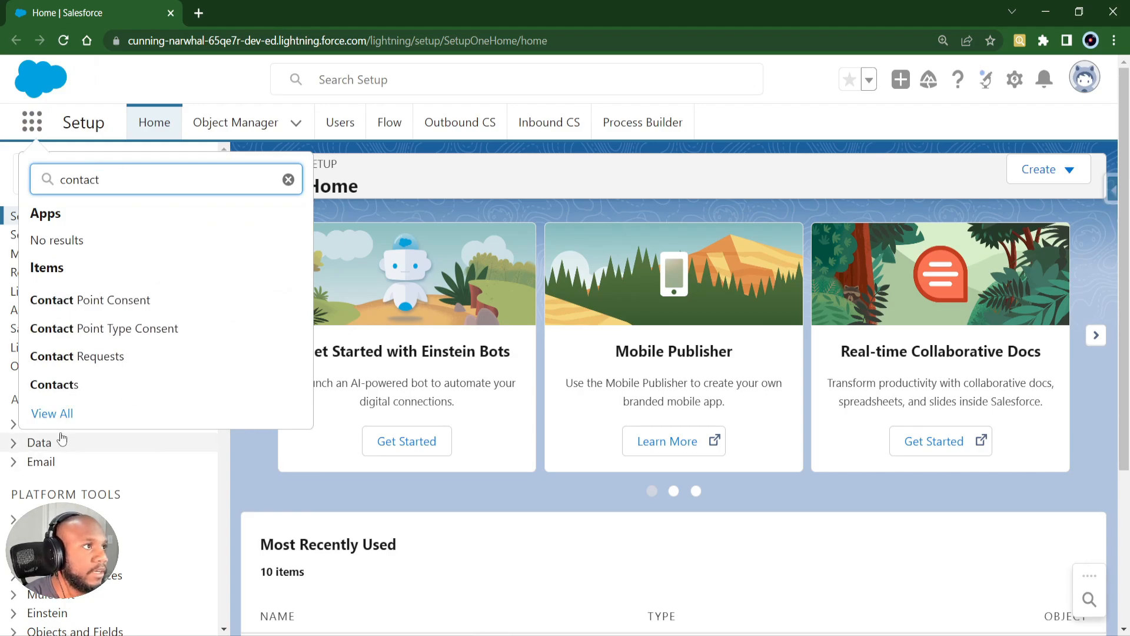
click(50, 384)
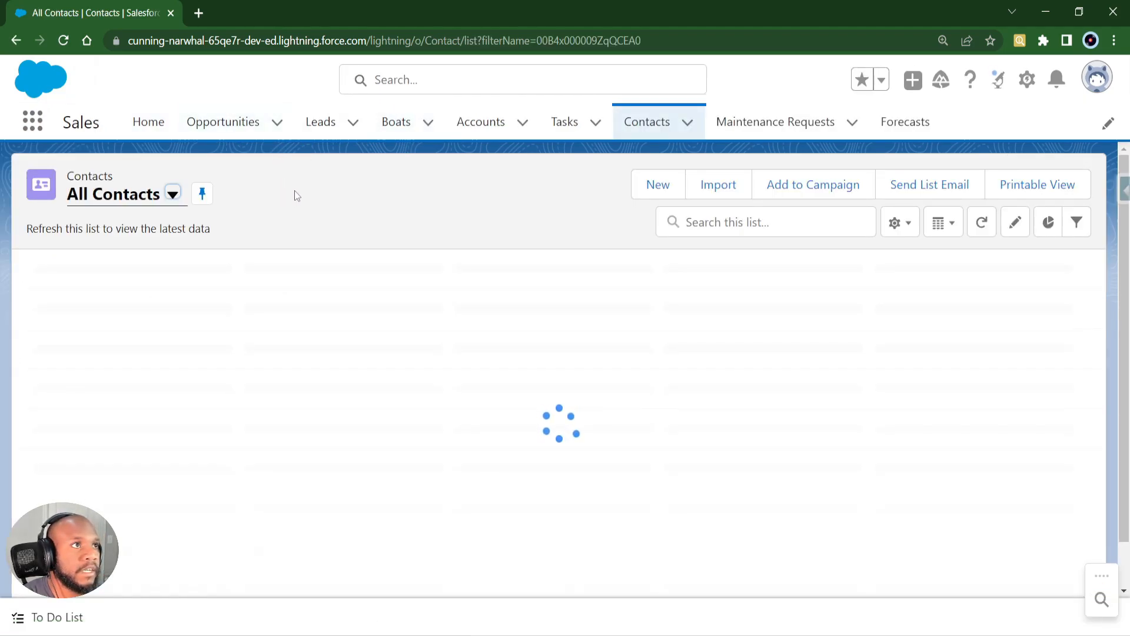
click(657, 183)
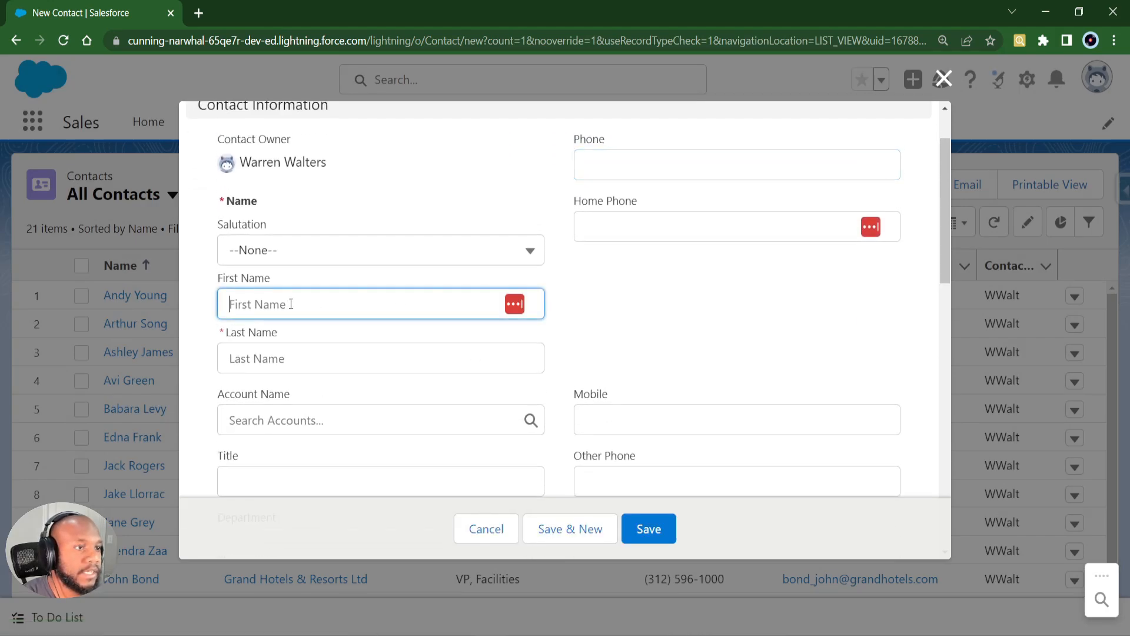
Step: Create and save the Test Tester contact, then review its record details
text(Tester)
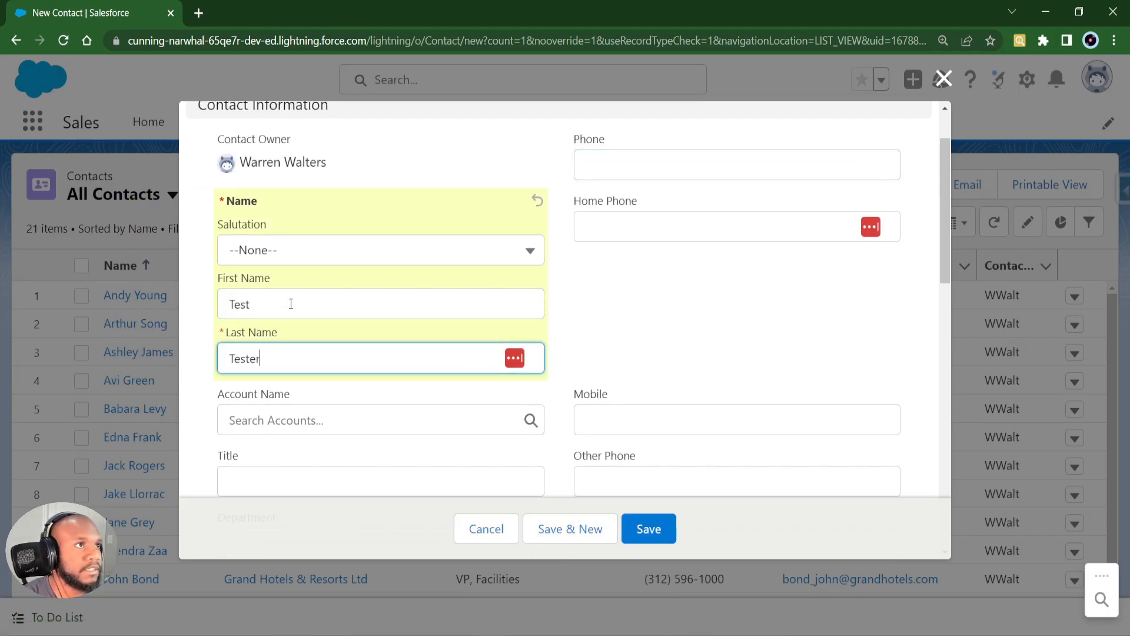
scroll(down, 3)
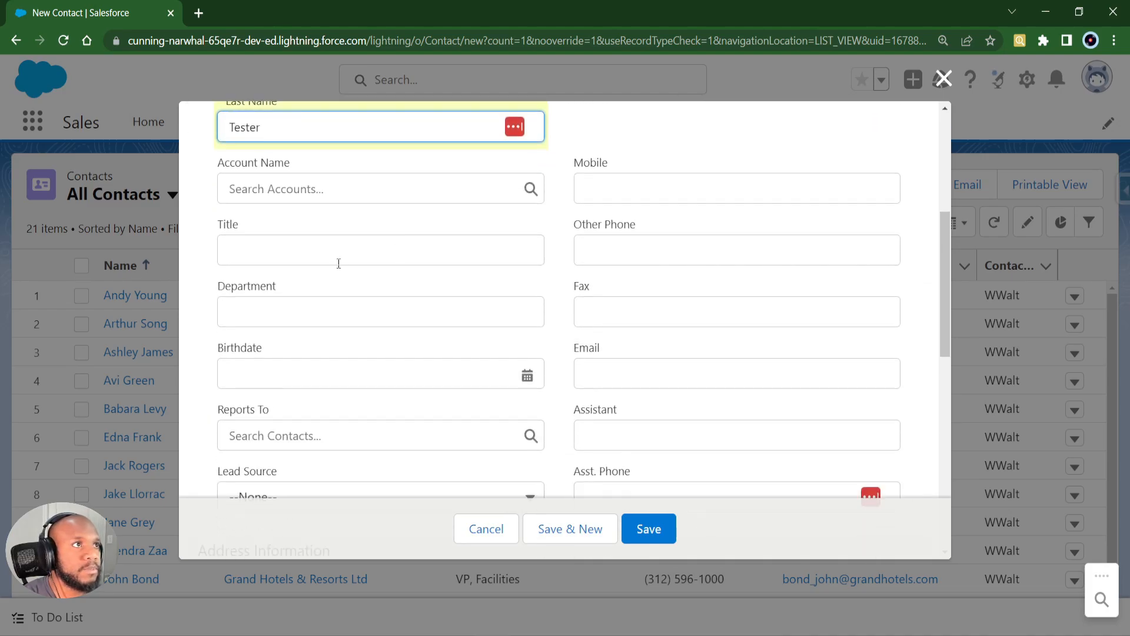
scroll(down, 3)
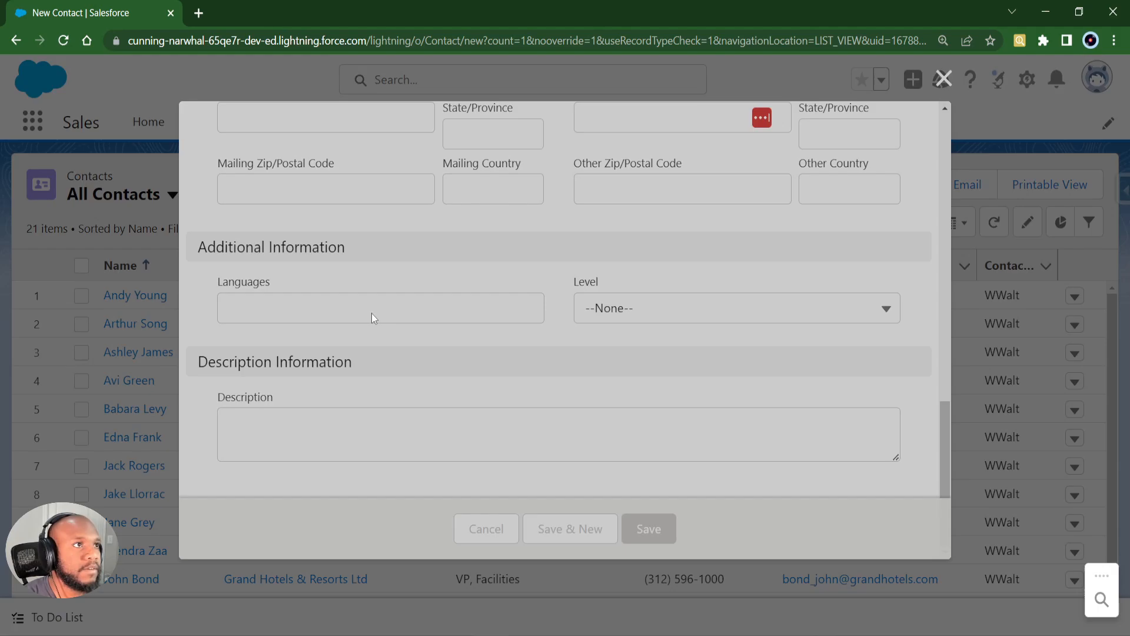
click(649, 528)
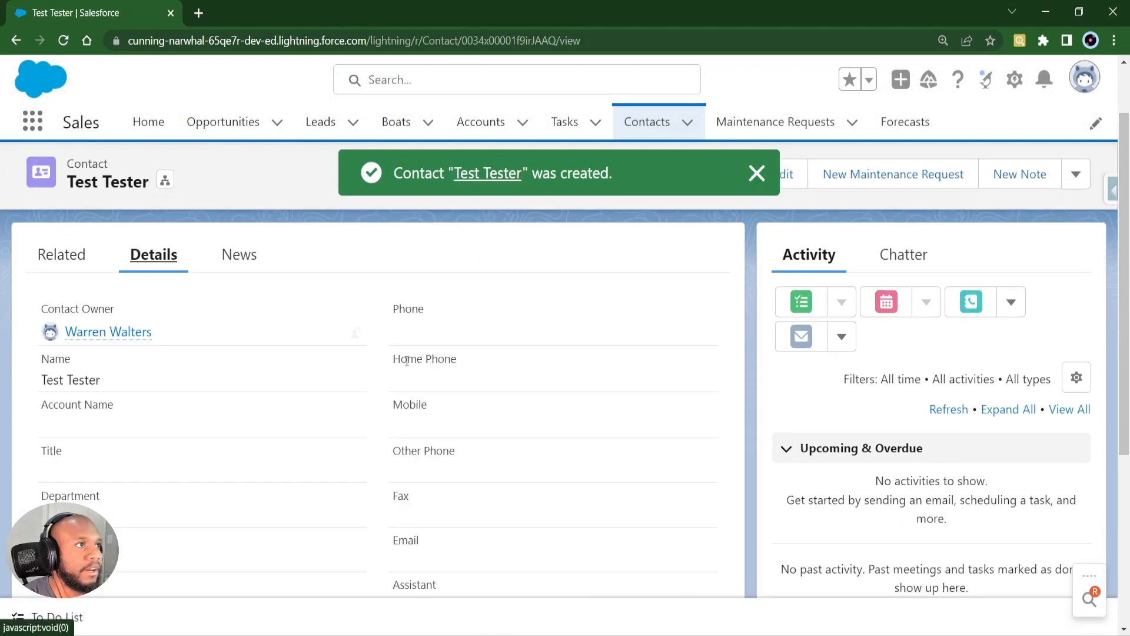
scroll(down, 3)
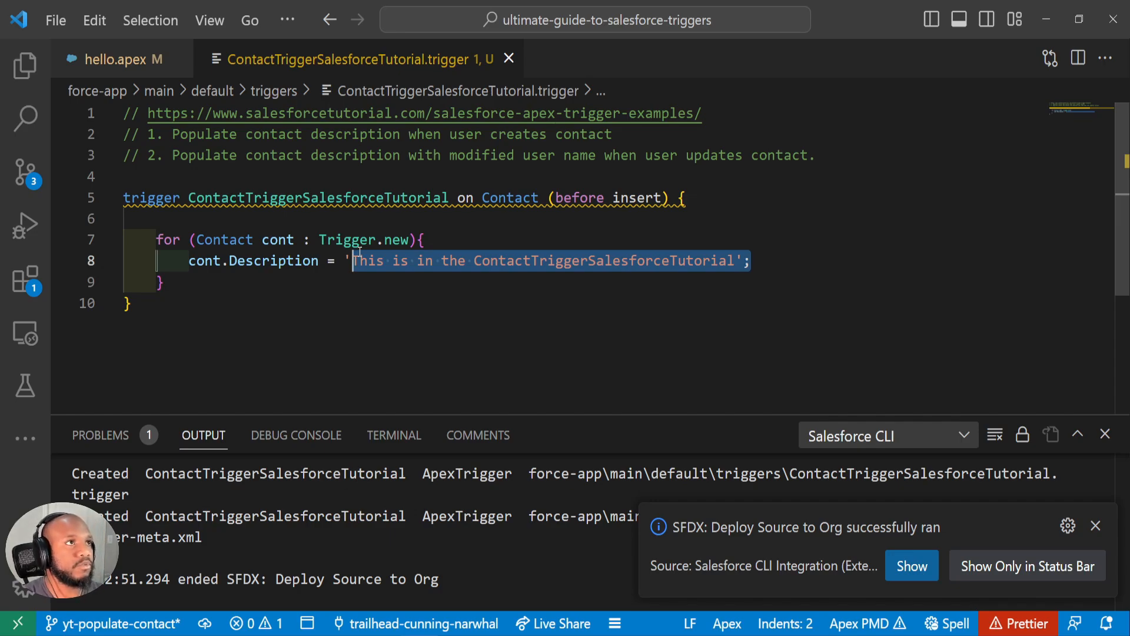
mouse_move(635, 226)
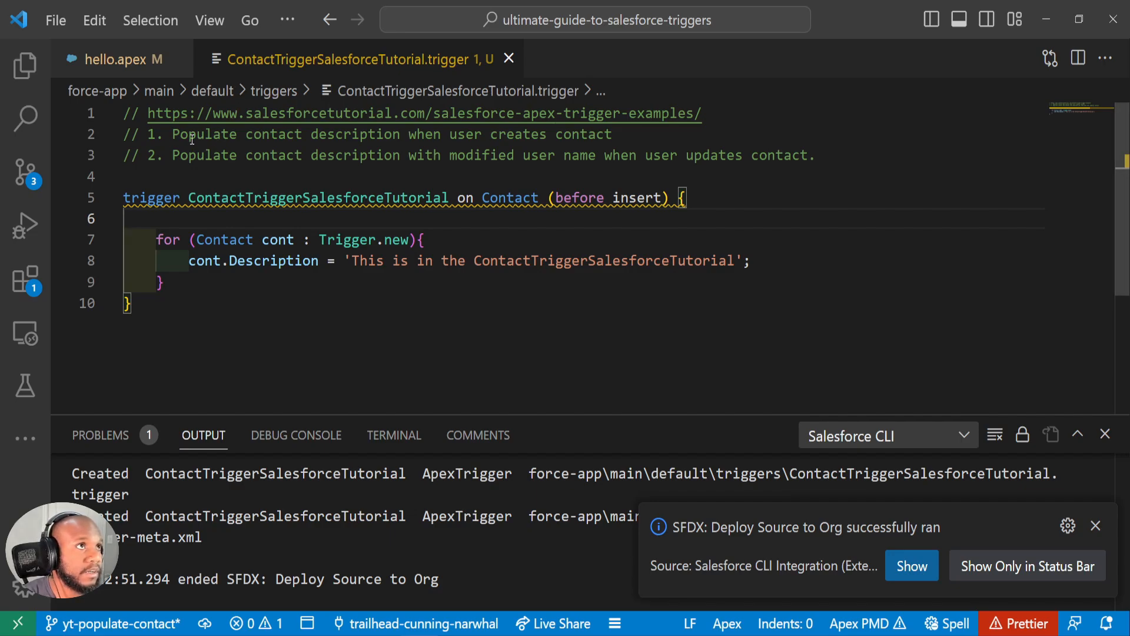
mouse_move(273, 260)
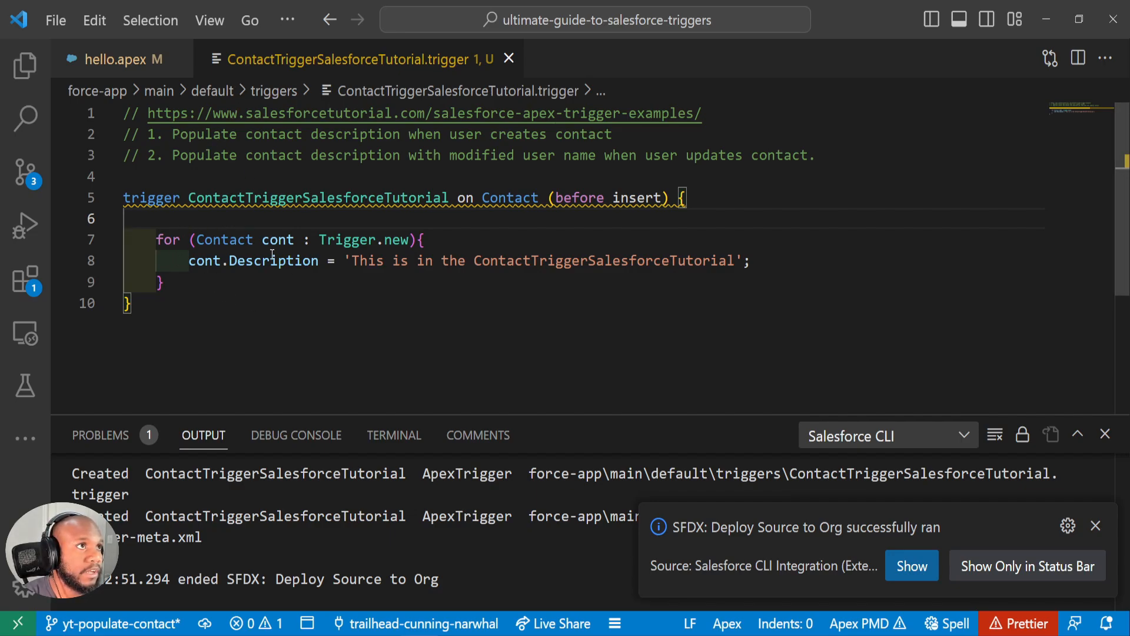
click(1095, 525)
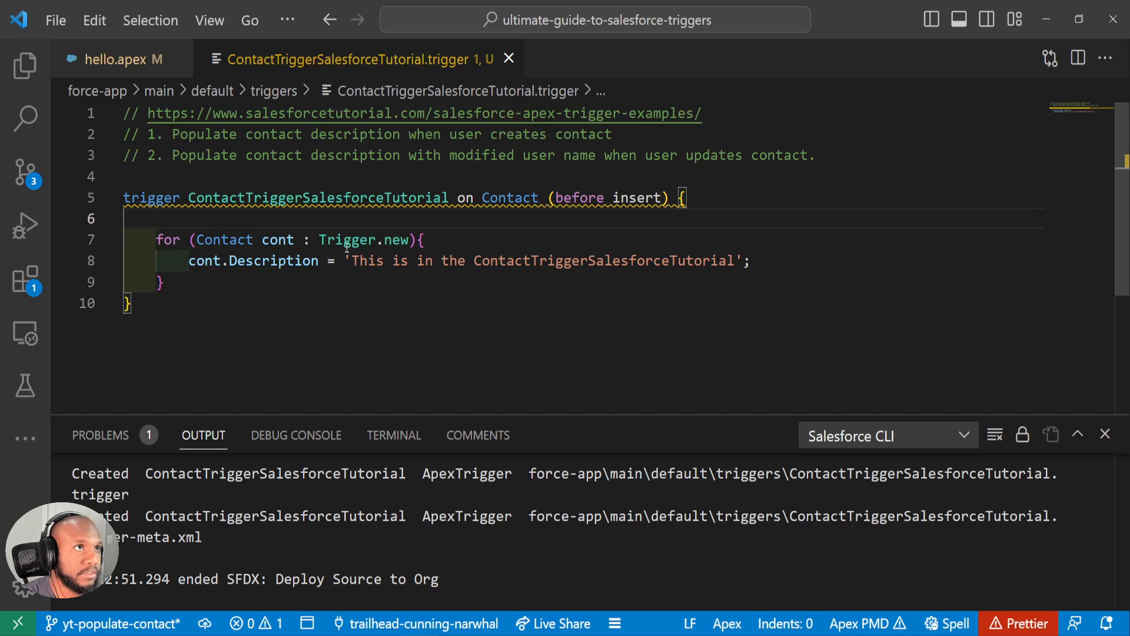
double_click(364, 240)
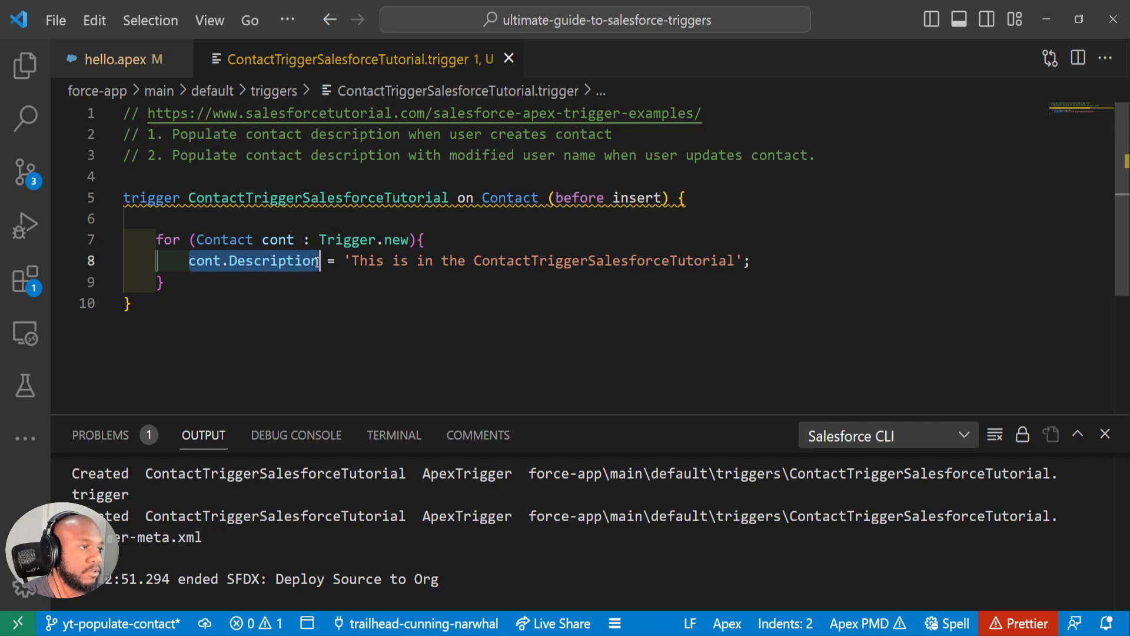
mouse_move(252, 260)
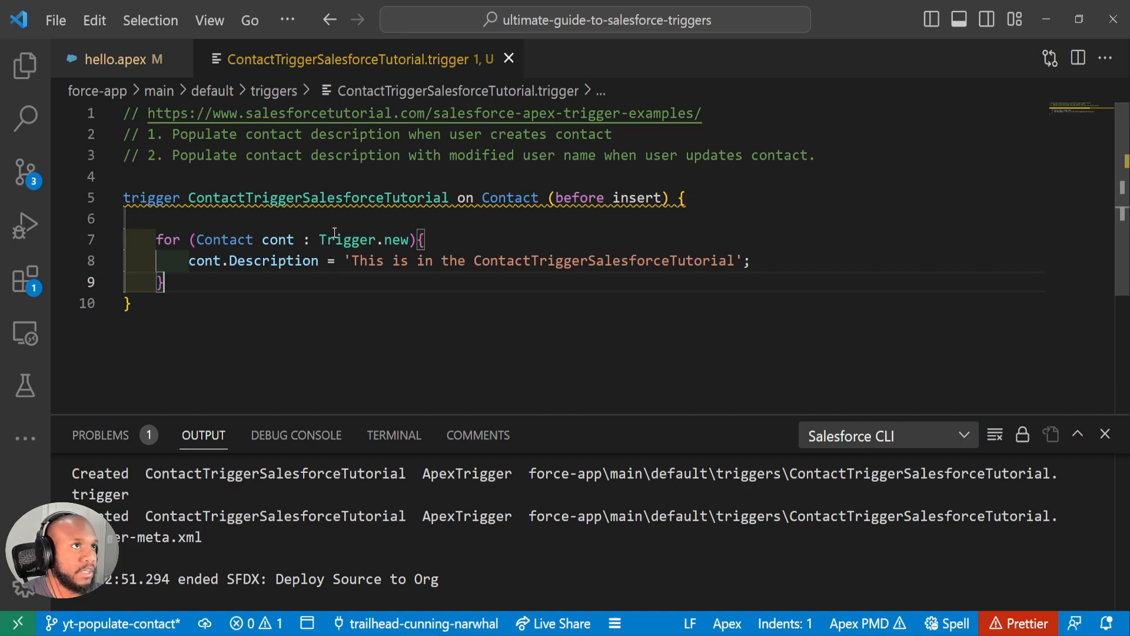
mouse_move(226, 260)
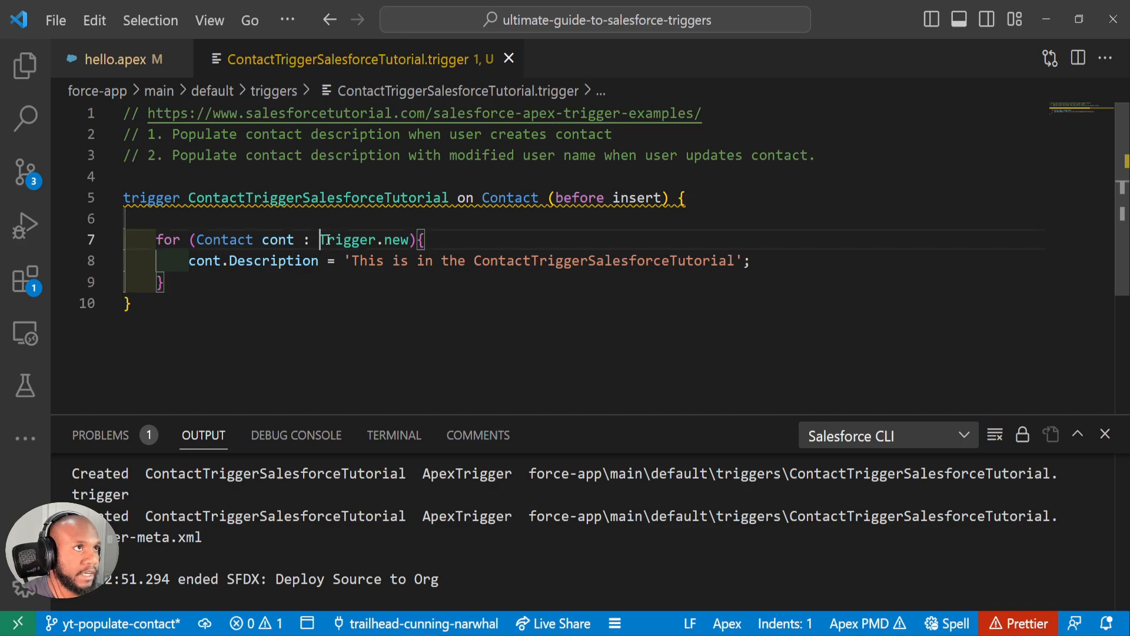
double_click(352, 241)
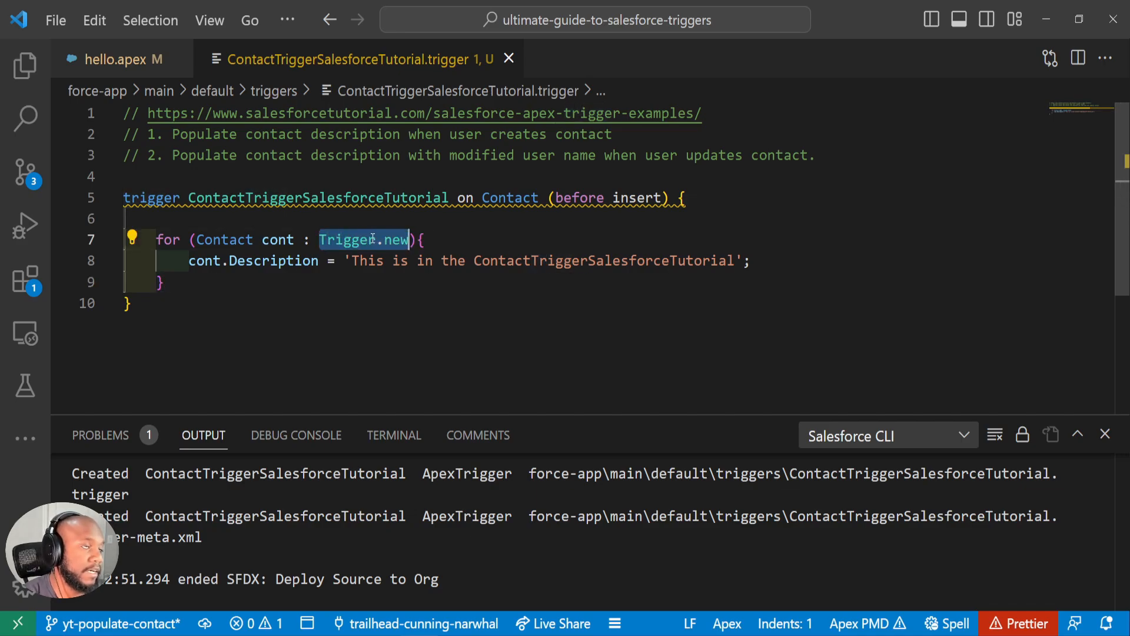
mouse_move(205, 260)
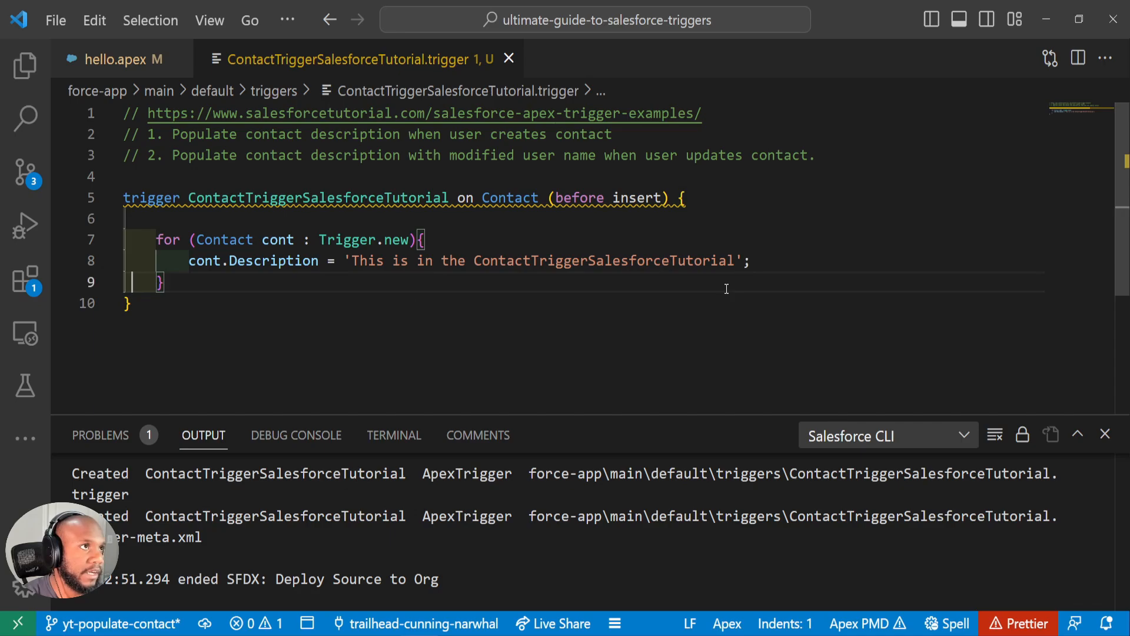
Step: Add then remove an update cont; statement, and mark the first requirement comment Done
text(update cont;)
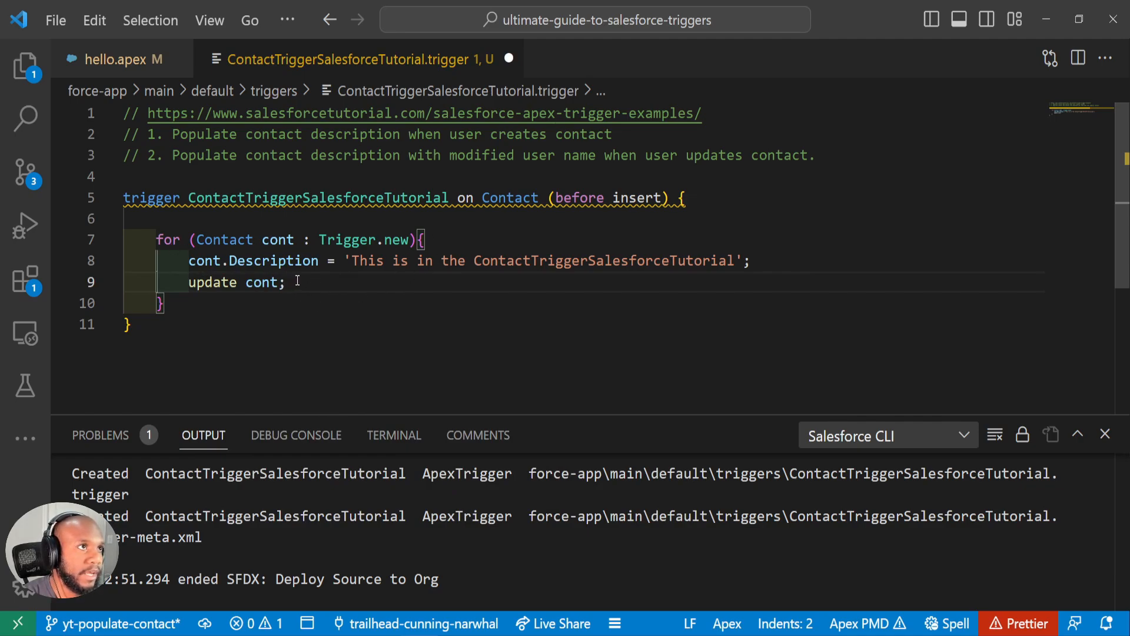
click(287, 283)
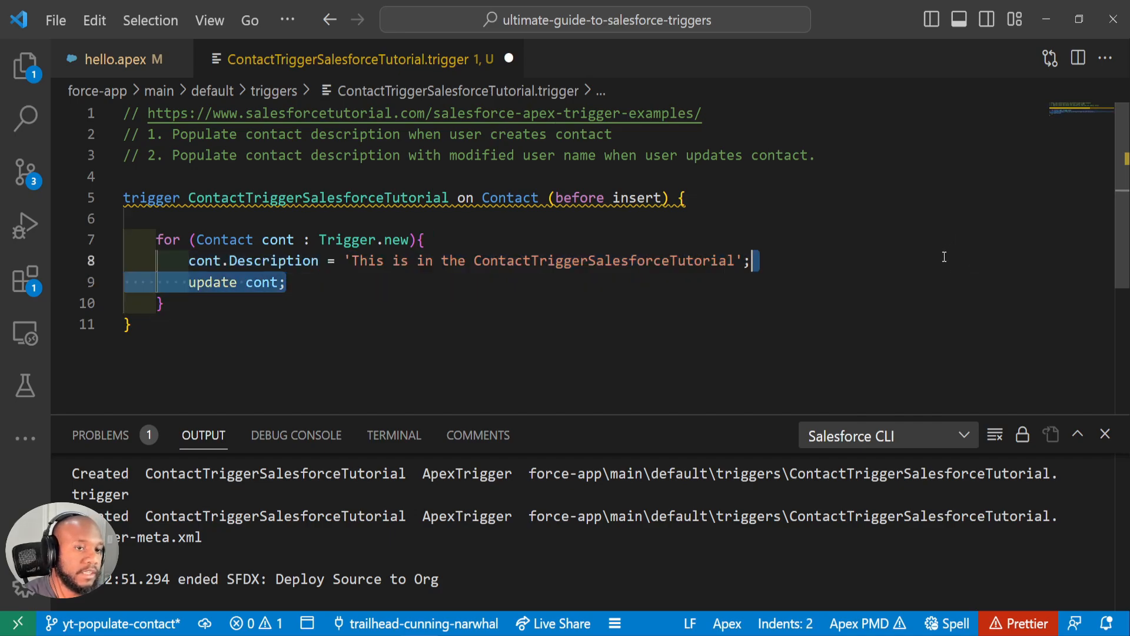
key(Delete)
text( - Done)
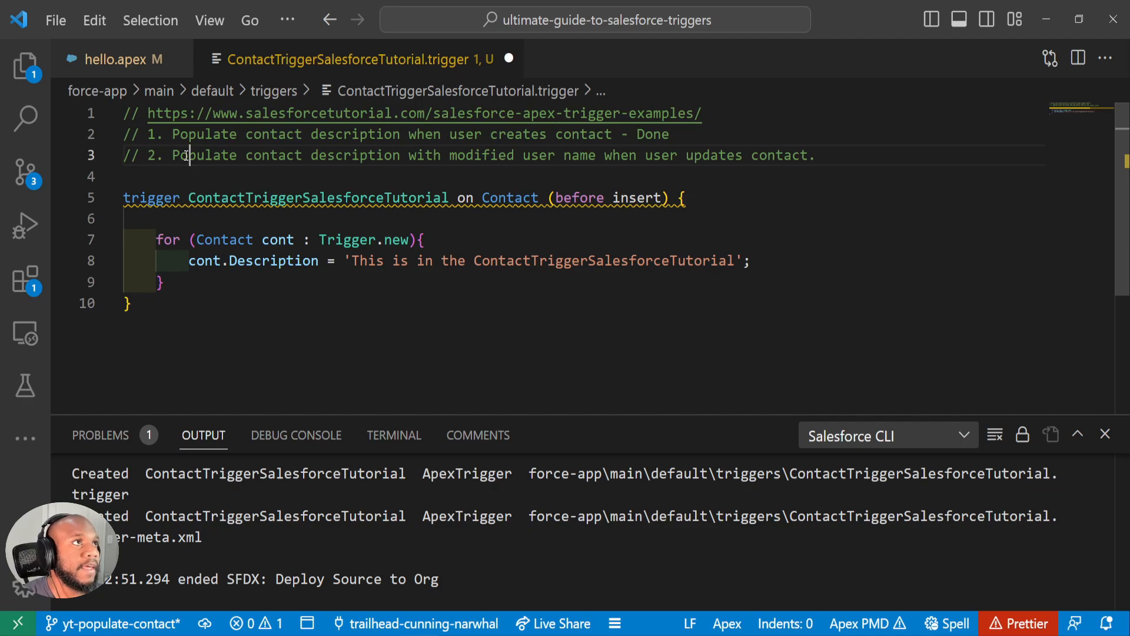
double_click(202, 155)
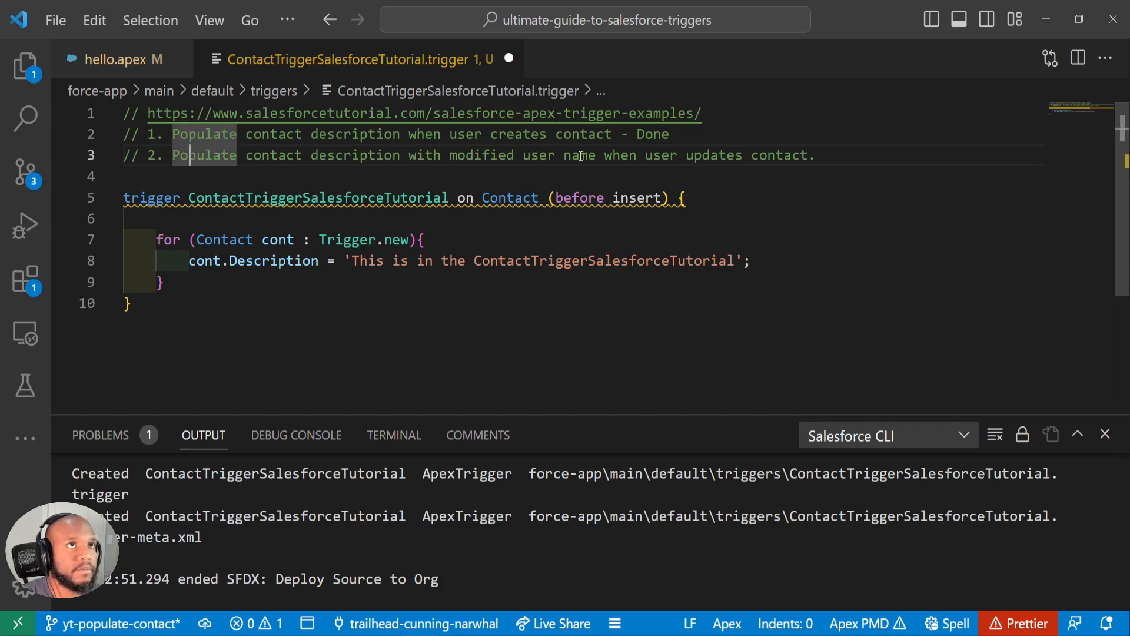
mouse_move(675, 156)
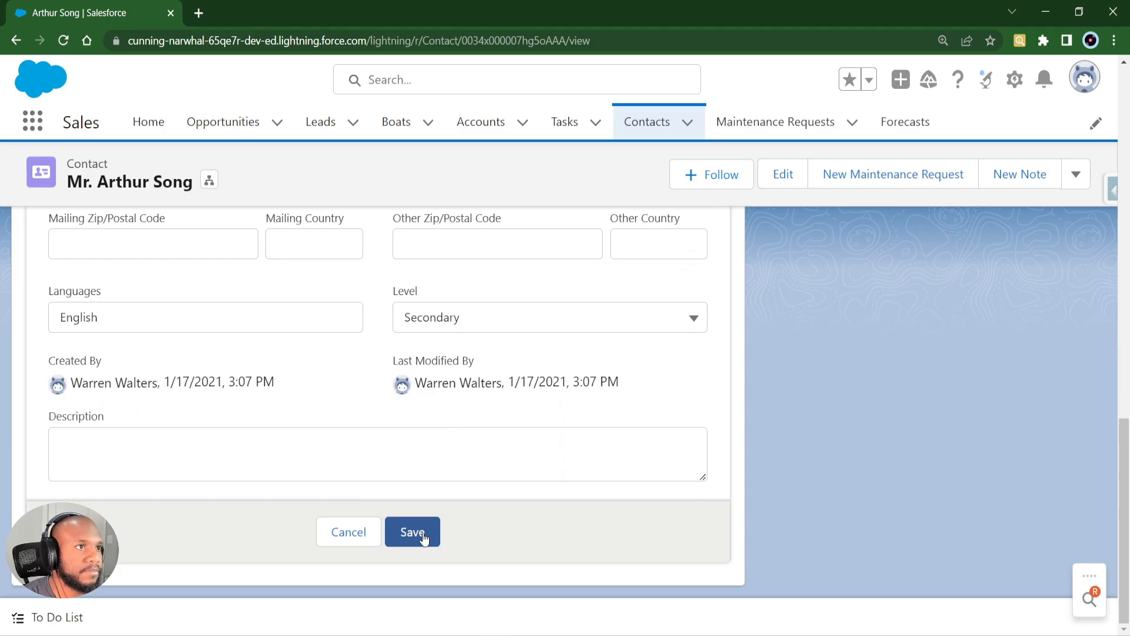
Step: Save the contact with 'aasdad' typed into its Description field
text(aasdad)
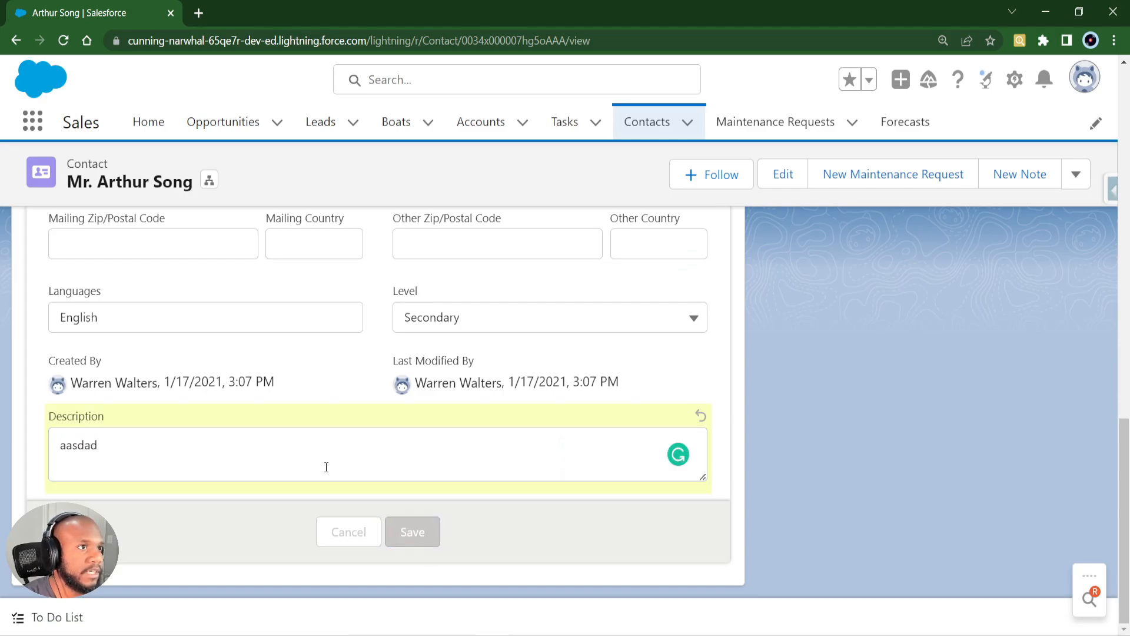
click(412, 531)
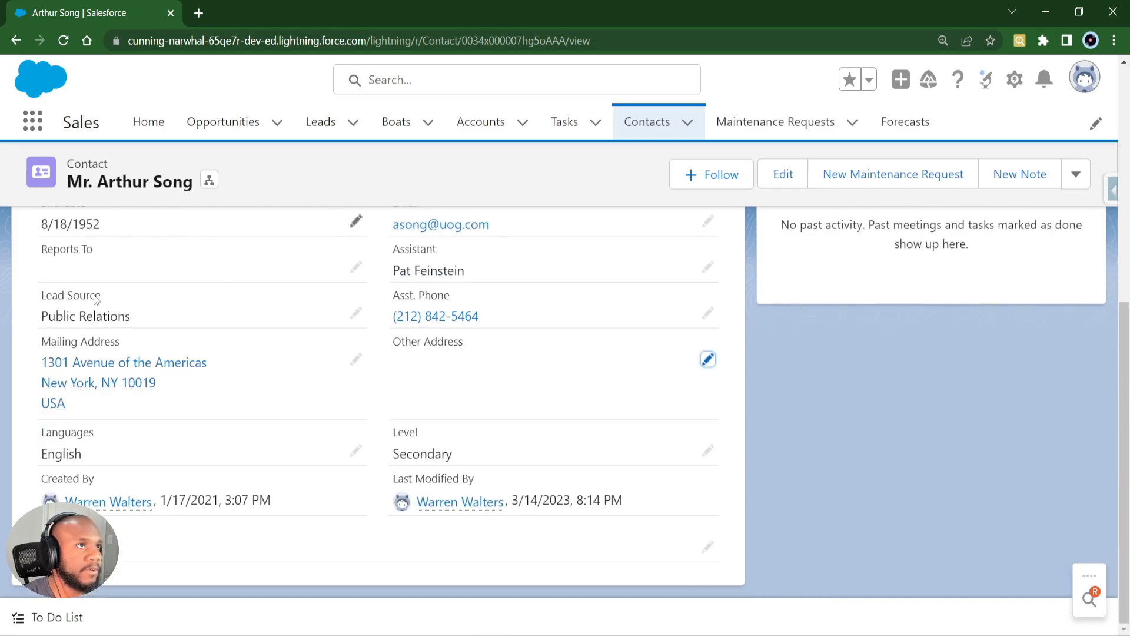
mouse_move(261, 526)
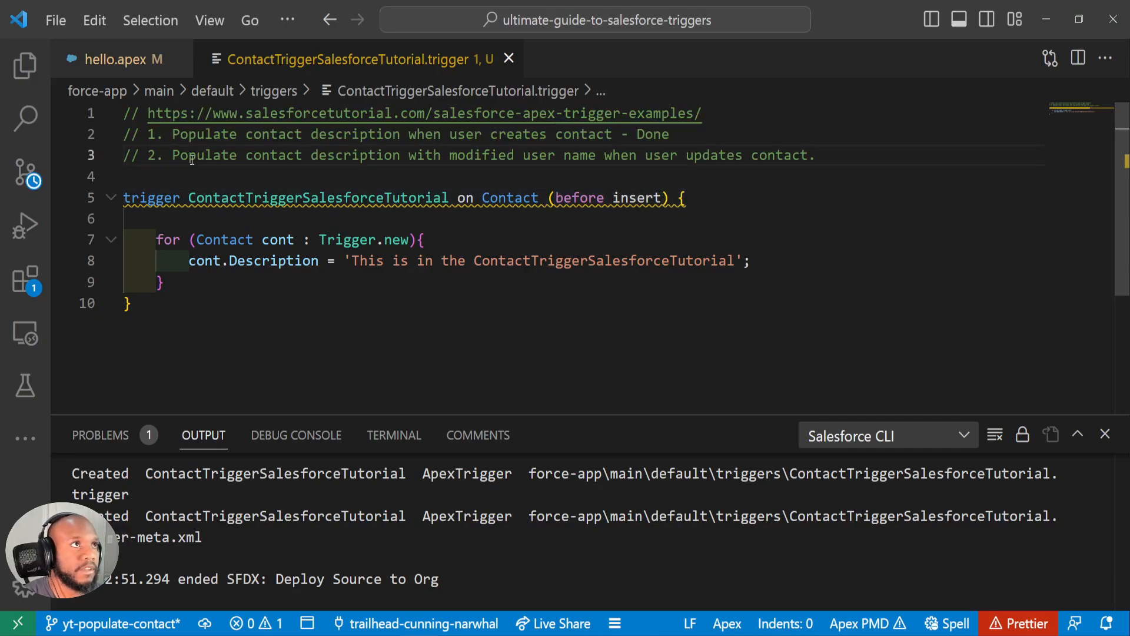
Step: Add before update to the trigger events and deploy the file to the org
drag(688, 156, 815, 155)
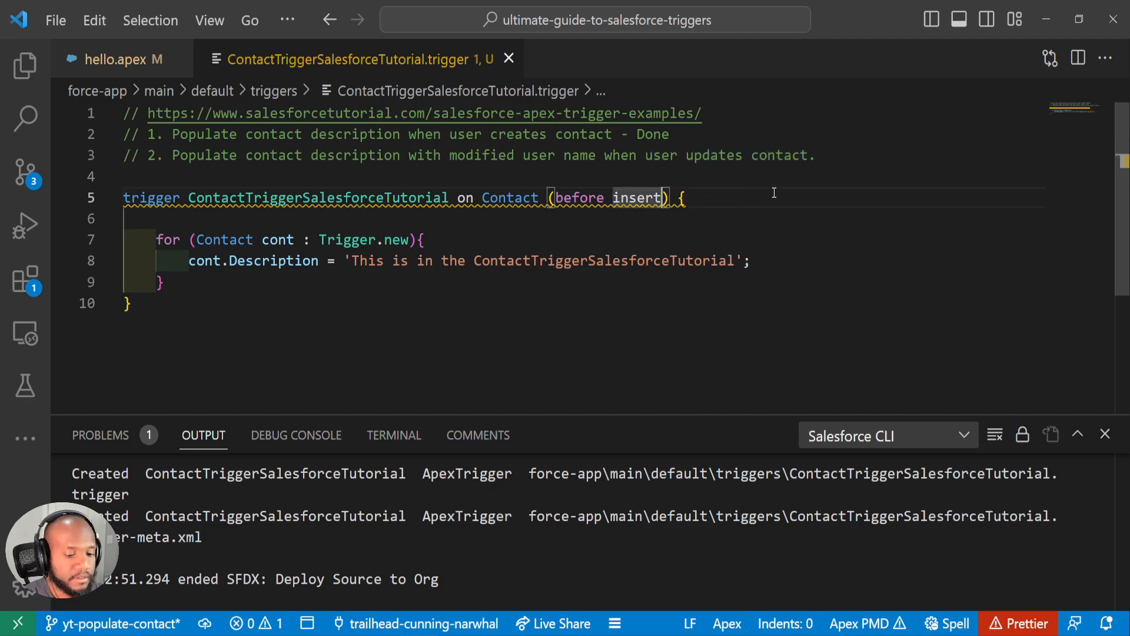
text(, before update)
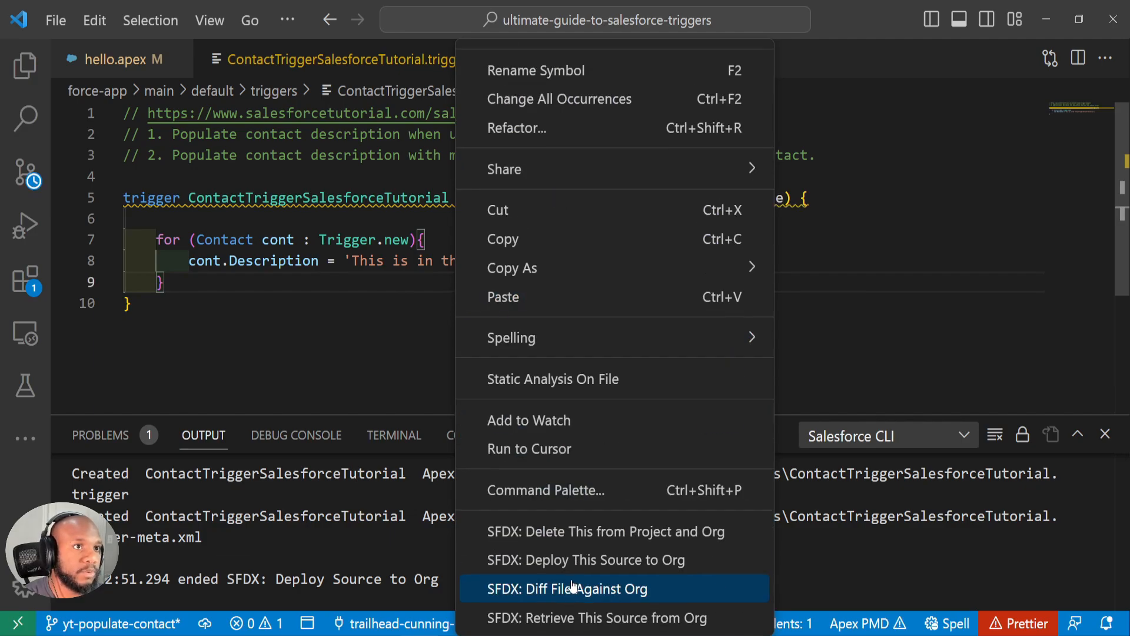
click(579, 561)
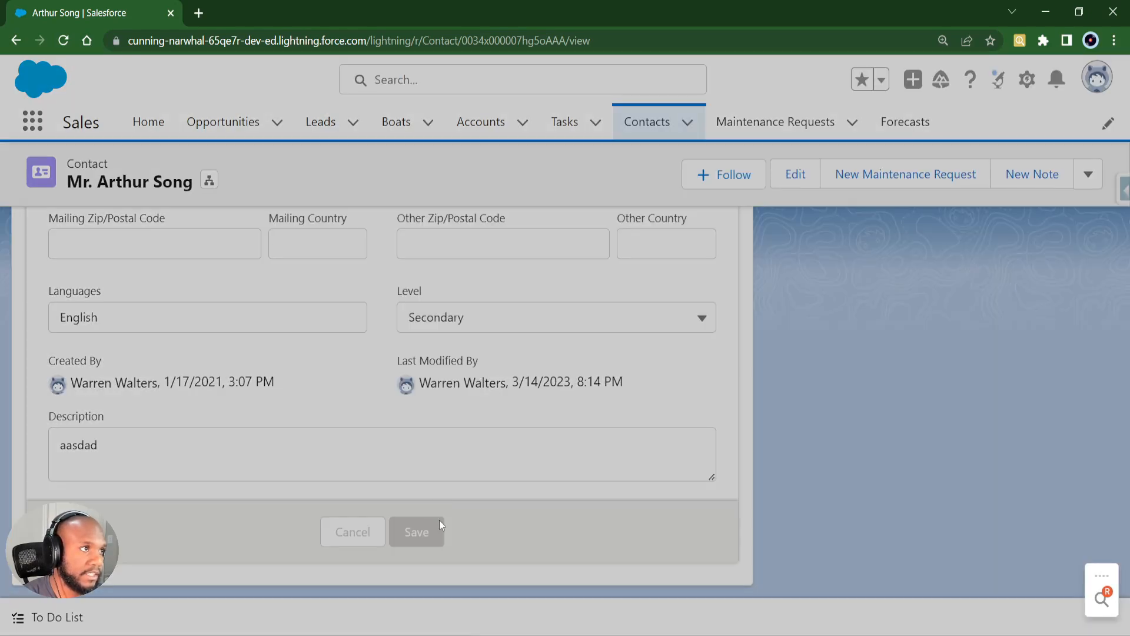
Step: Save the contact again so the update trigger rewrites its Description
click(417, 531)
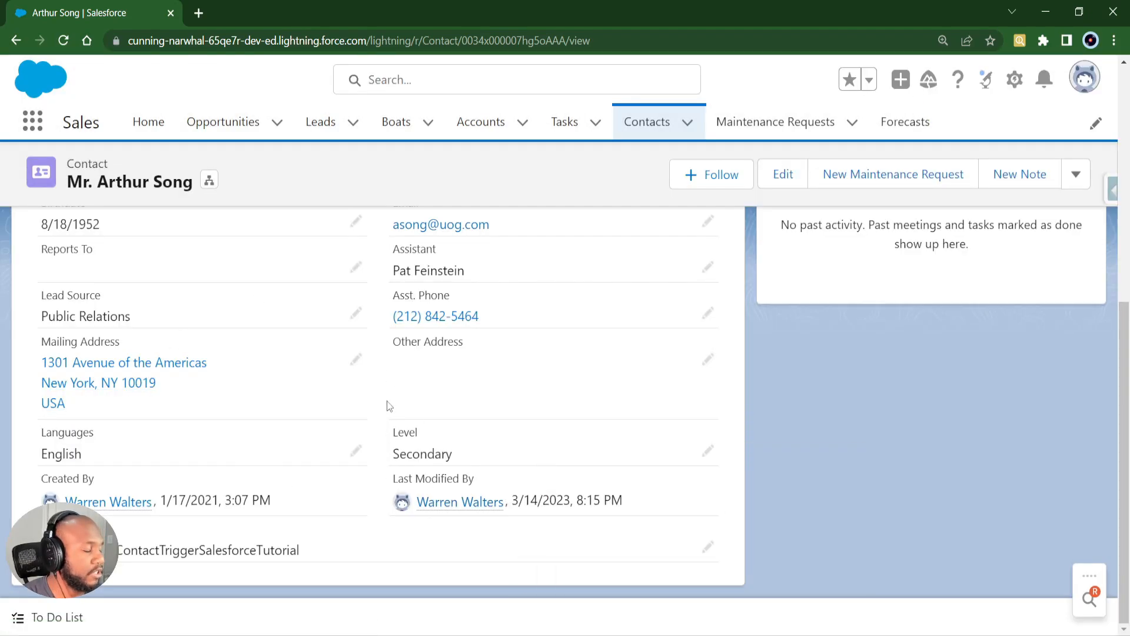
mouse_move(385, 390)
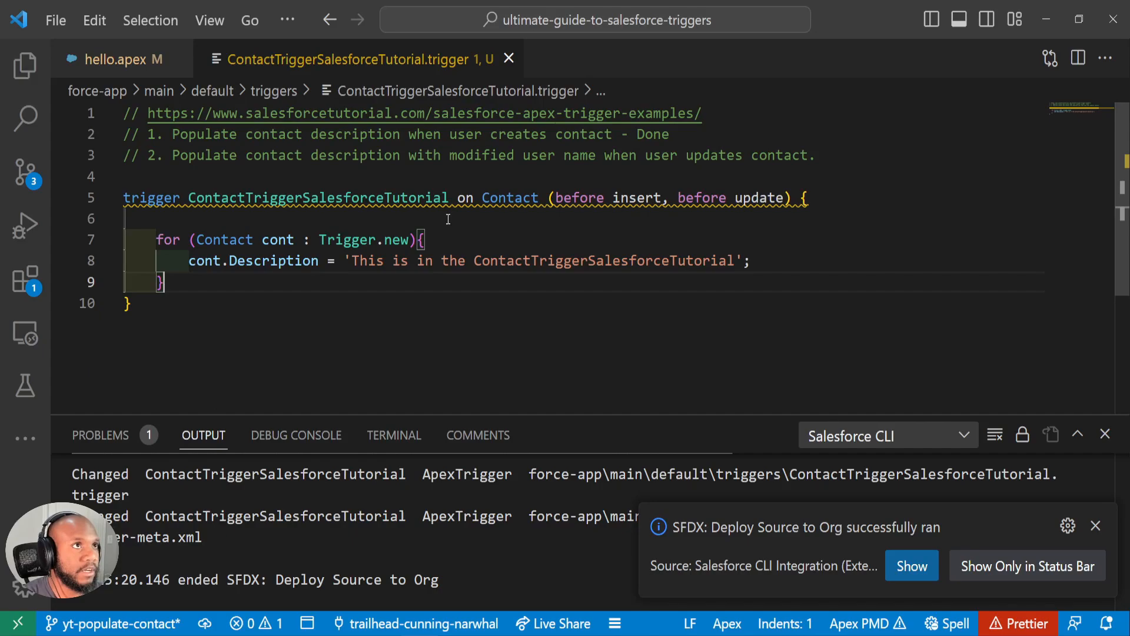
mouse_move(269, 287)
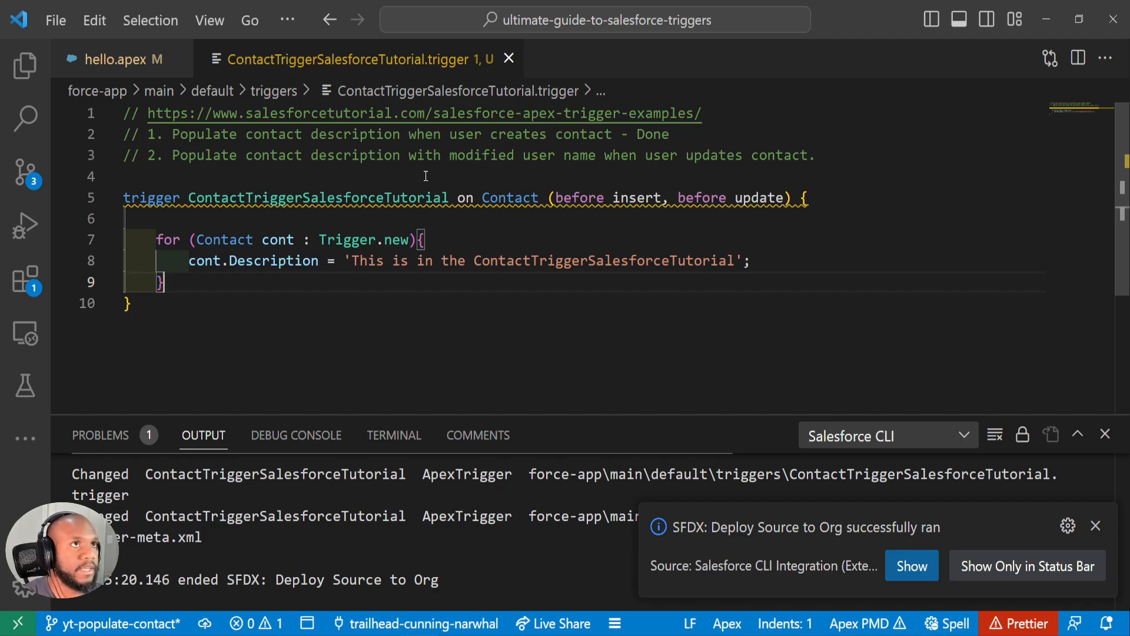
drag(562, 197, 786, 197)
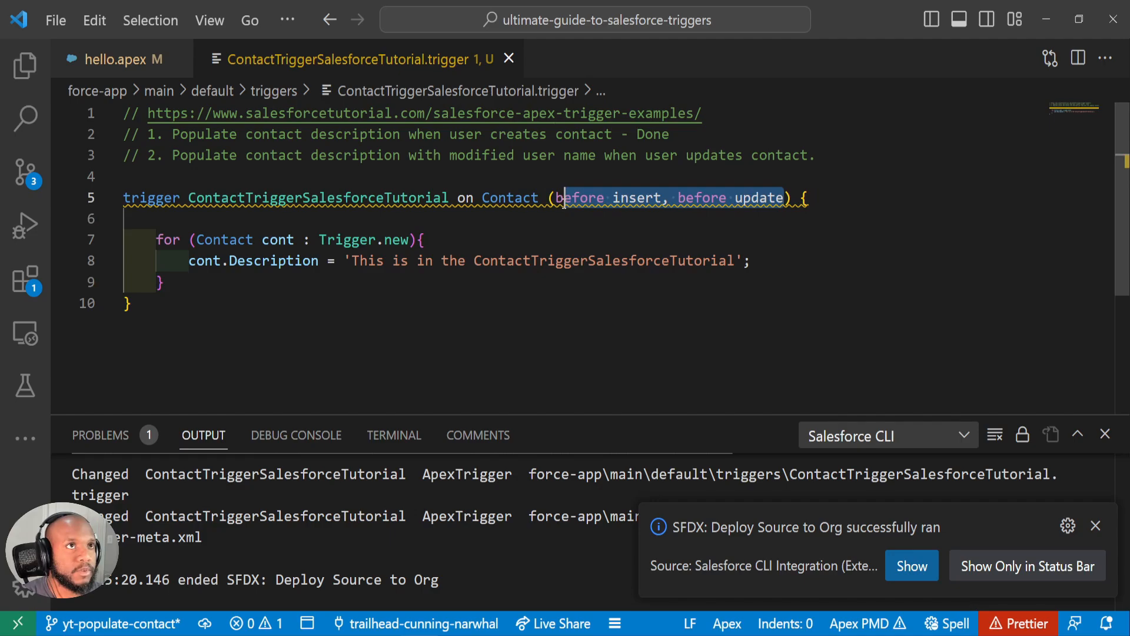
Step: Wrap the description loop in an if (Trigger.isInsert) branch
click(499, 225)
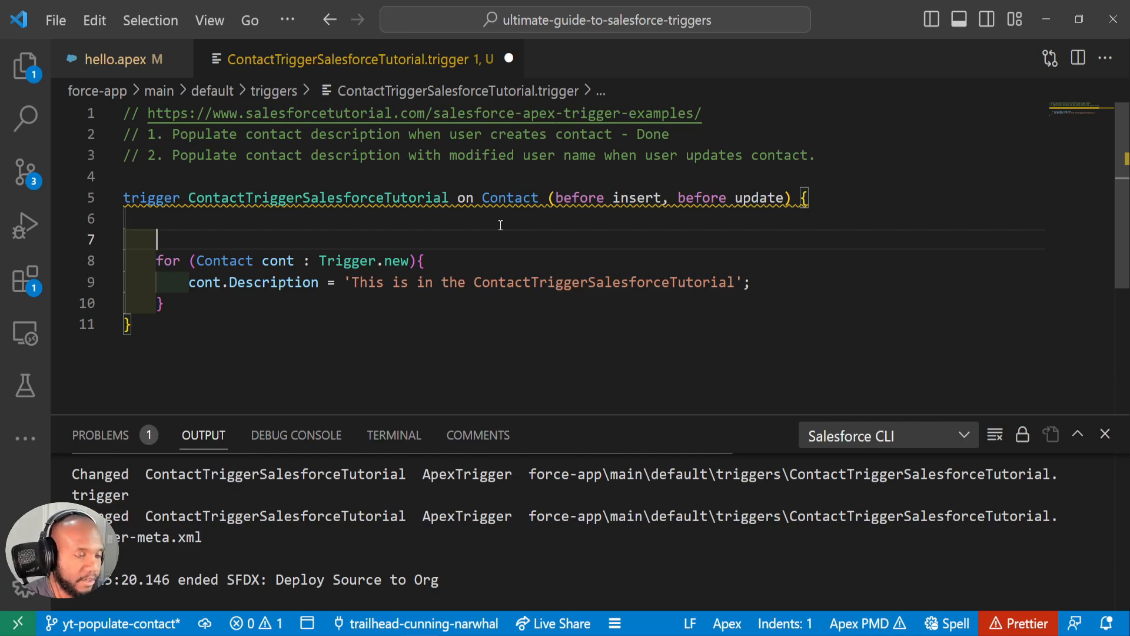
text(if ())
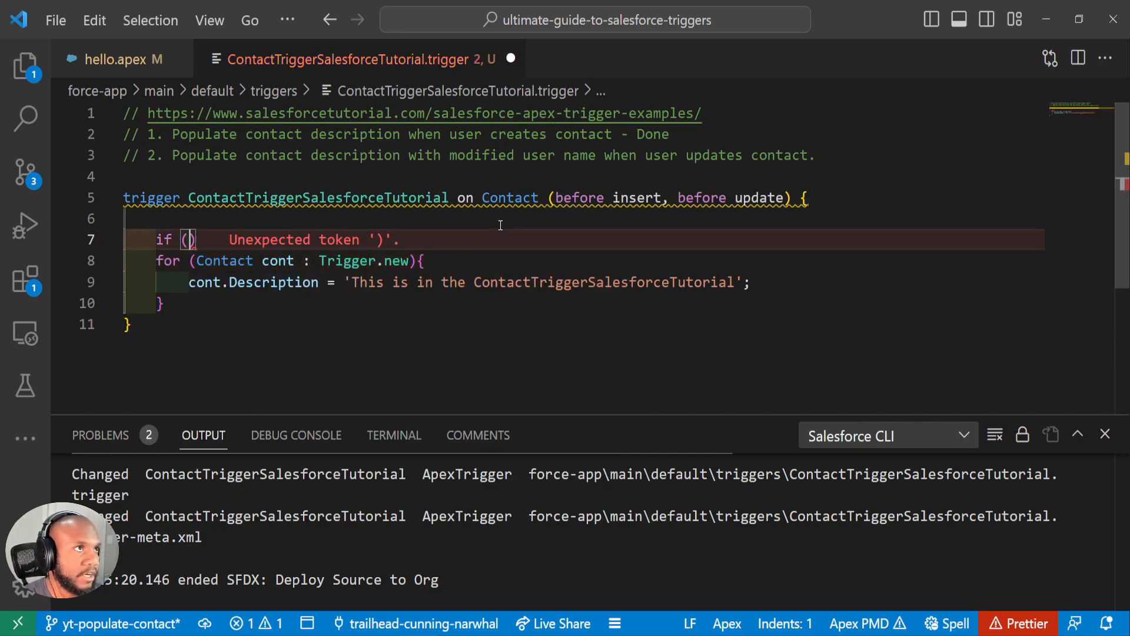
text(Trigger.is)
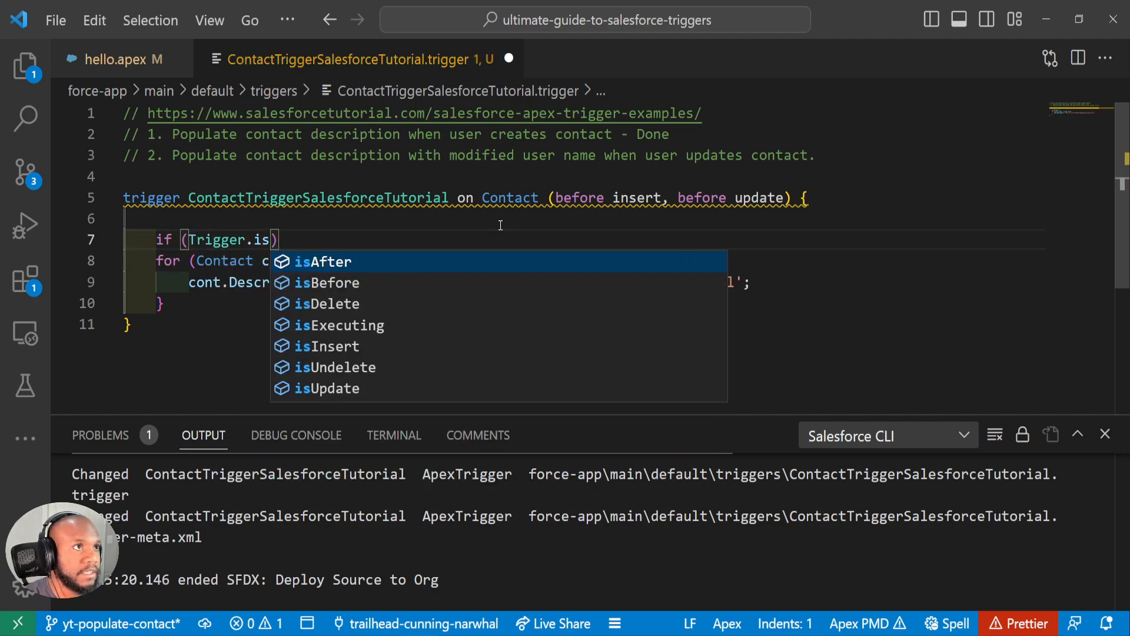
click(326, 346)
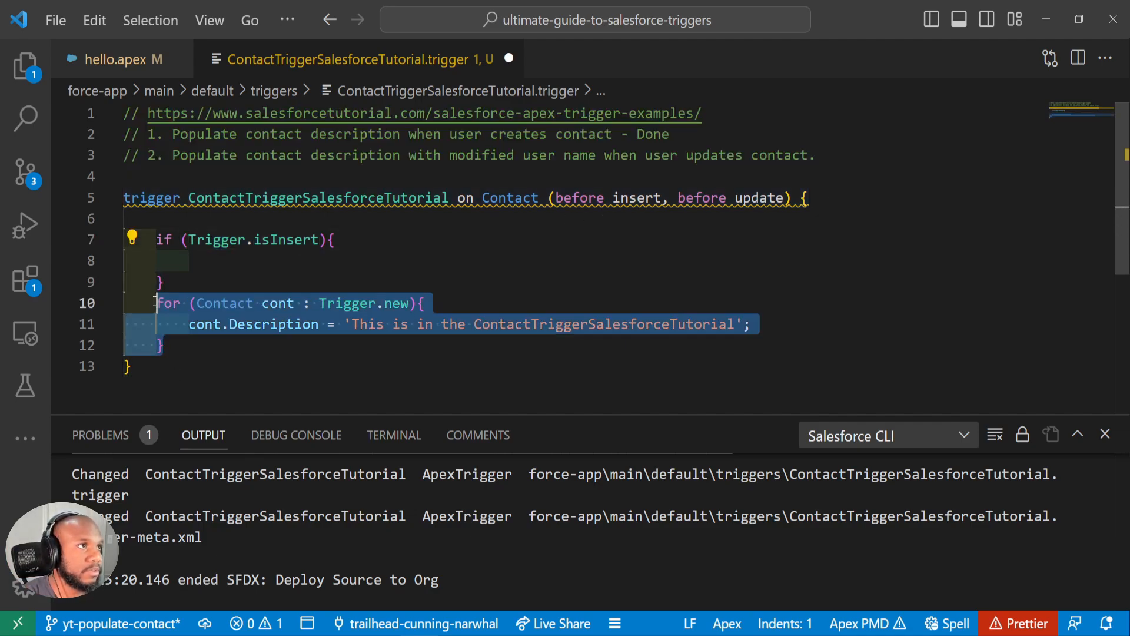
key(Delete)
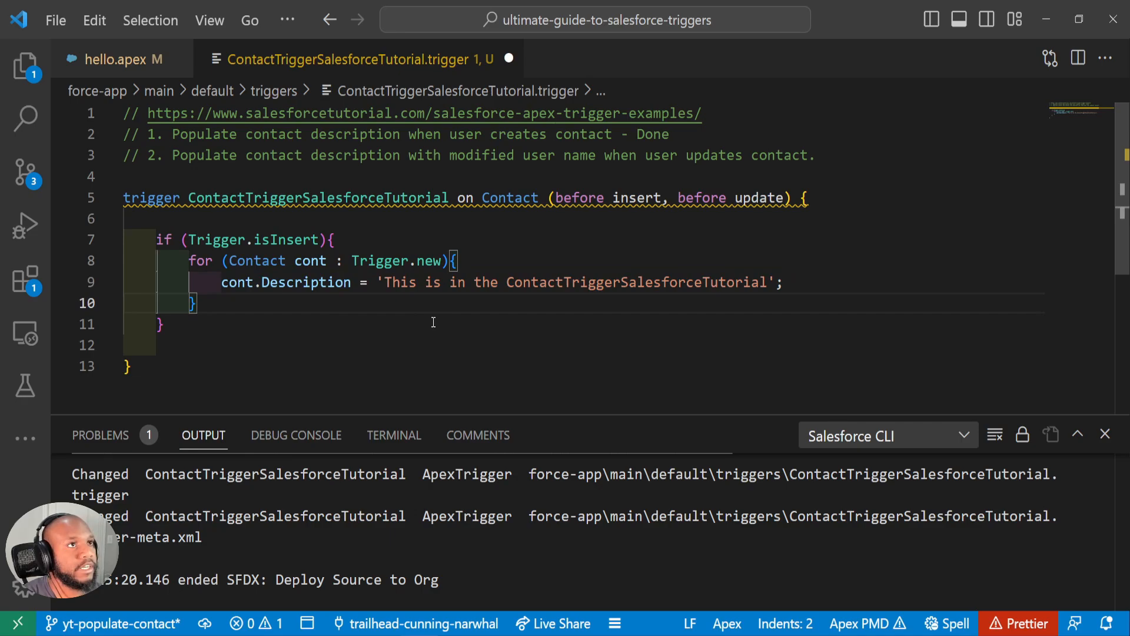
Step: Add an empty else if (Trigger.isUpdate) branch after the insert branch
text(else if ()
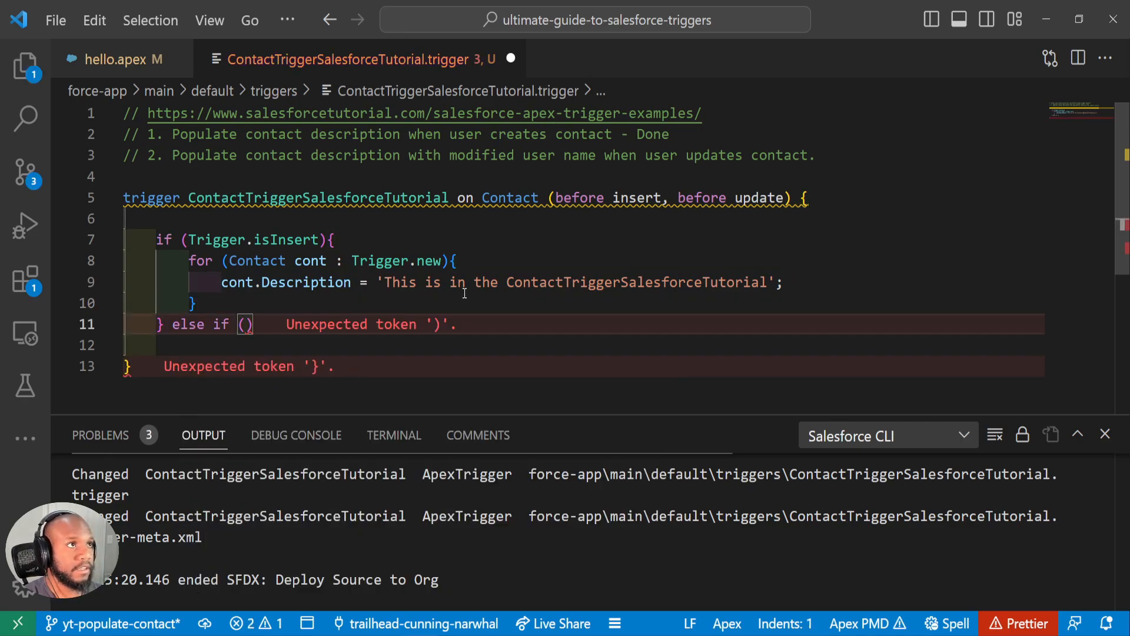
text(Trigger.isUpdate)
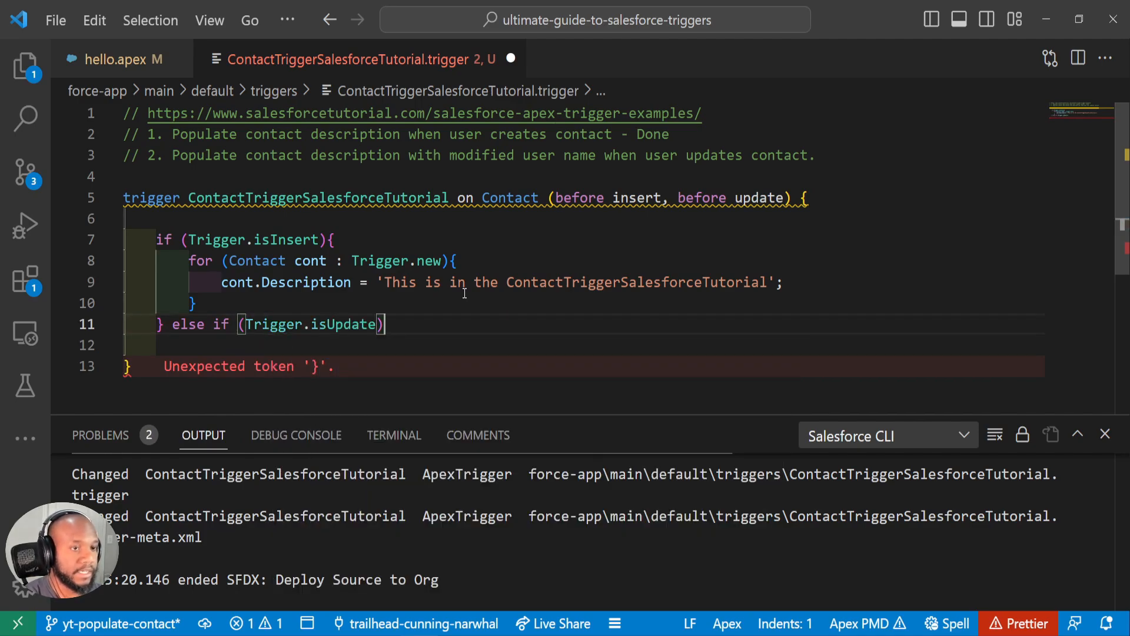
text({)
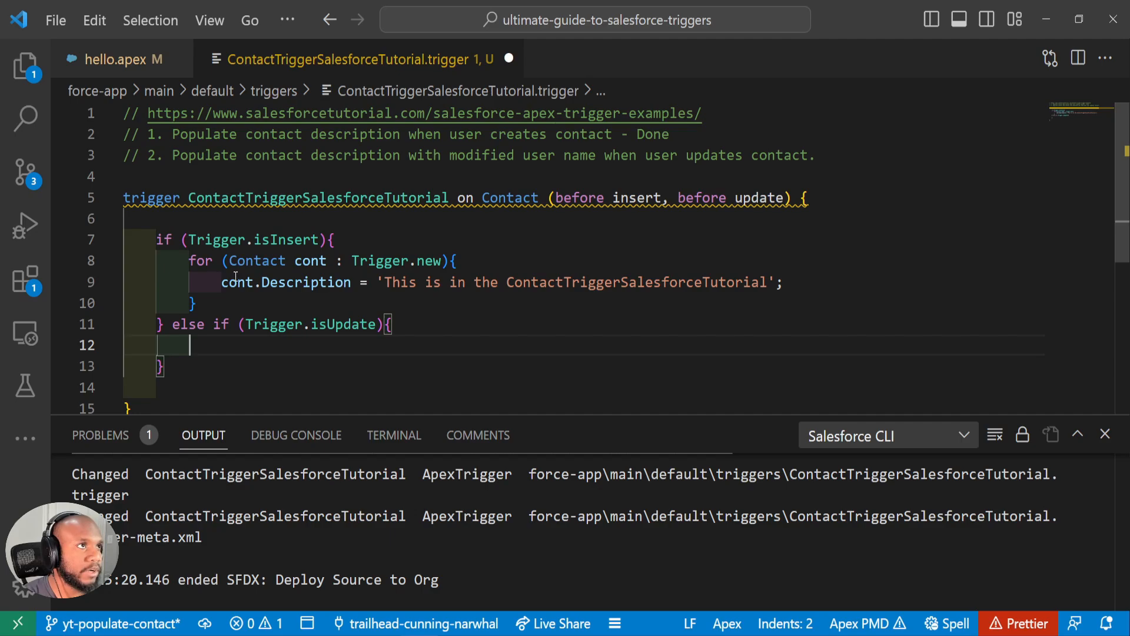
Step: Replace the update branch's Description with 'I changed this contact ' + UserInfo.getUserName() via IntelliSense
drag(189, 260, 194, 302)
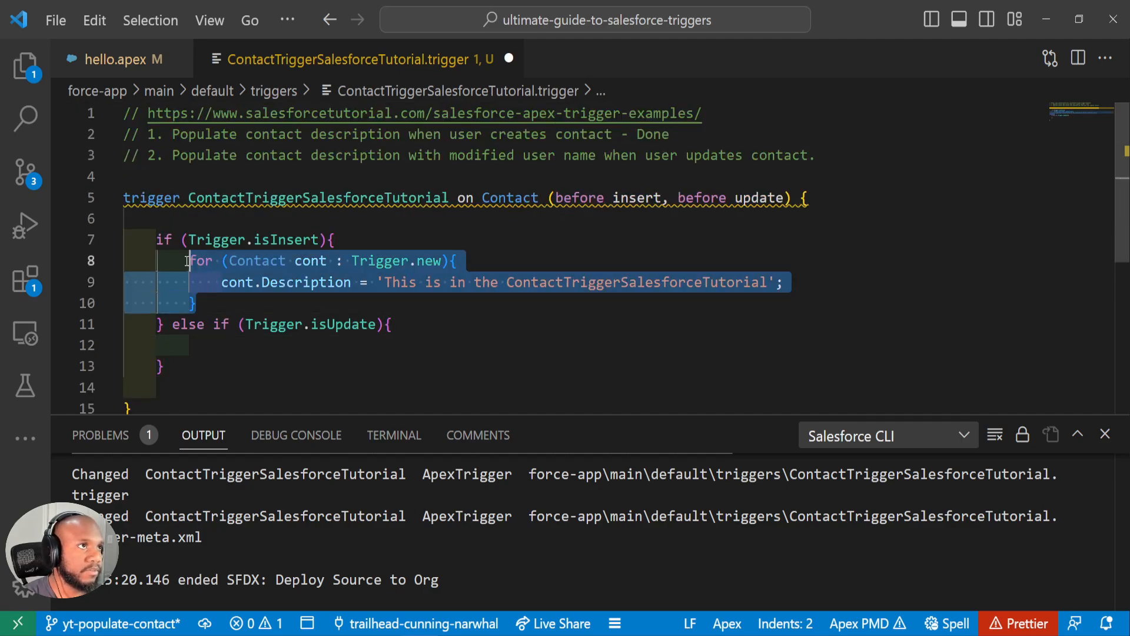
key(Delete)
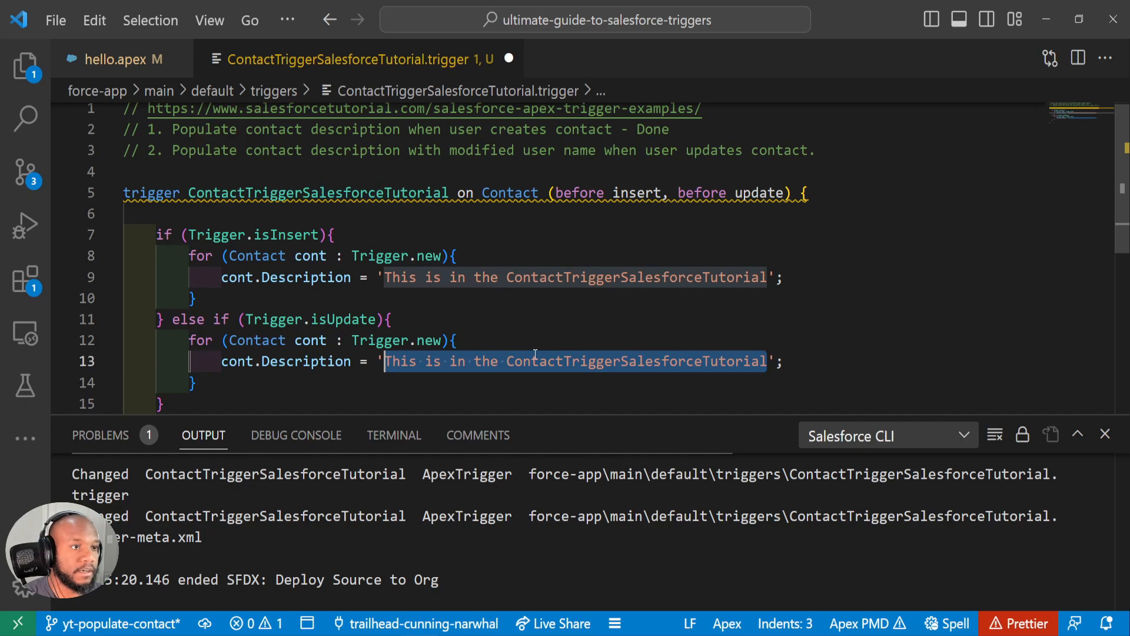
key(Delete)
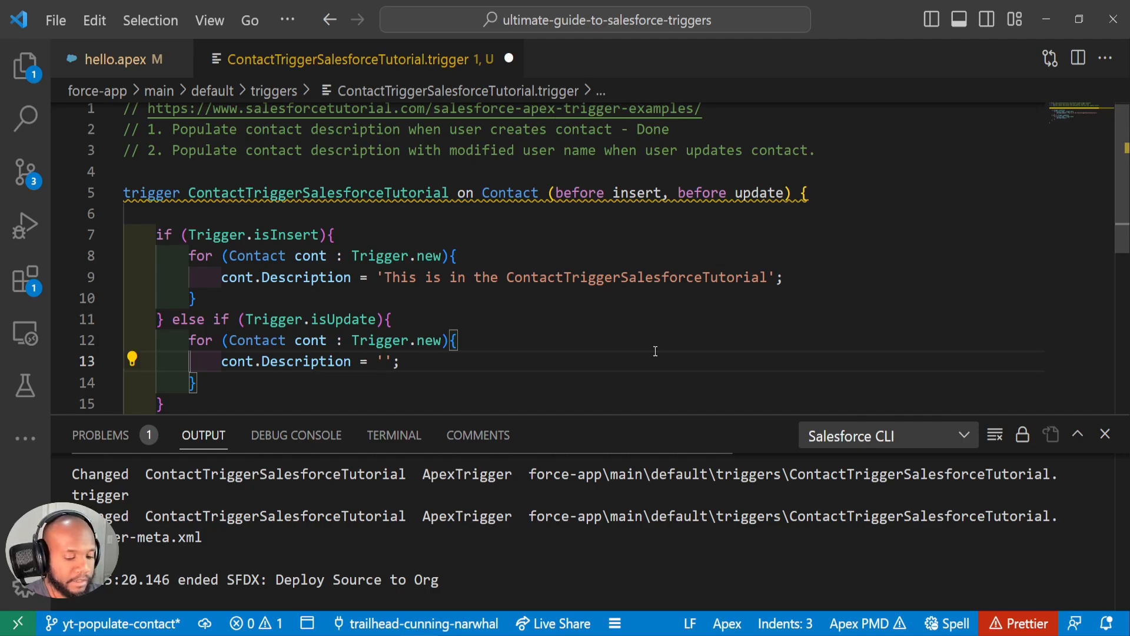
text(I)
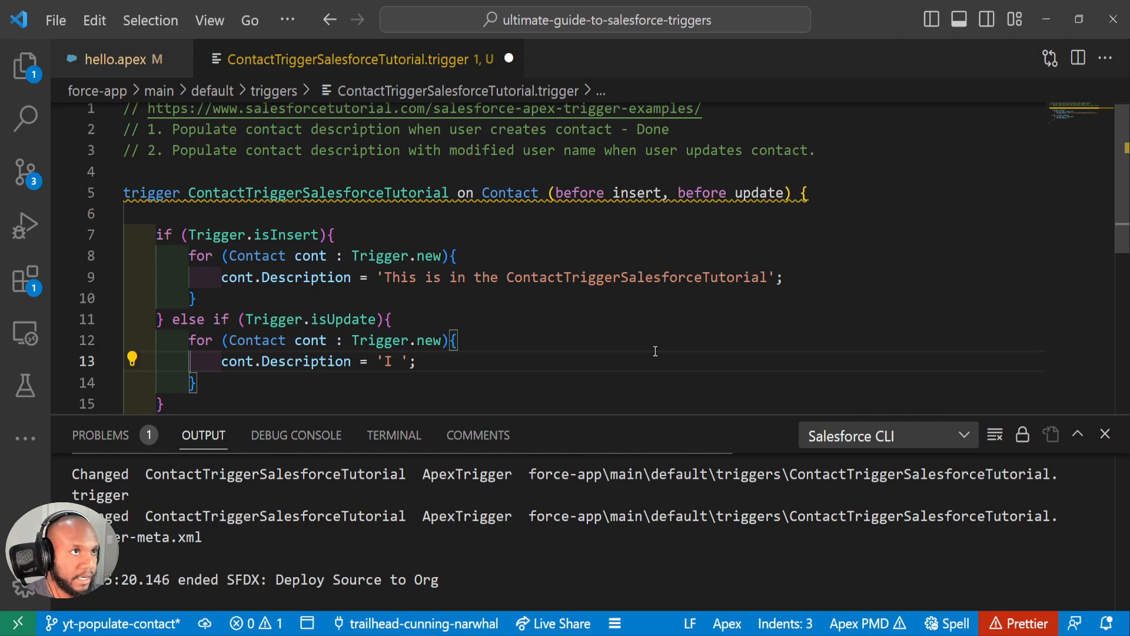
text(changed this contact)
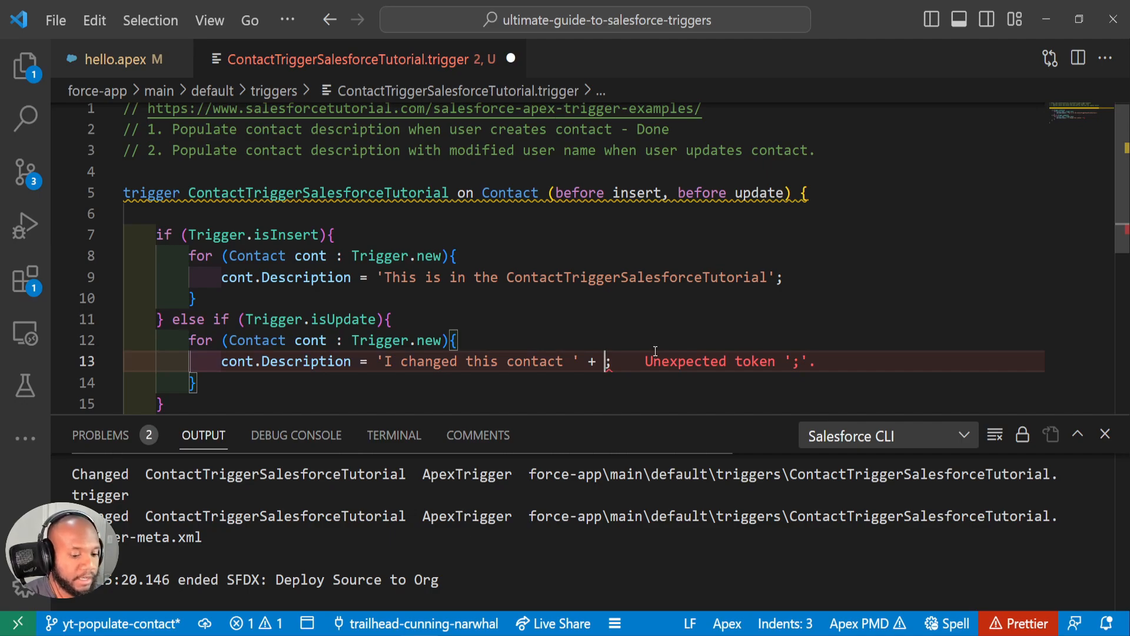
text(UserInfo)
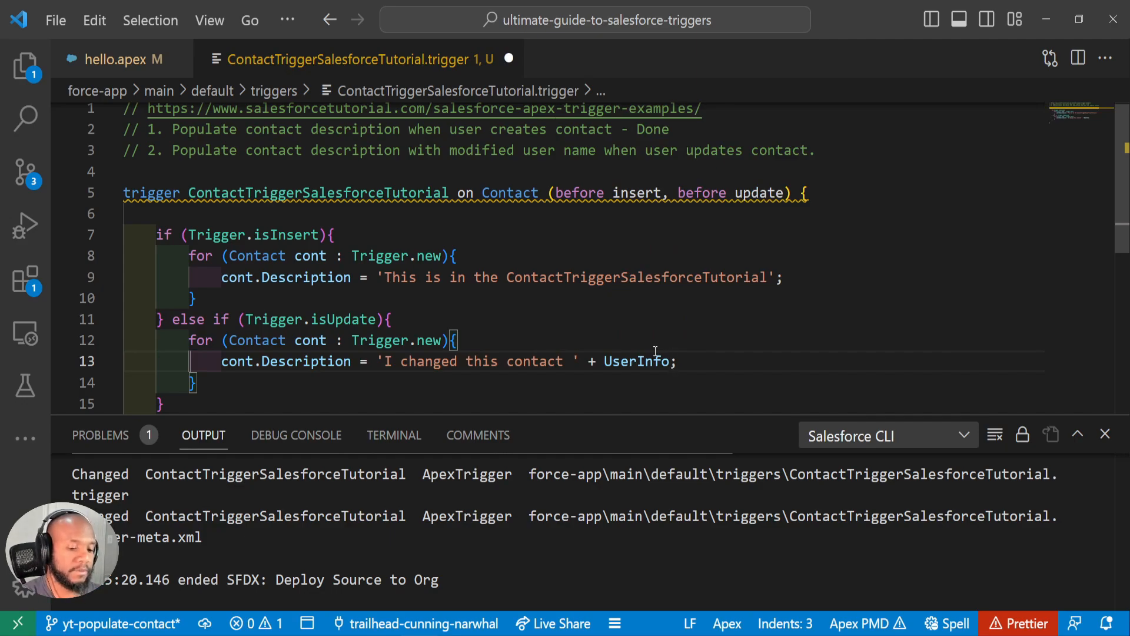
text(.)
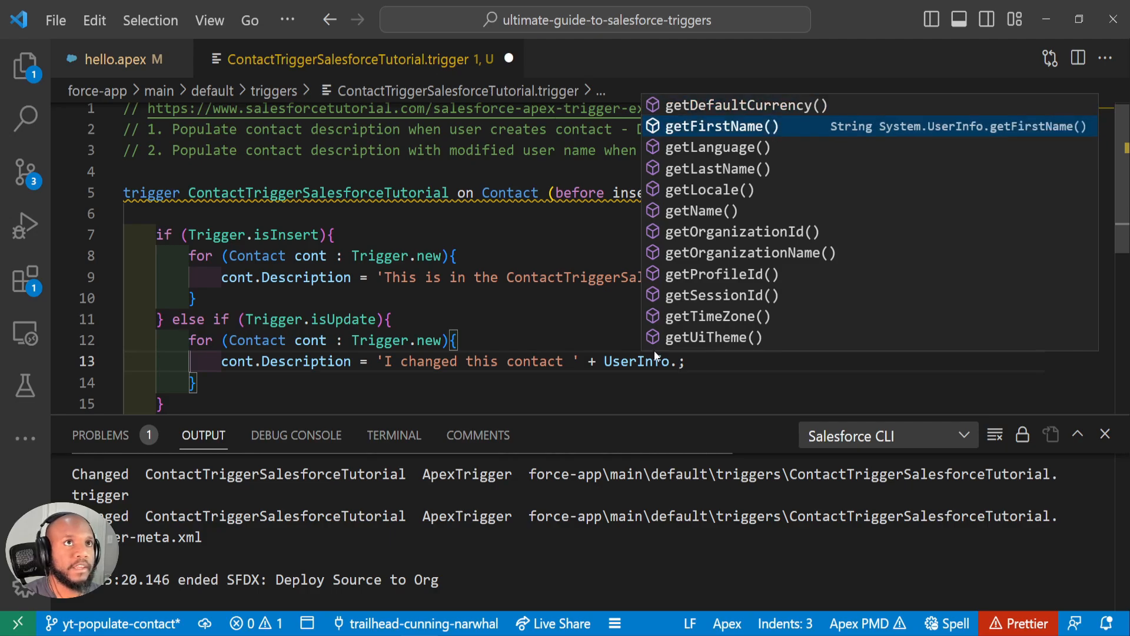
click(701, 211)
text(getN)
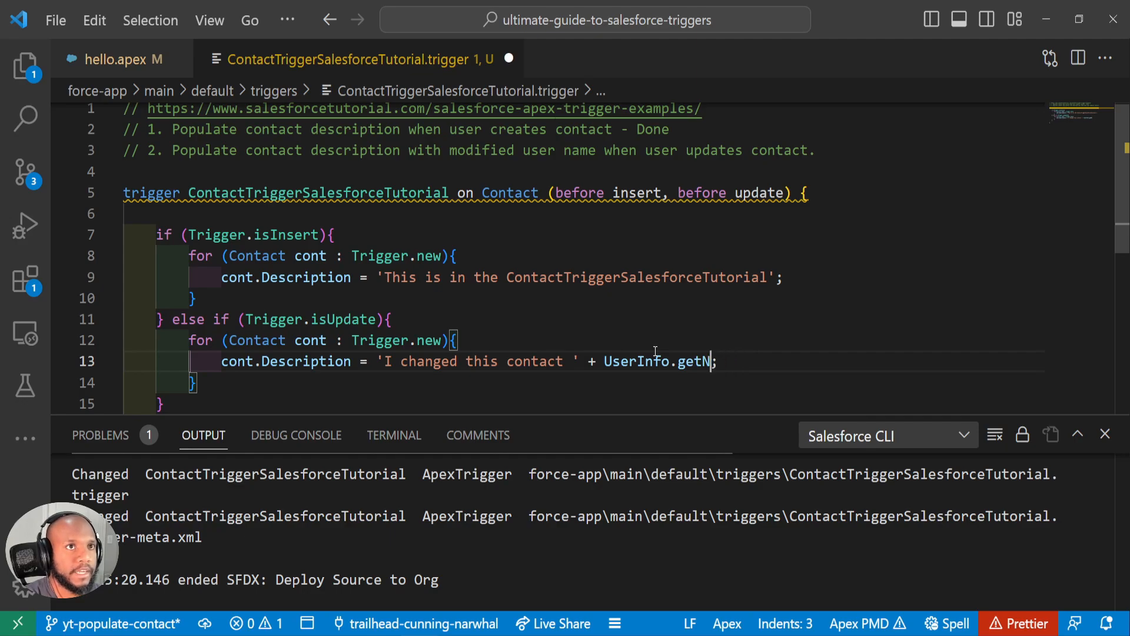
text(User)
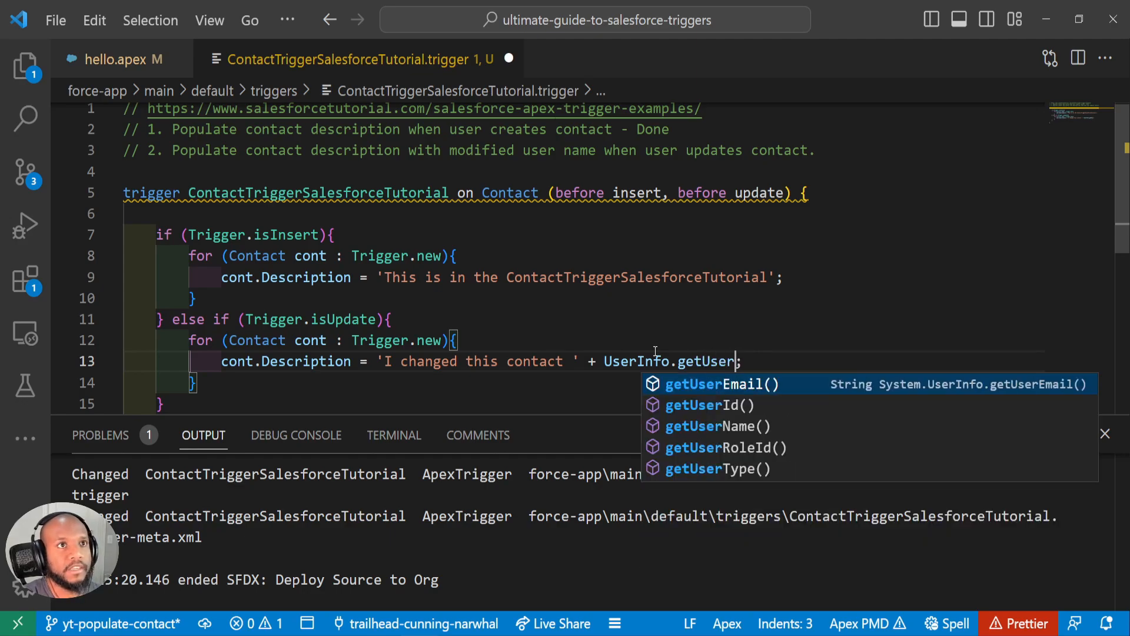
click(718, 426)
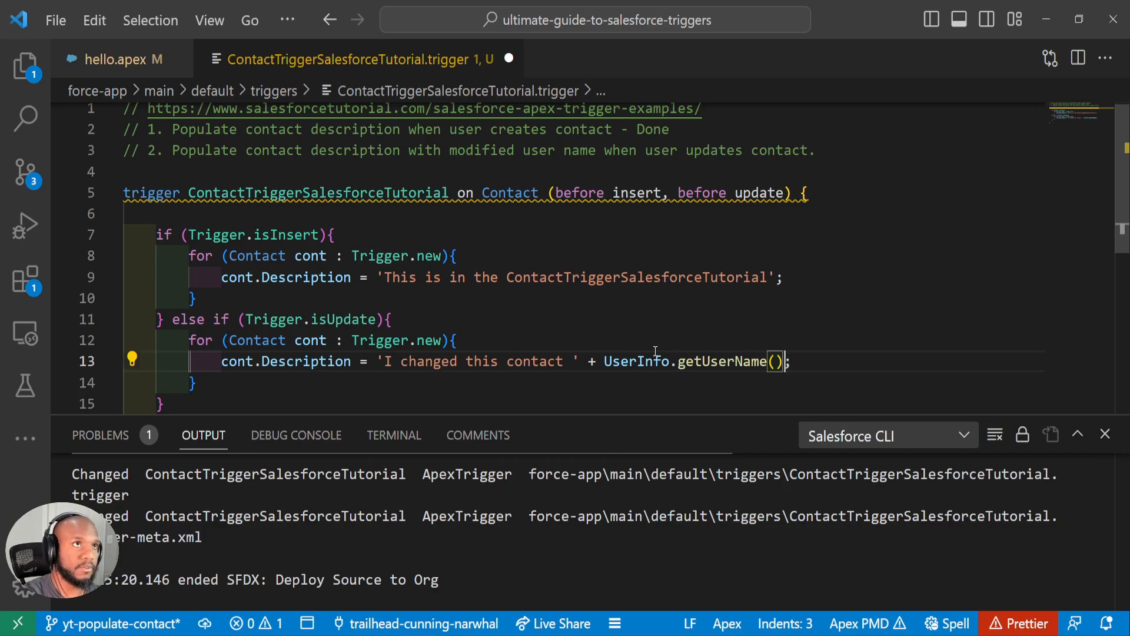
Step: Deploy the updated trigger to the org with SFDX: Deploy Source to Org
right_click(654, 361)
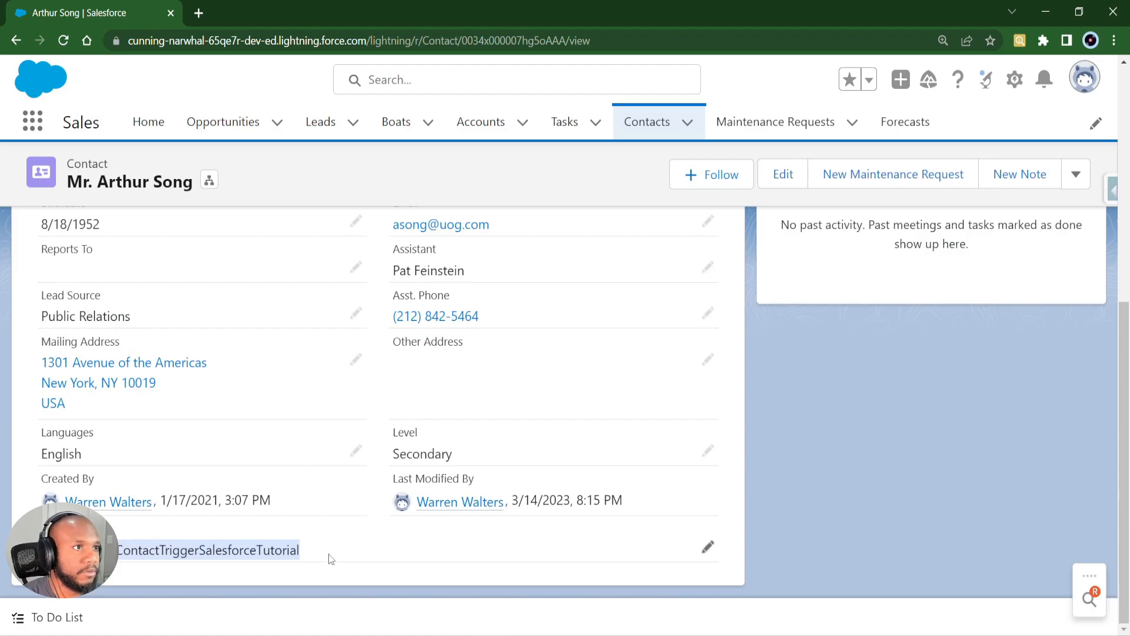
Step: Edit and save Arthur Song's record to fire the update branch, then return to All Contacts
click(707, 545)
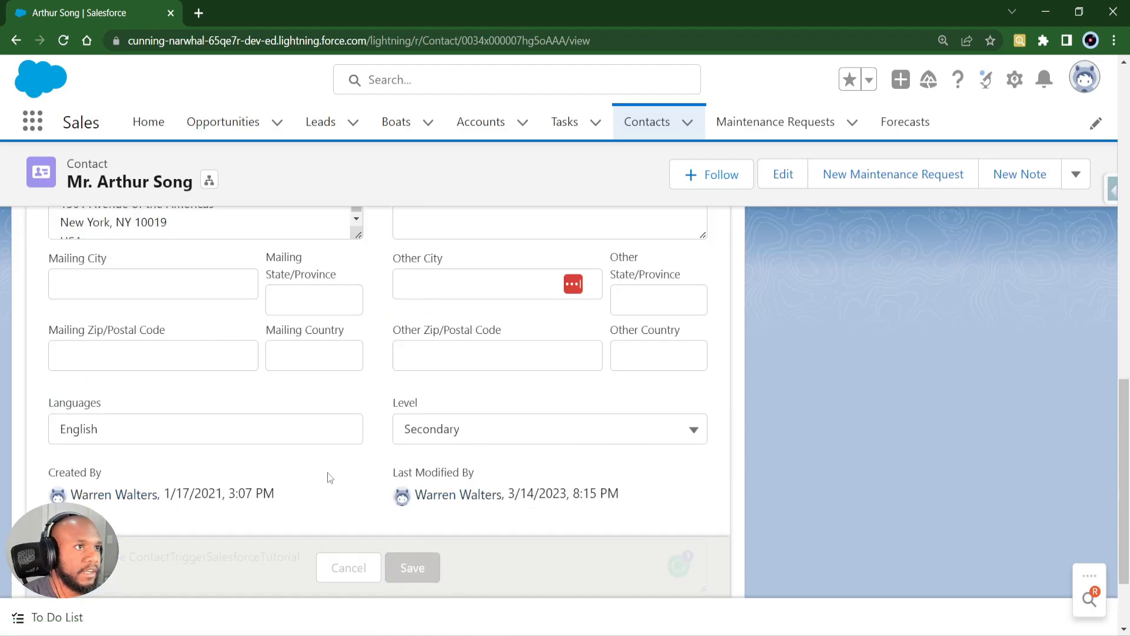
click(412, 567)
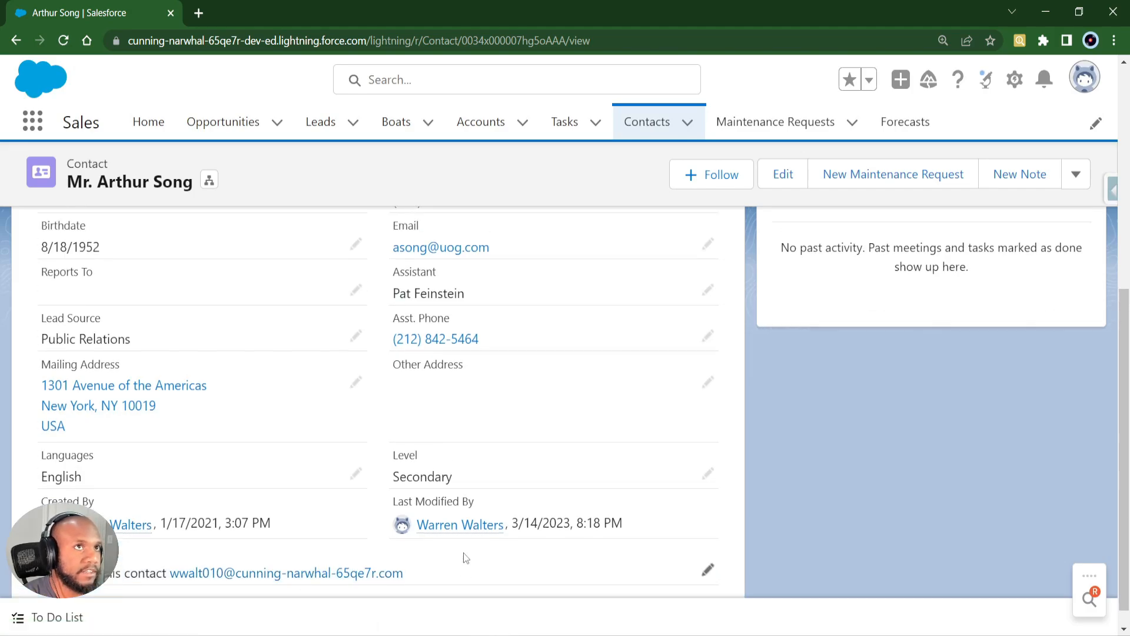
click(647, 121)
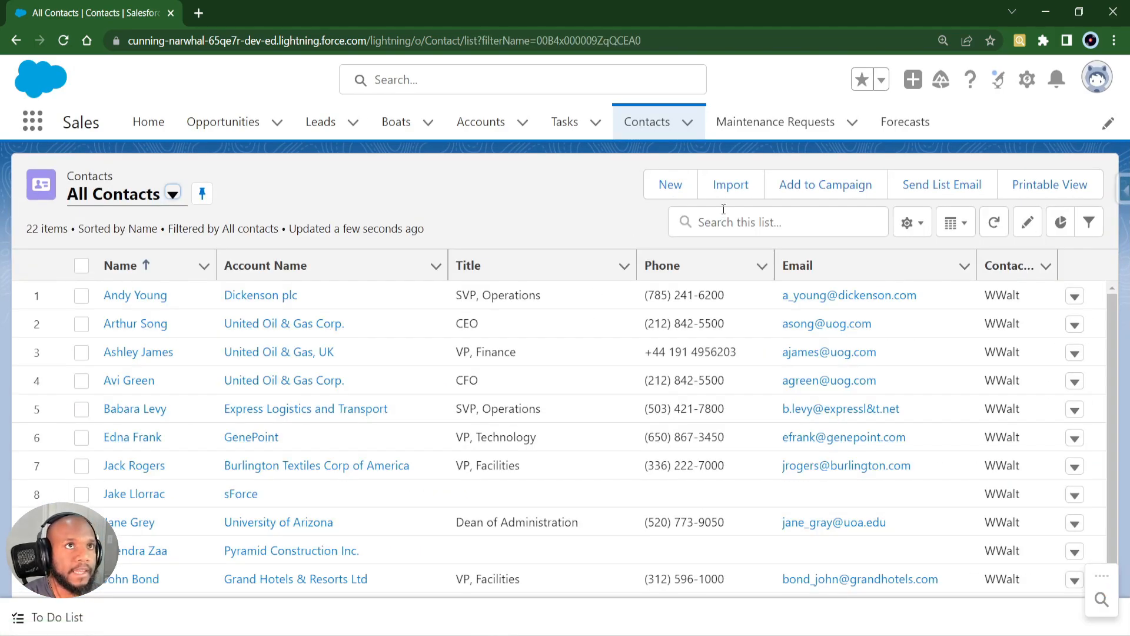
Step: Create and save new contact TEst Tester2, then view its trigger-filled Description
click(670, 184)
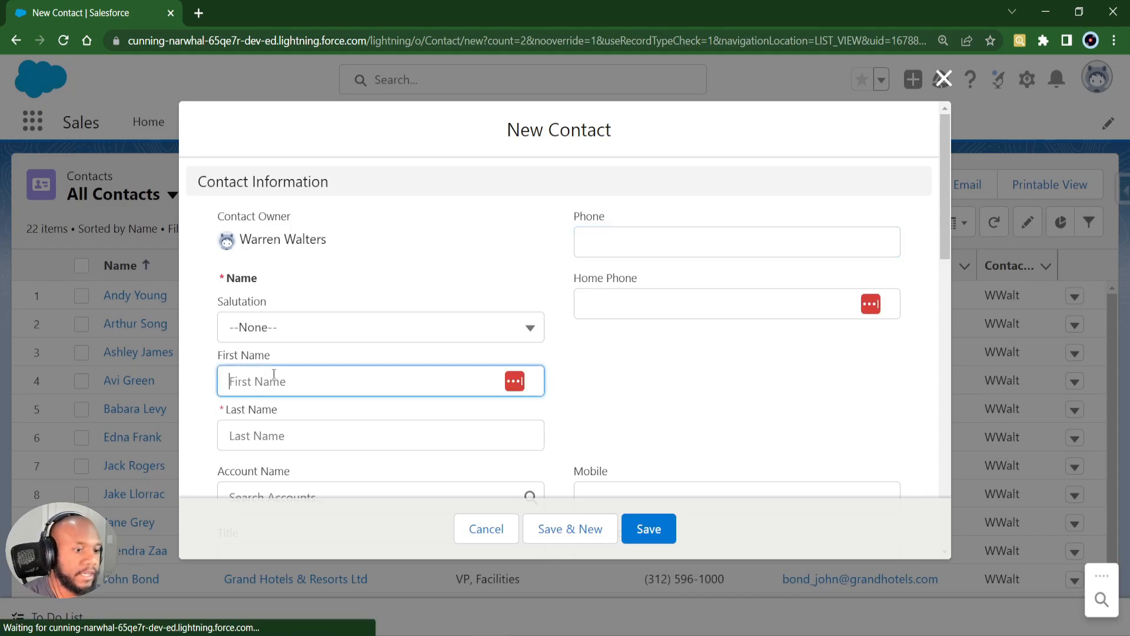
text(Tes)
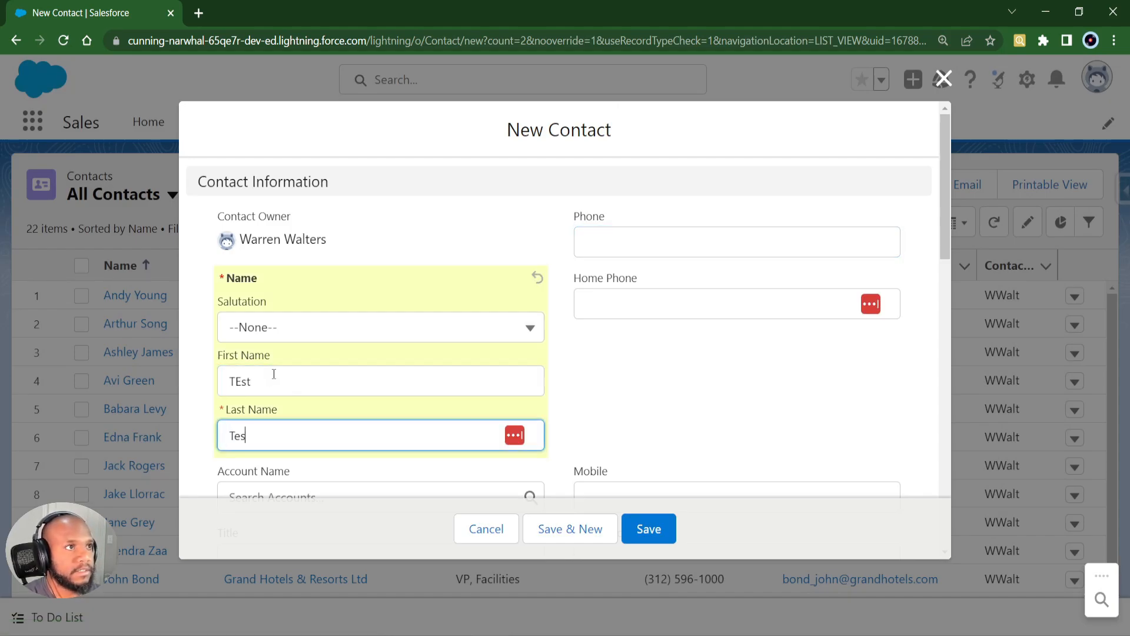
click(649, 528)
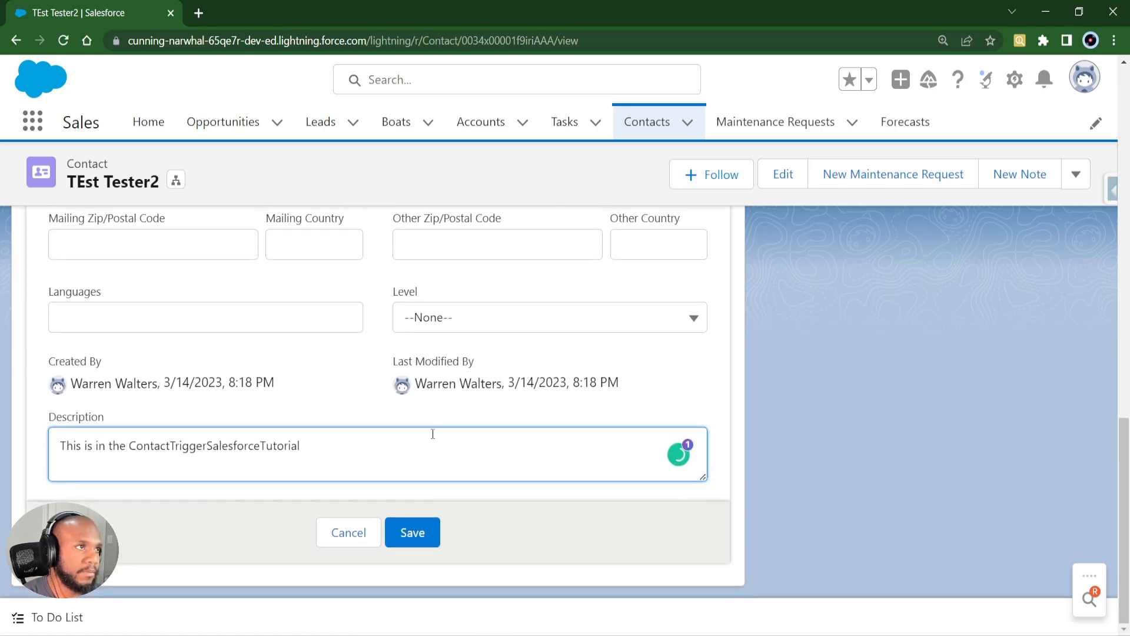
mouse_move(311, 407)
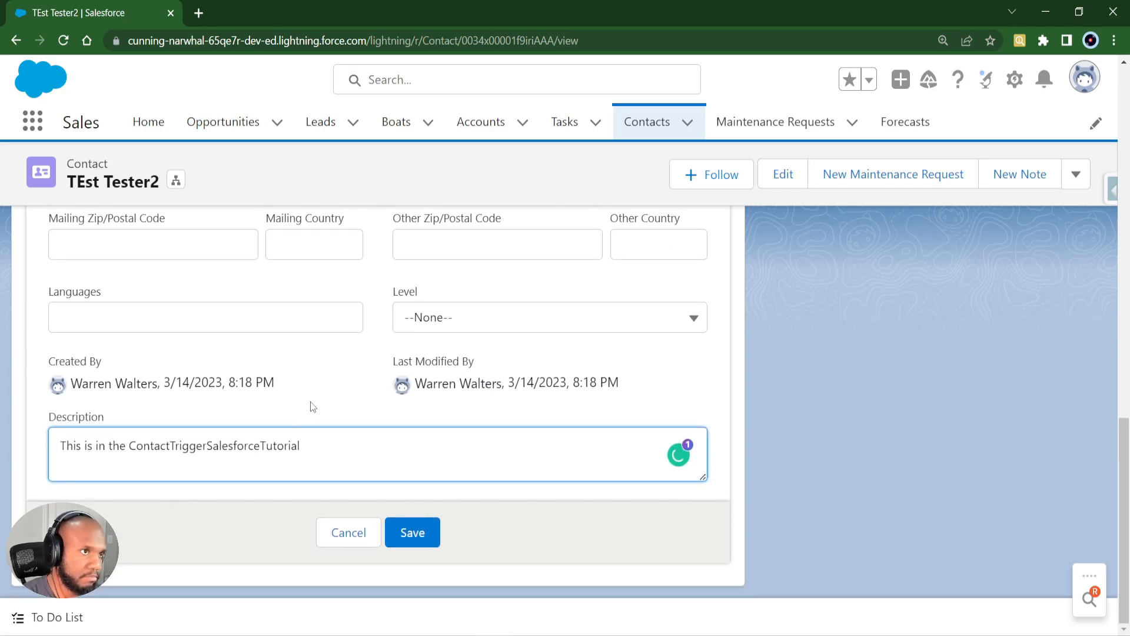
click(412, 532)
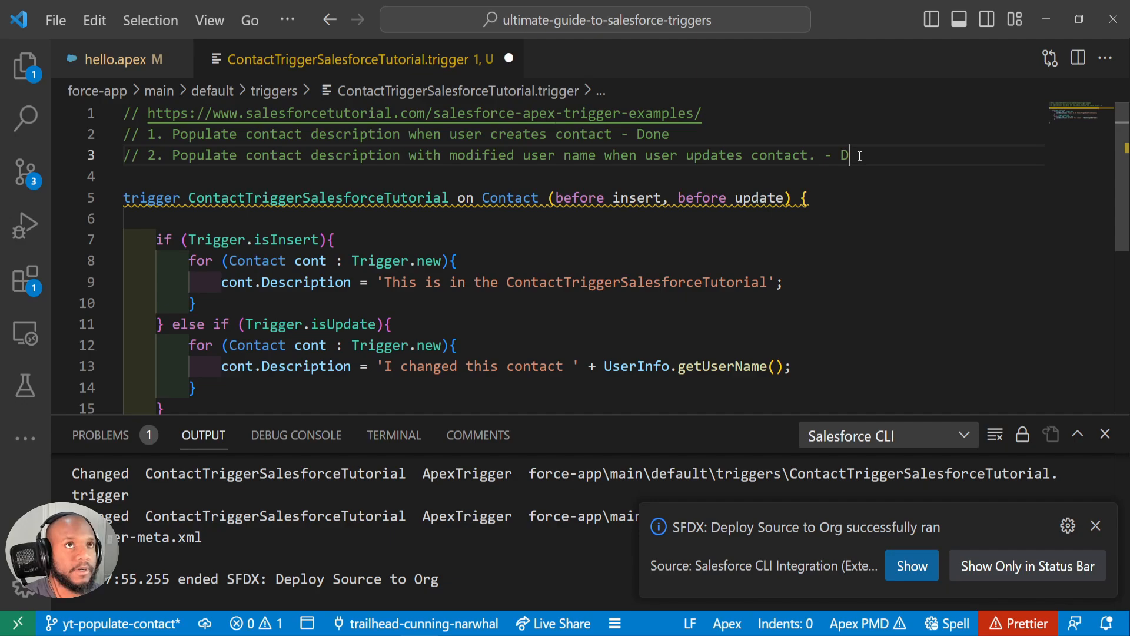
Step: Scroll the trigger file to review the deployed isInsert and isUpdate branches
scroll(down, 3)
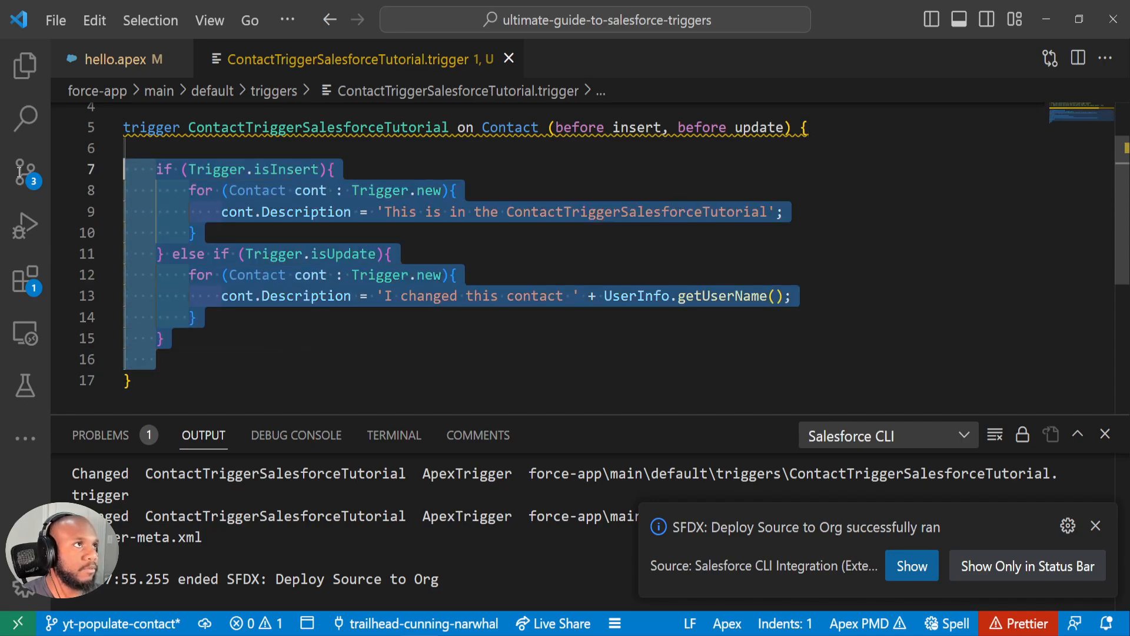
mouse_move(21, 173)
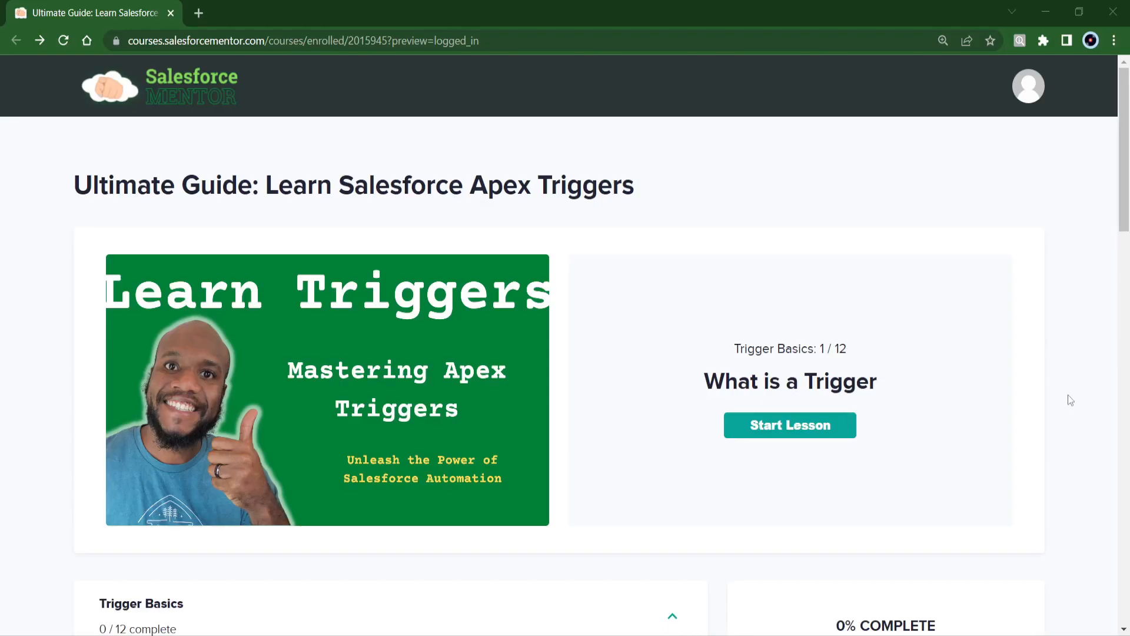
Step: Browse the Apex Triggers course page and start the What is a Trigger lesson video
scroll(down, 3)
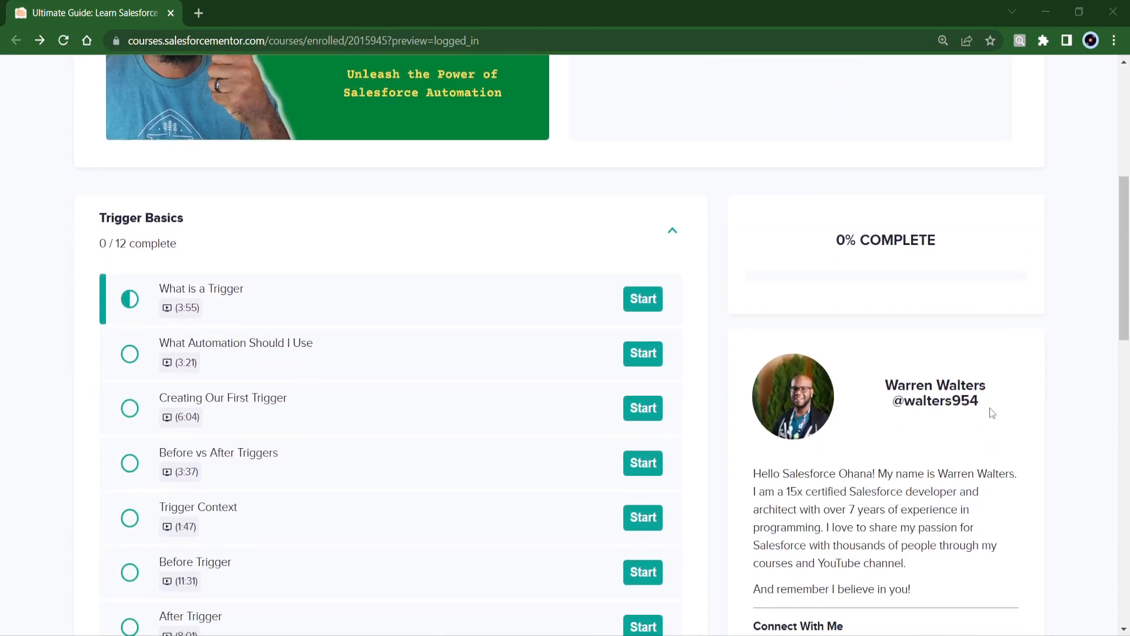
scroll(down, 3)
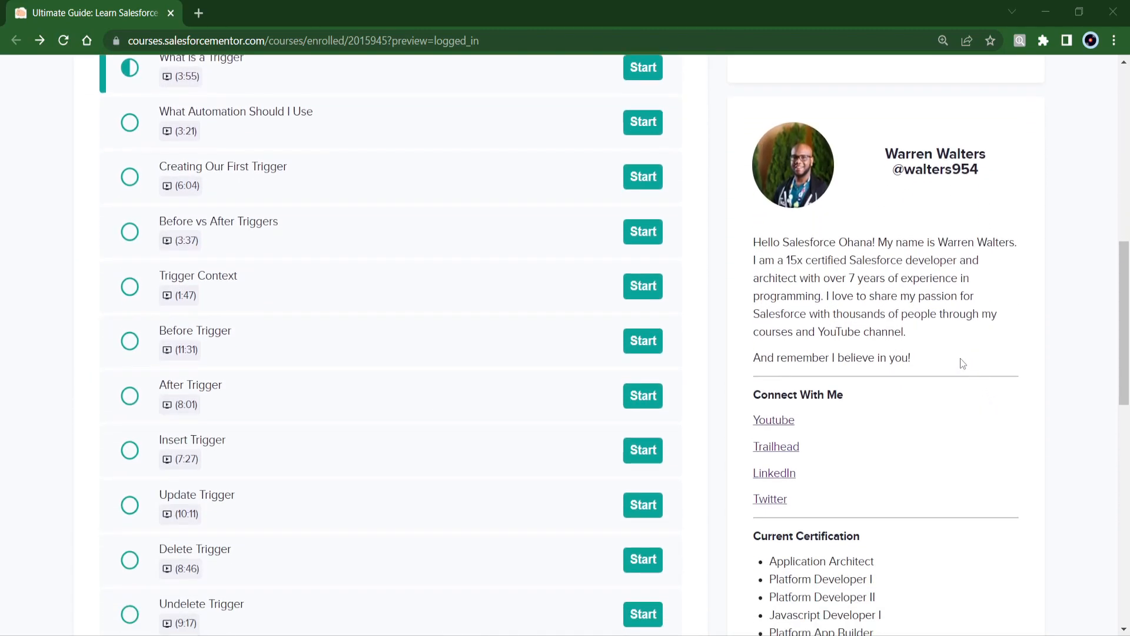
scroll(down, 3)
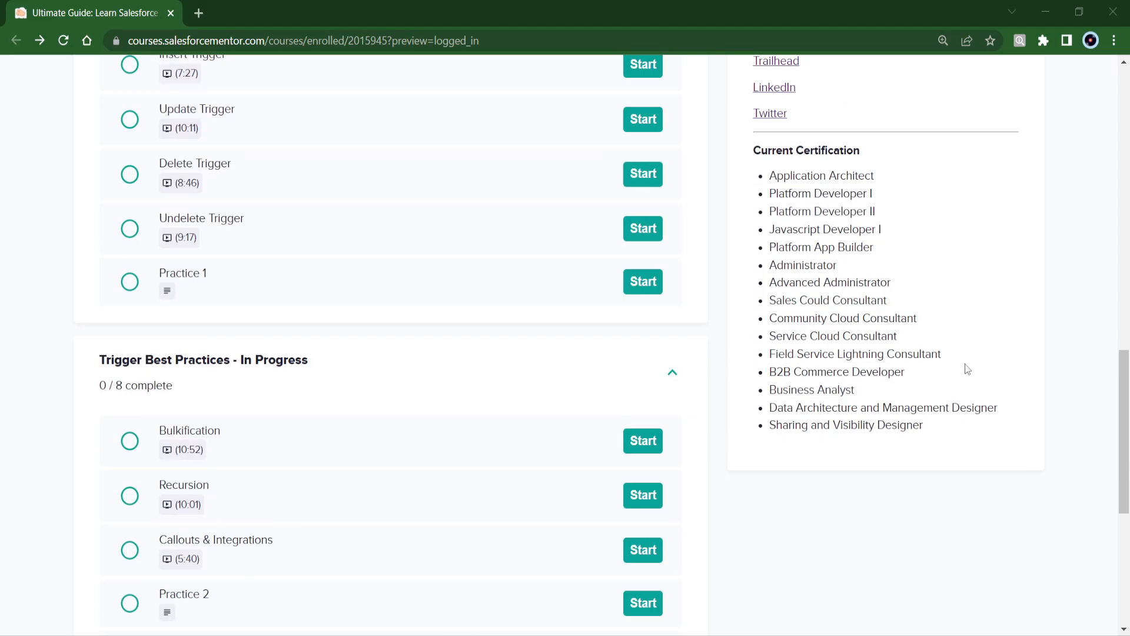
scroll(down, 3)
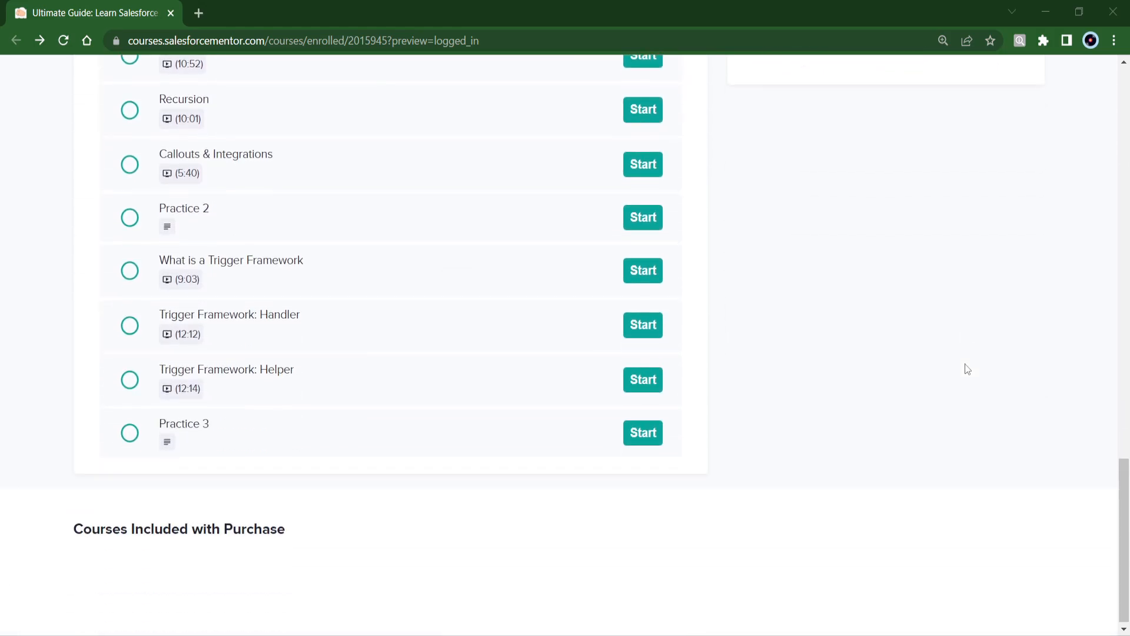
scroll(up, 3)
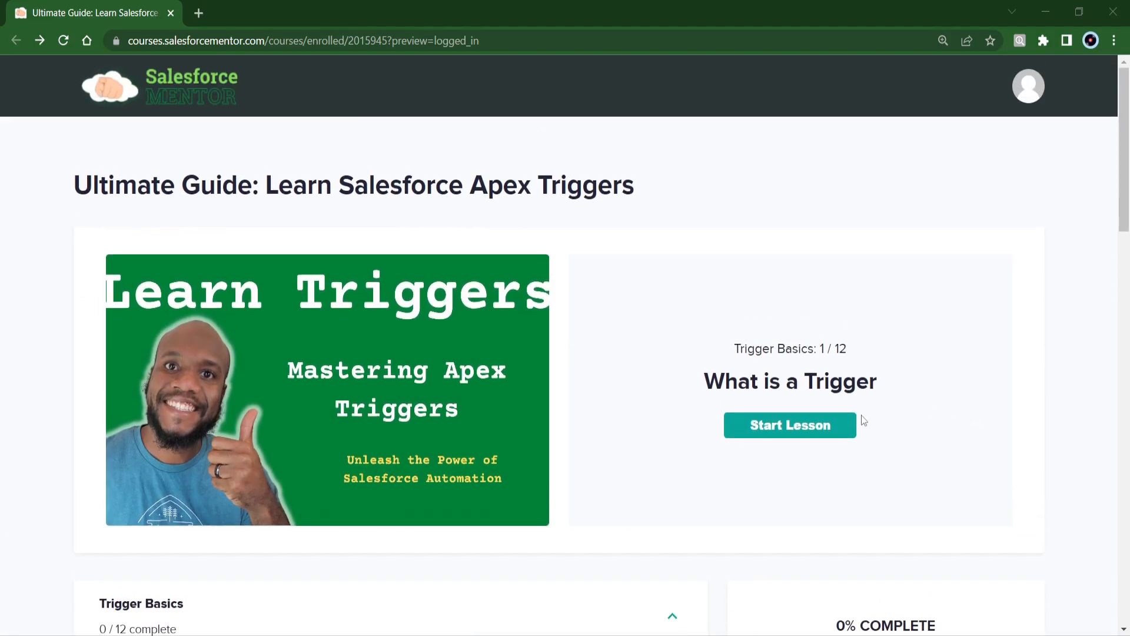
click(790, 425)
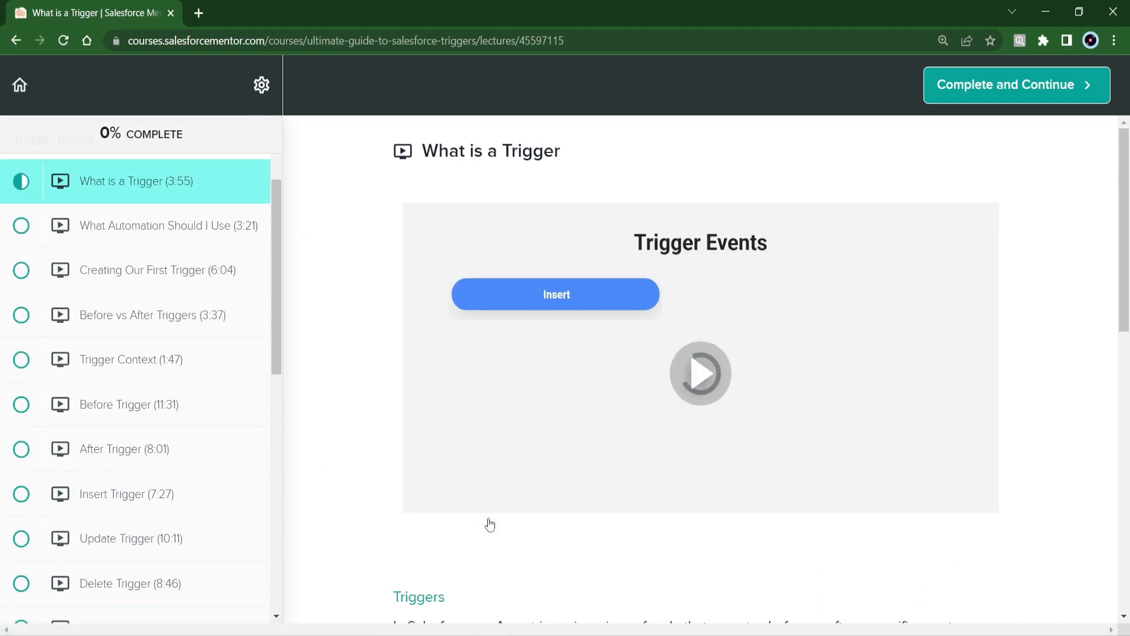
click(700, 375)
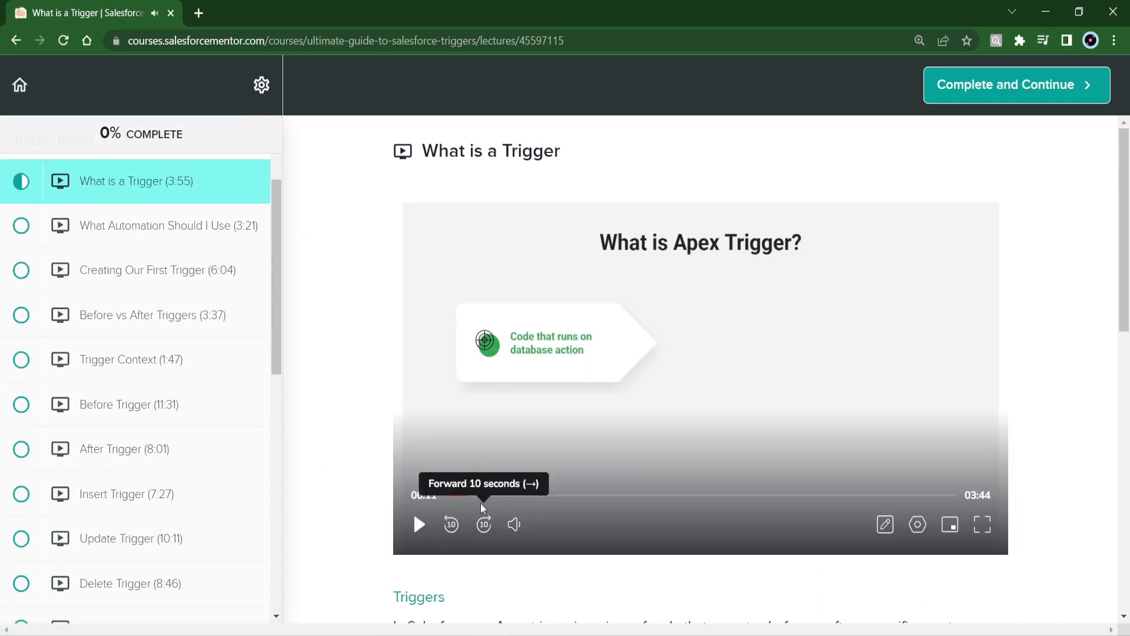